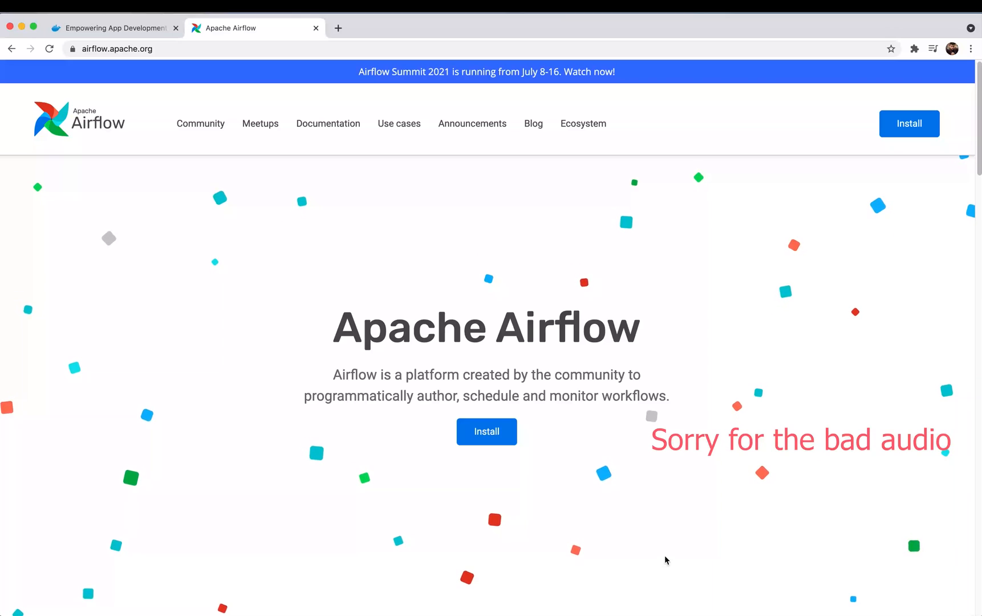
Switch to the docker.com tab and search for the Docker Desktop download page.
{"action": "left_click", "coordinate": [112, 28]}
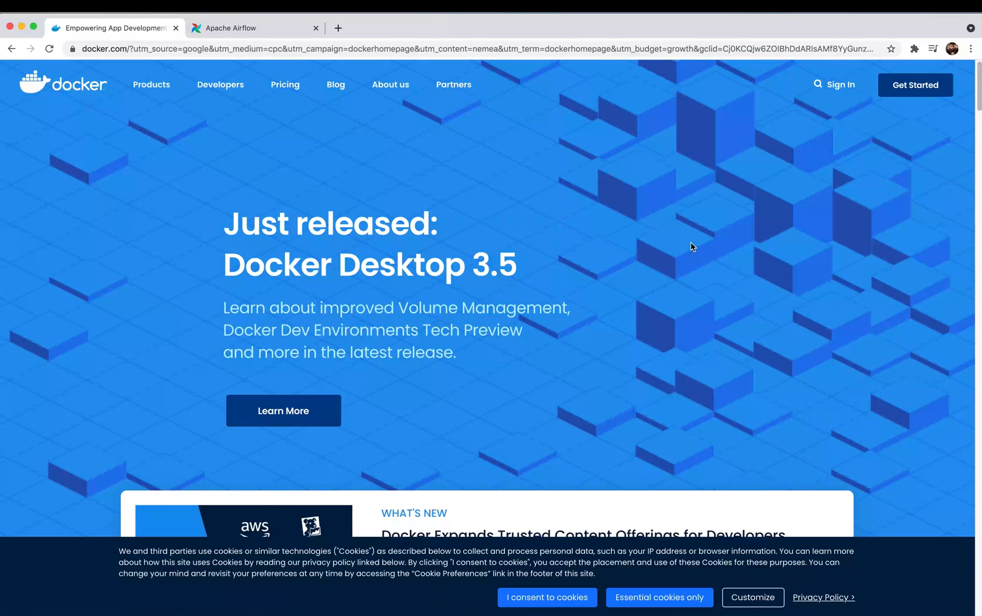
{"action": "left_click", "coordinate": [283, 410]}
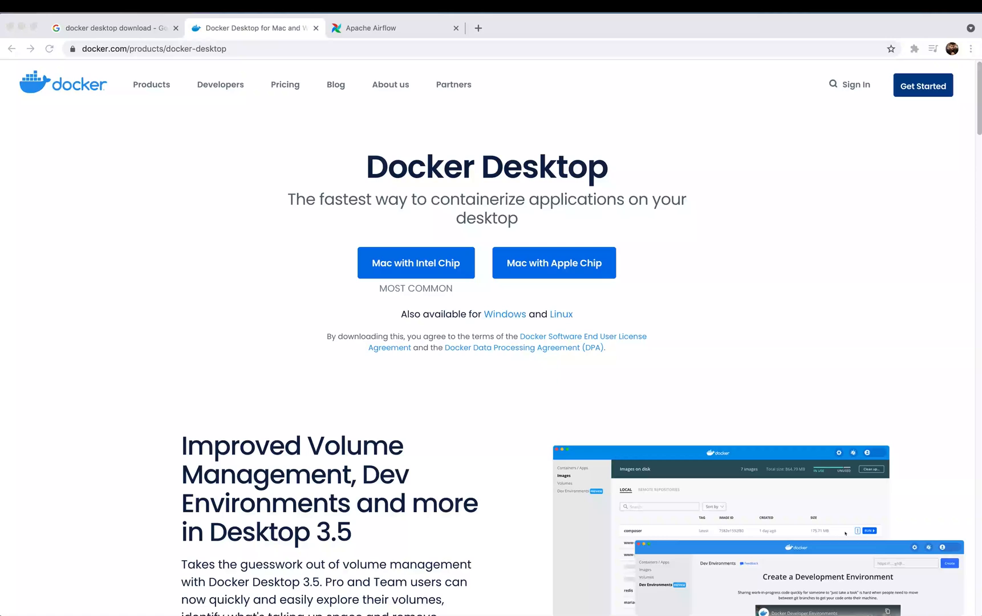
{"action": "mouse_move", "coordinate": [836, 236]}
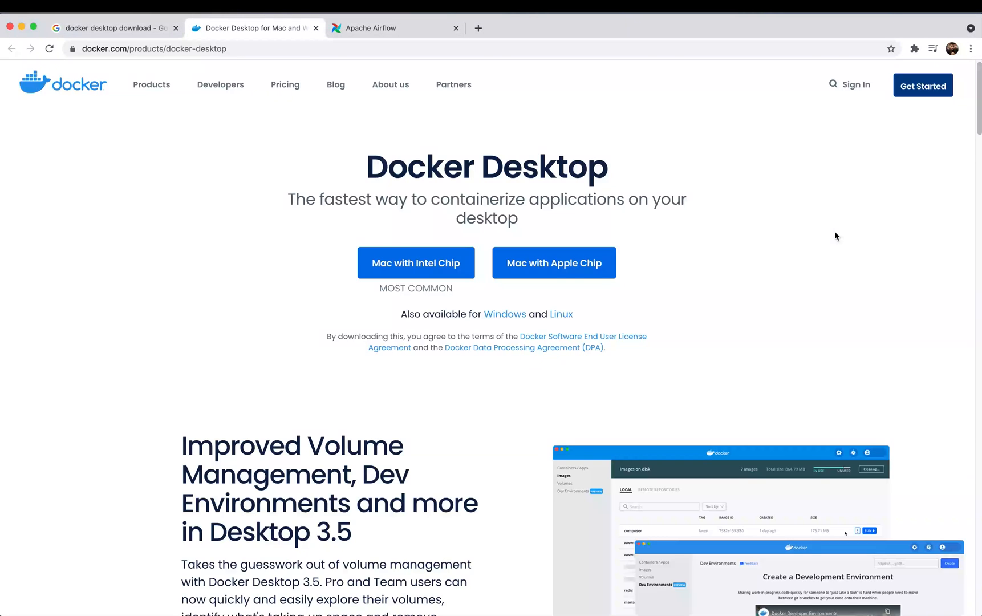
{"action": "mouse_move", "coordinate": [834, 239]}
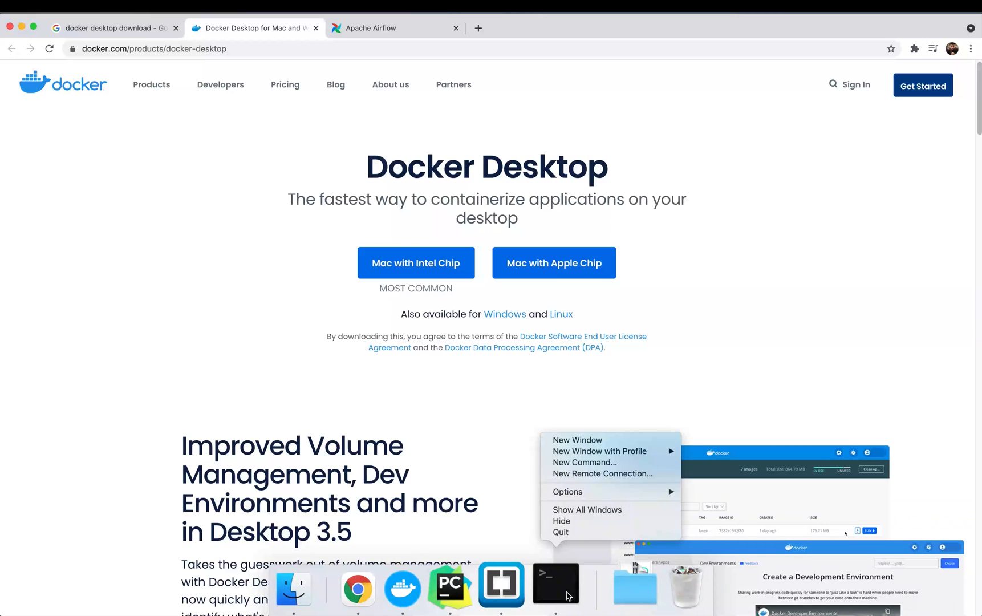
In a new Terminal window, check docker --version and docker-compose --version.
{"action": "left_click", "coordinate": [576, 443]}
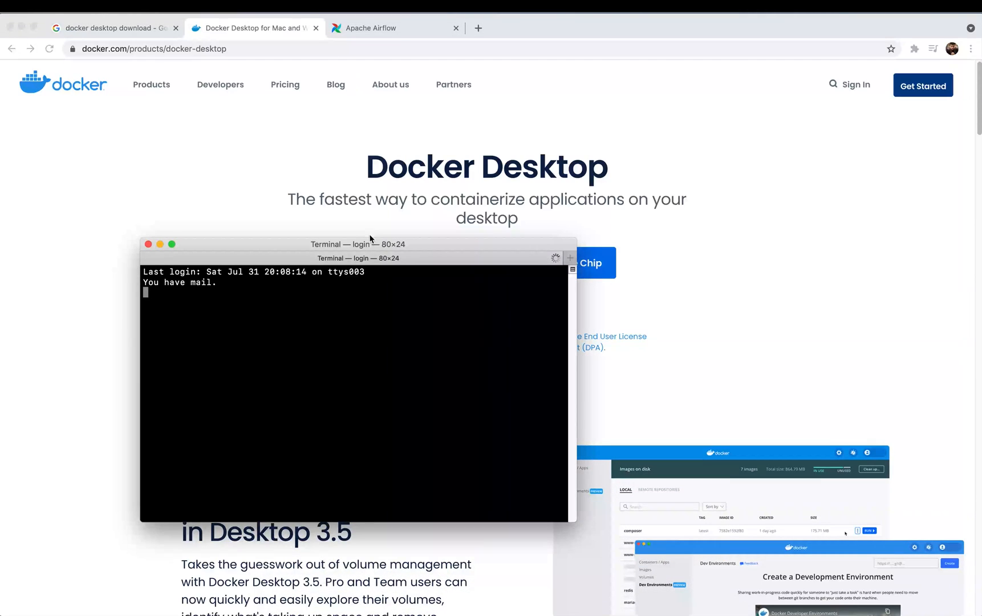
{"action": "type", "text": "docker --version"}
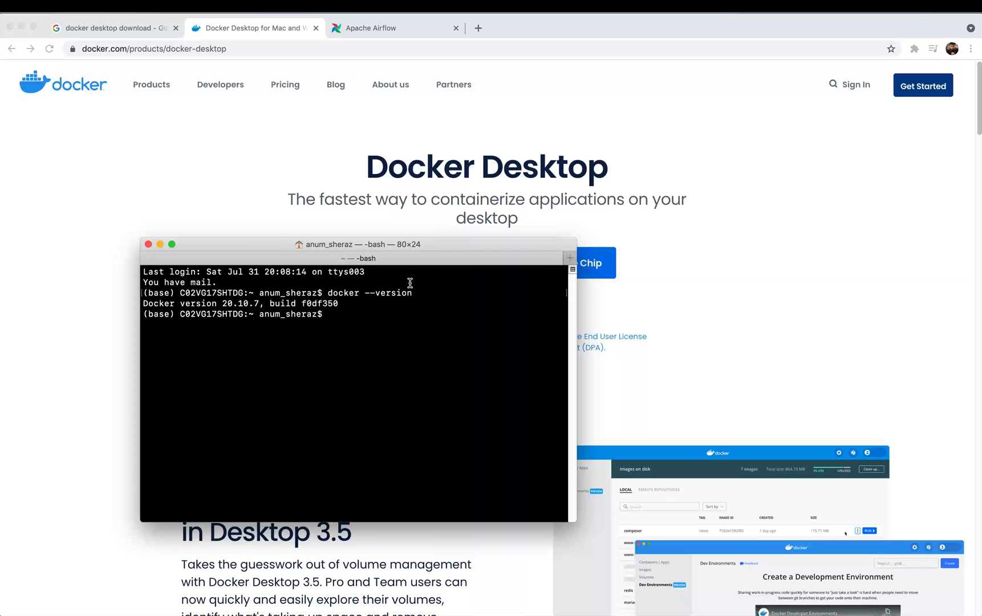
{"action": "mouse_move", "coordinate": [248, 311]}
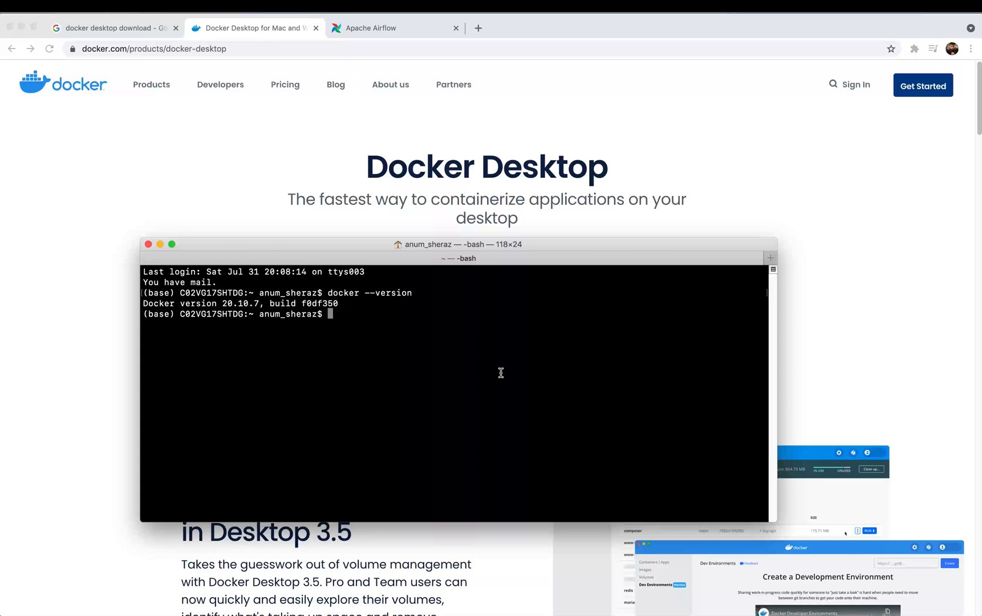
{"action": "type", "text": "docker-compose --version"}
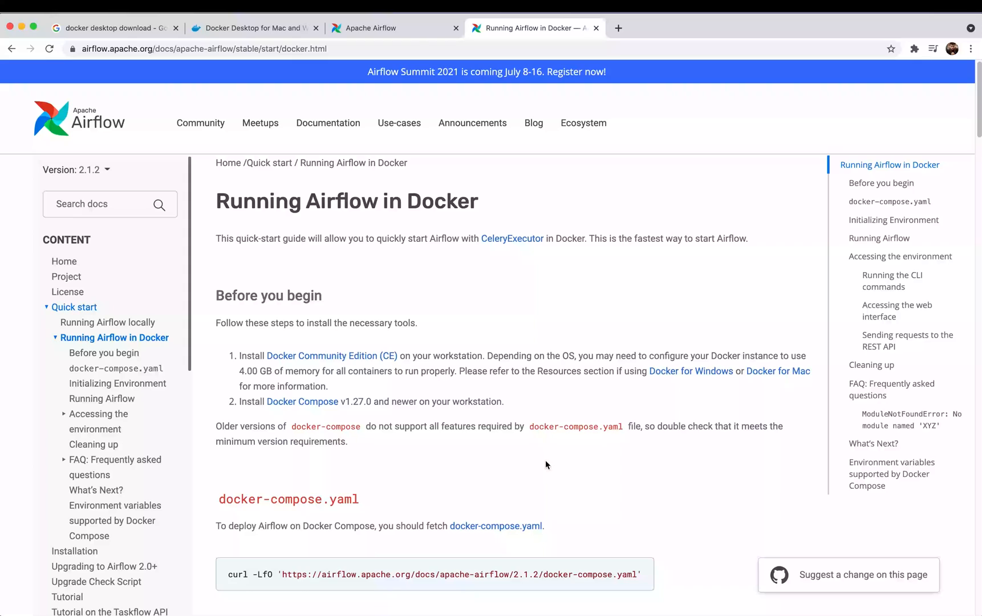
{"action": "mouse_move", "coordinate": [541, 459]}
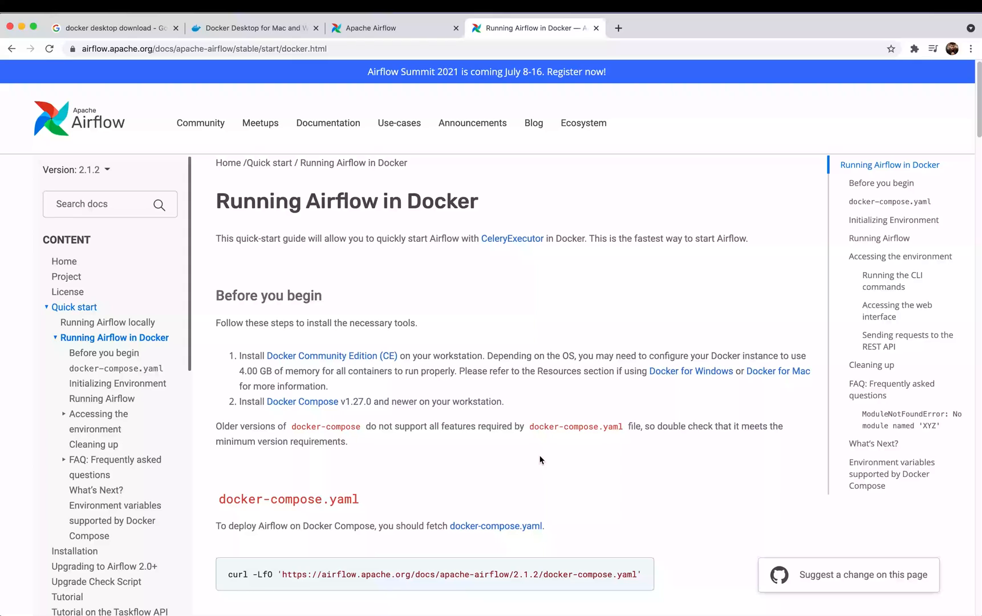
{"action": "mouse_move", "coordinate": [489, 570]}
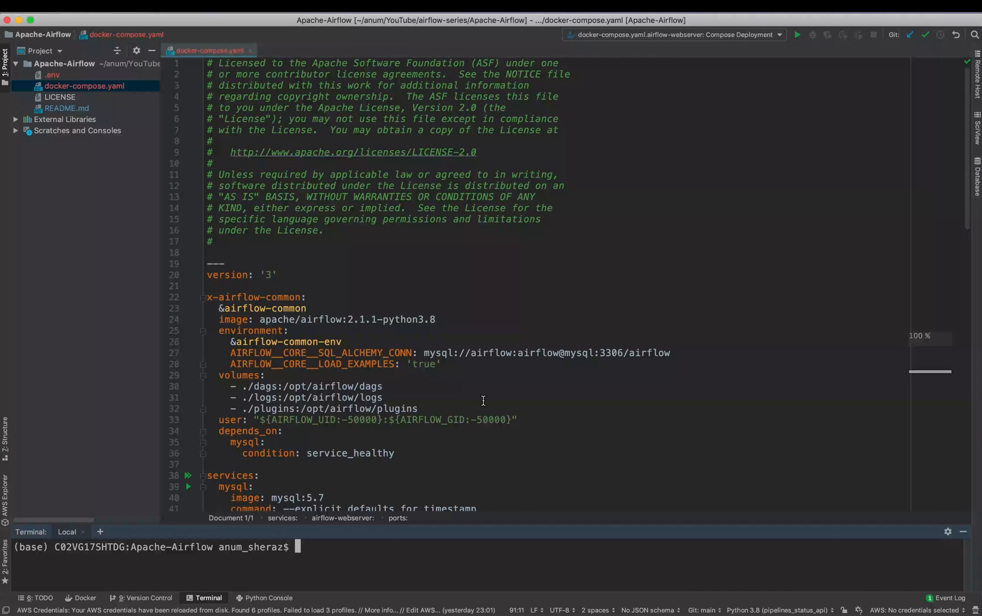
{"action": "mouse_move", "coordinate": [461, 394]}
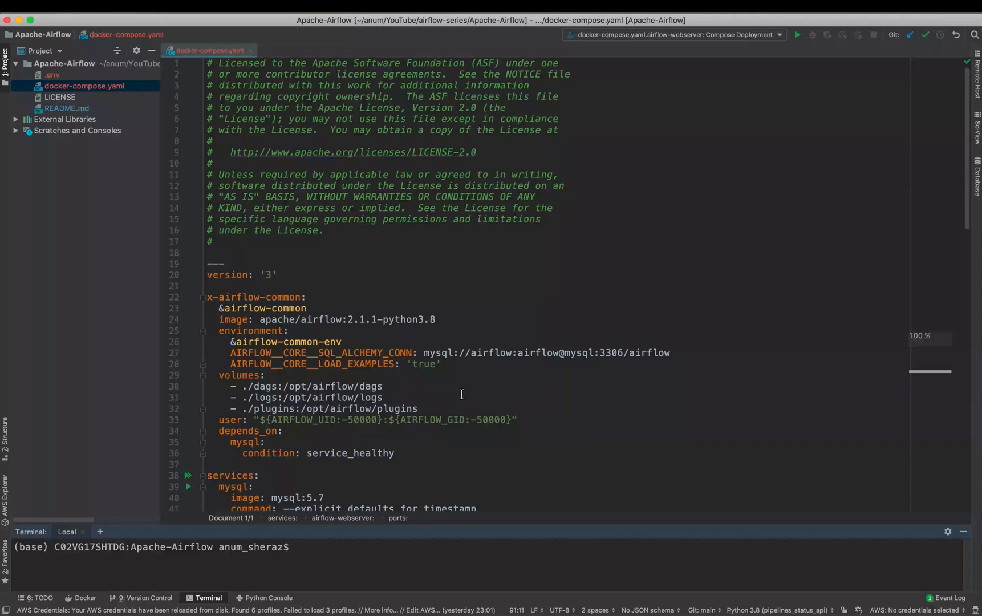
Scroll through docker-compose.yaml reviewing the mysql, init, scheduler and webserver services.
{"action": "scroll", "scroll_direction": "down", "scroll_amount": 3}
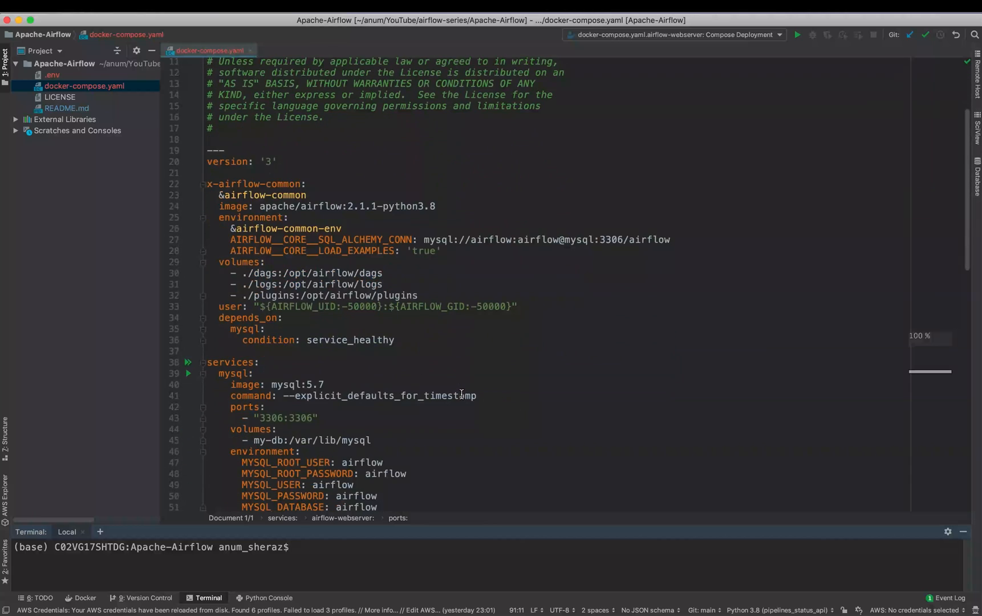
{"action": "scroll", "scroll_direction": "down", "scroll_amount": 3}
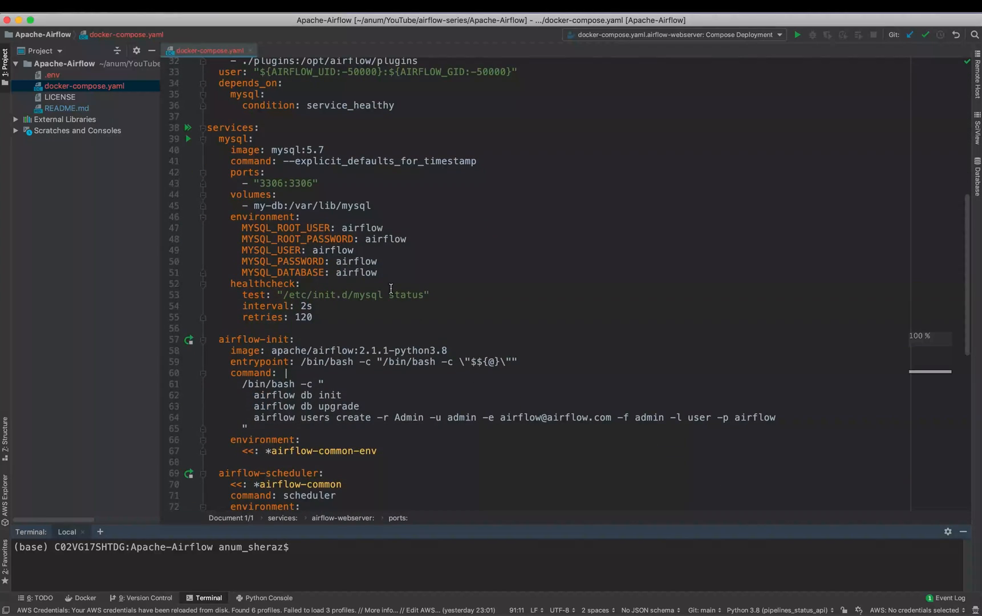
{"action": "mouse_move", "coordinate": [237, 141]}
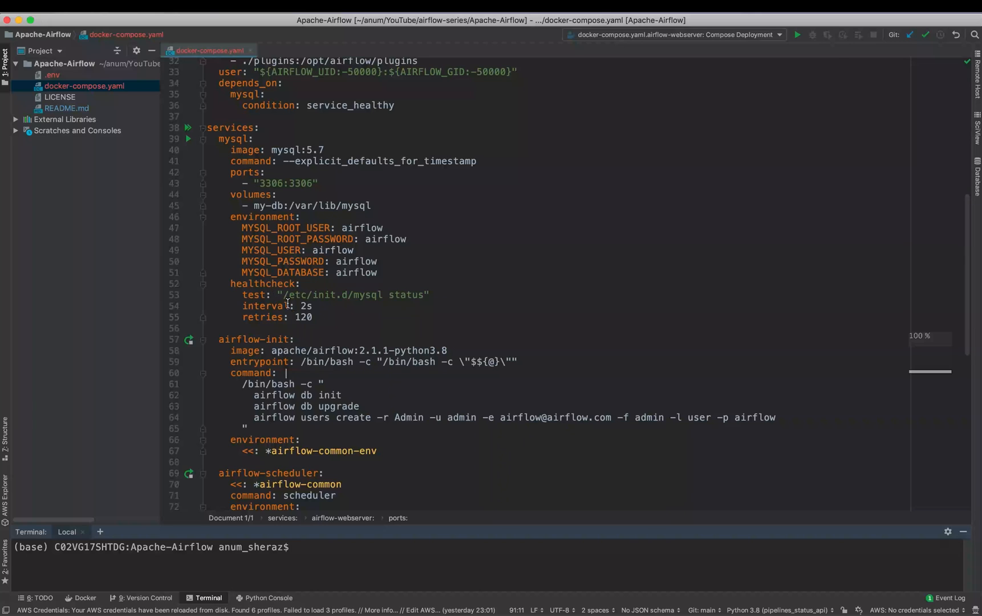
{"action": "scroll", "scroll_direction": "down", "scroll_amount": 3}
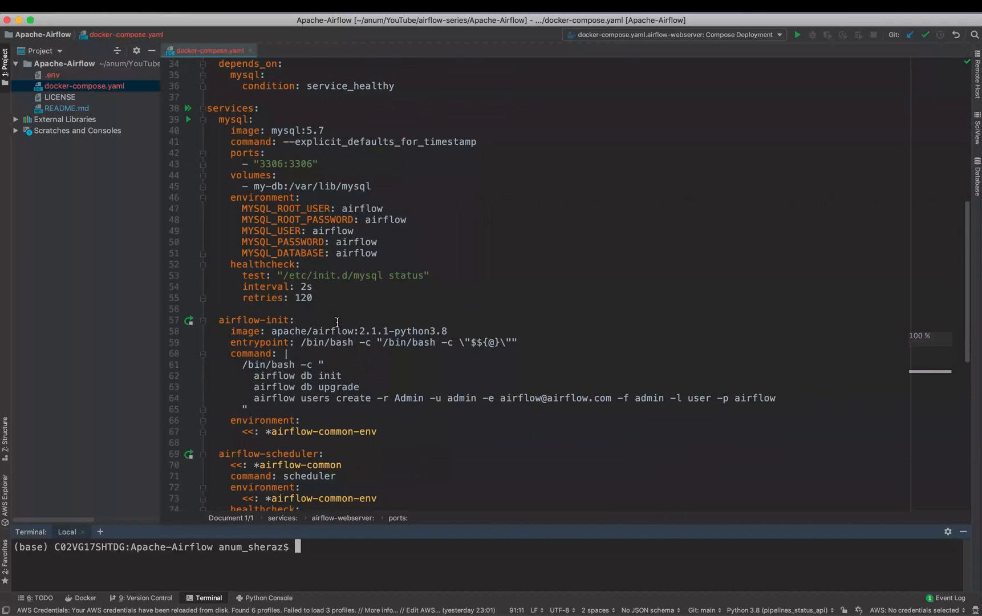
{"action": "mouse_move", "coordinate": [333, 310]}
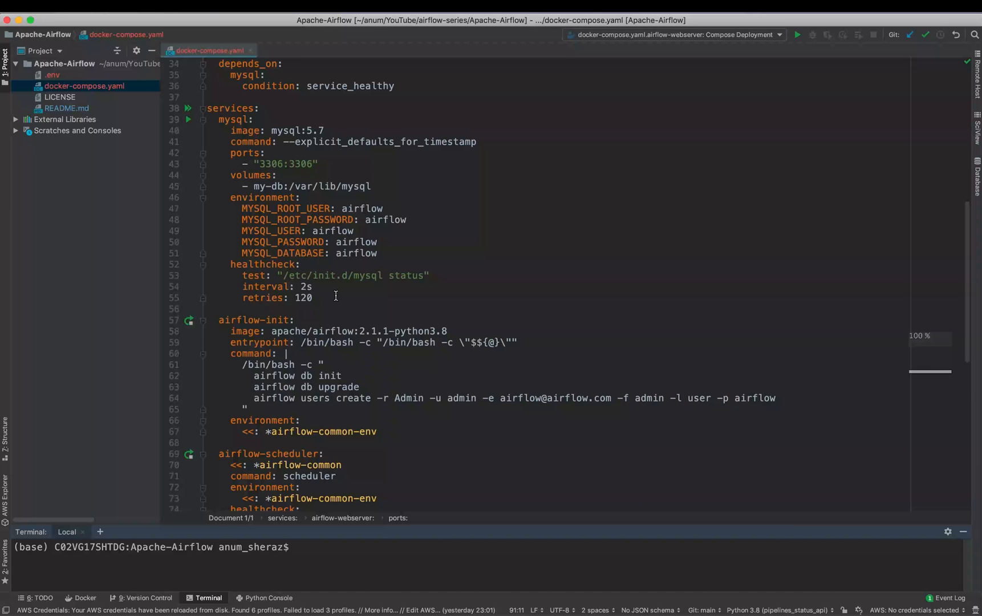
{"action": "scroll", "scroll_direction": "down", "scroll_amount": 3}
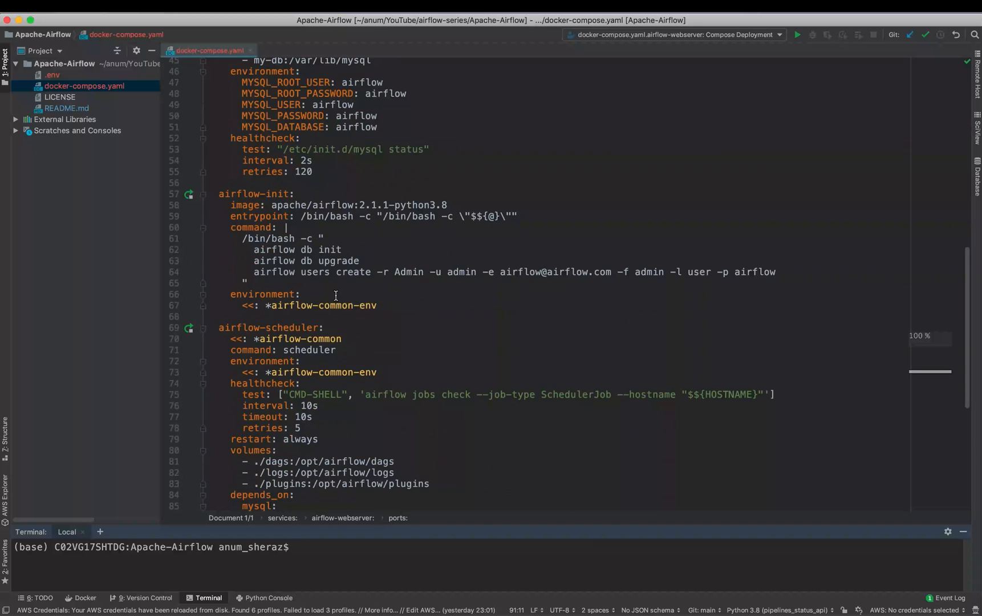
{"action": "scroll", "scroll_direction": "down", "scroll_amount": 3}
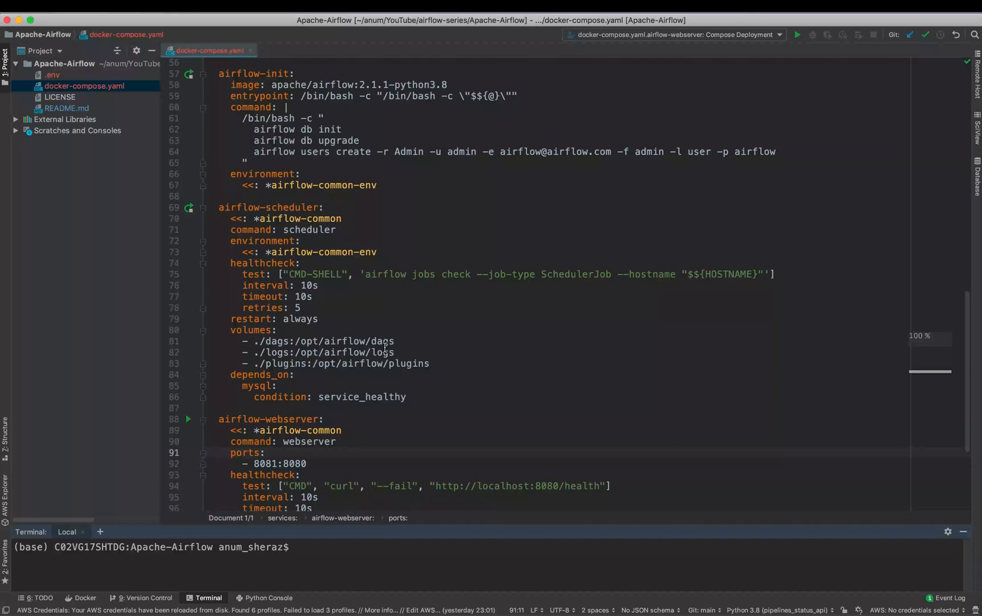
{"action": "scroll", "scroll_direction": "down", "scroll_amount": 3}
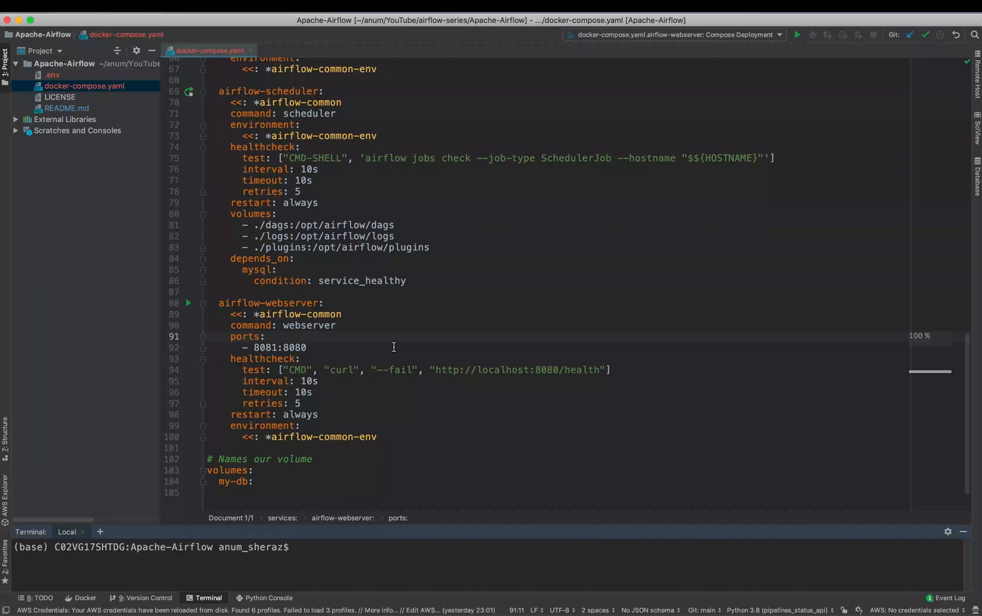
{"action": "scroll", "scroll_direction": "up", "scroll_amount": 3}
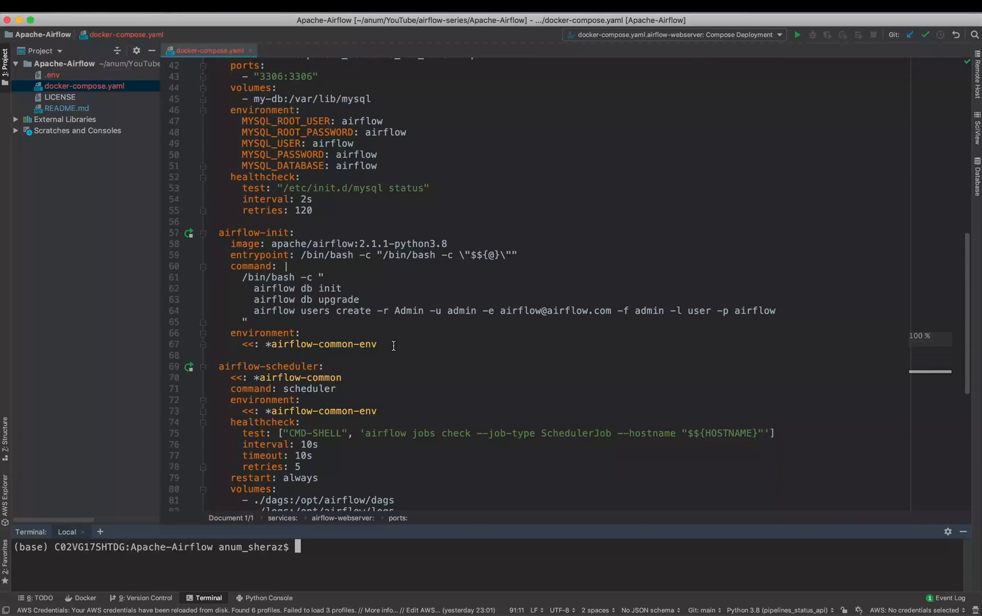
{"action": "scroll", "scroll_direction": "up", "scroll_amount": 3}
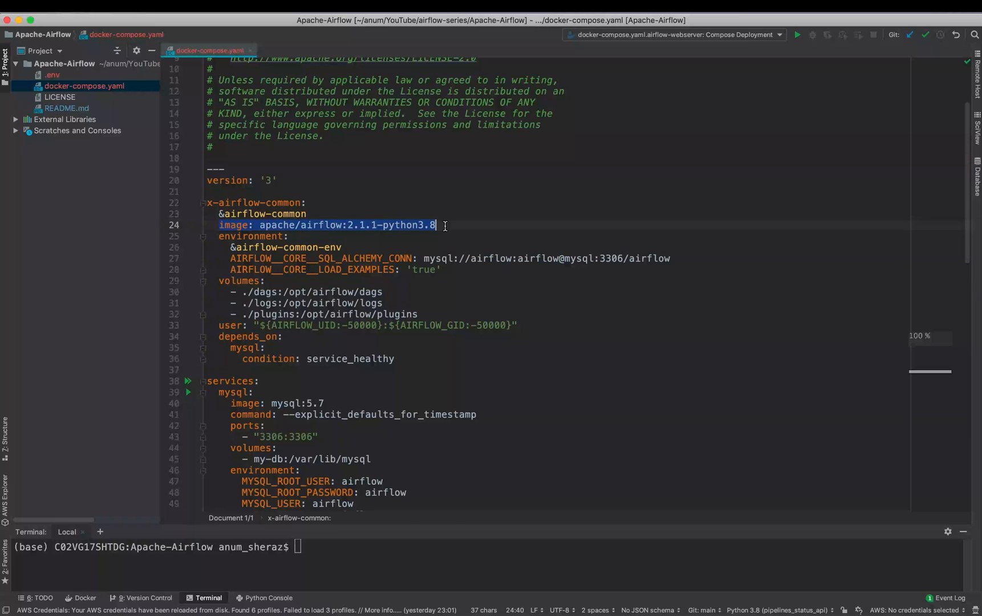
{"action": "left_click", "coordinate": [383, 230]}
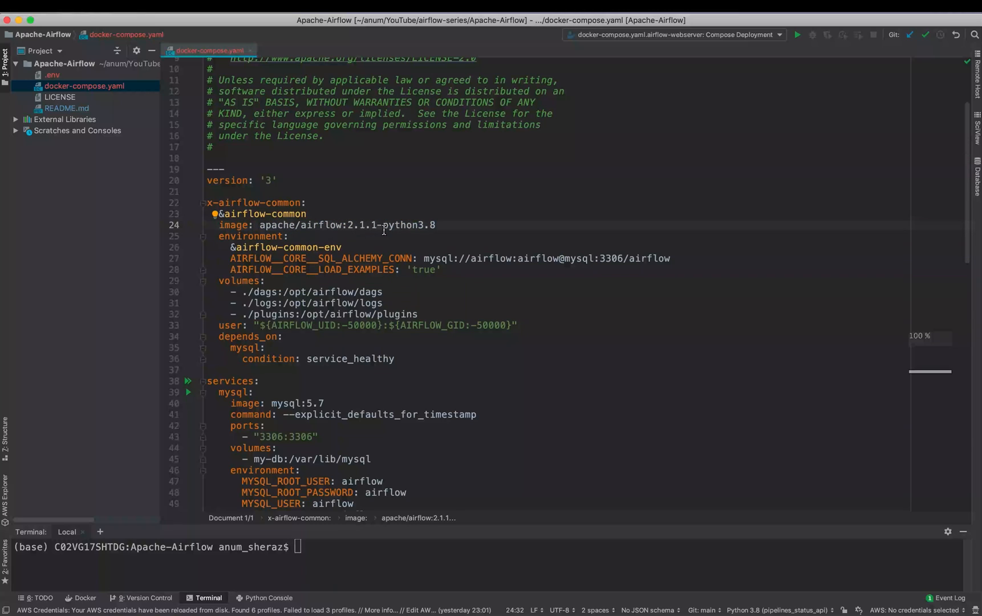
{"action": "mouse_move", "coordinate": [438, 227]}
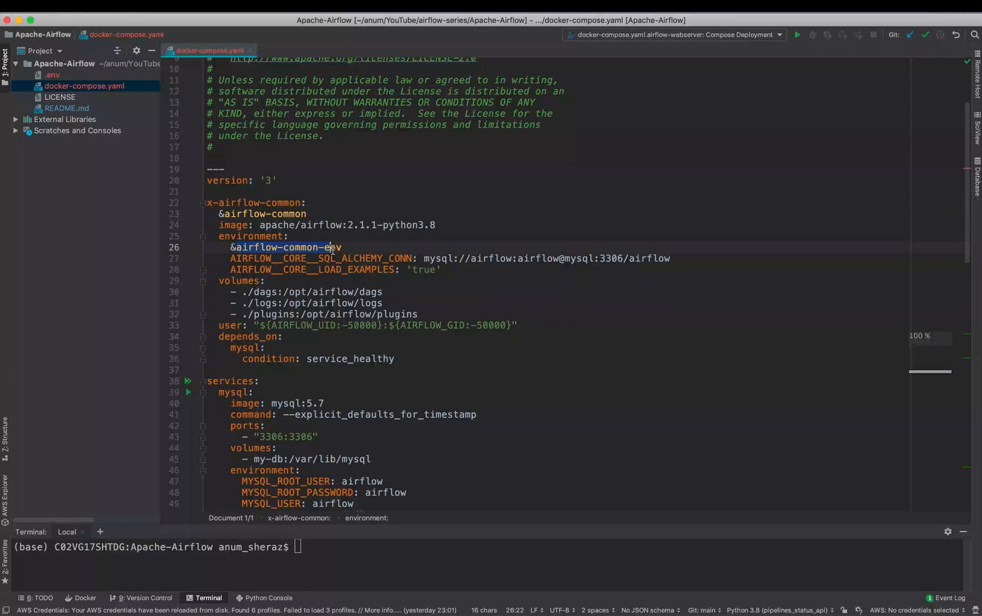
{"action": "scroll", "scroll_direction": "down", "scroll_amount": 3}
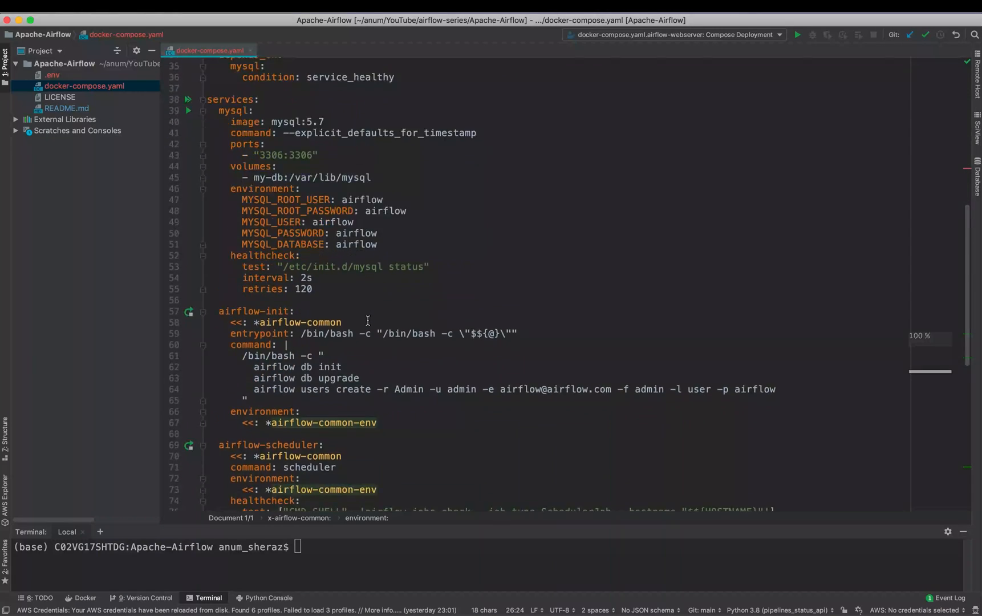
{"action": "scroll", "scroll_direction": "down", "scroll_amount": 3}
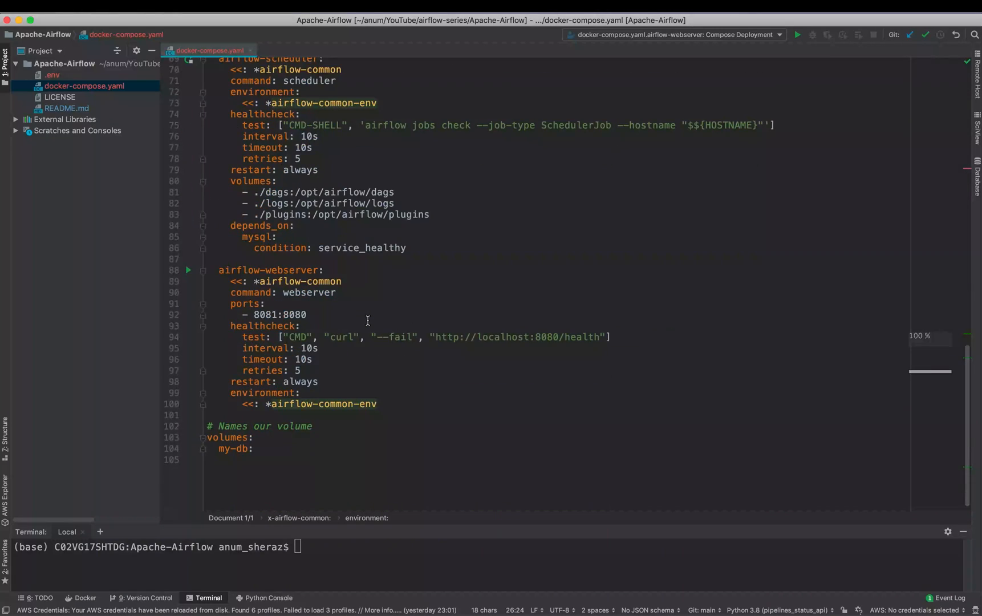
{"action": "scroll", "scroll_direction": "up", "scroll_amount": 3}
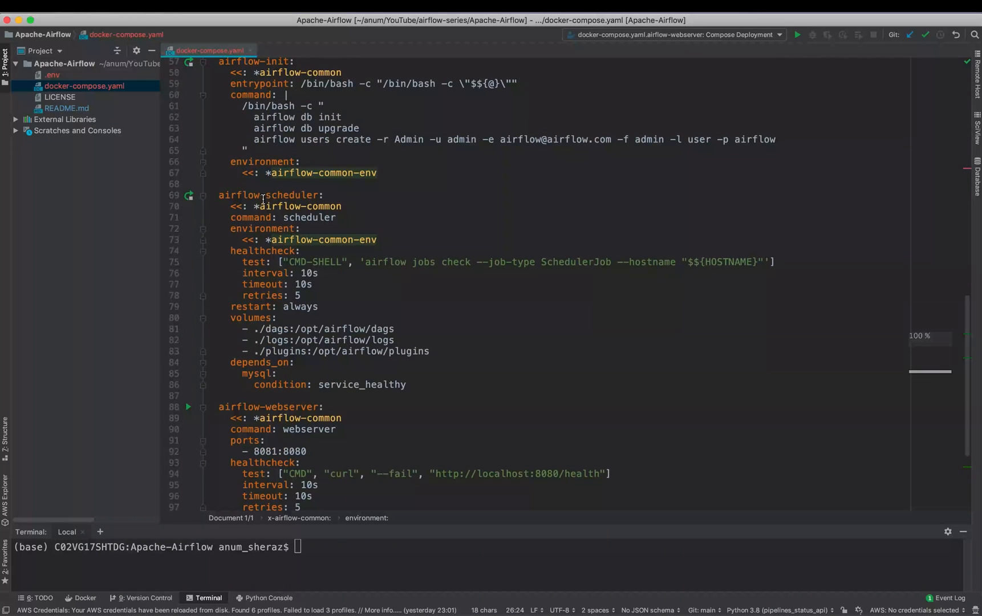
{"action": "mouse_move", "coordinate": [298, 207]}
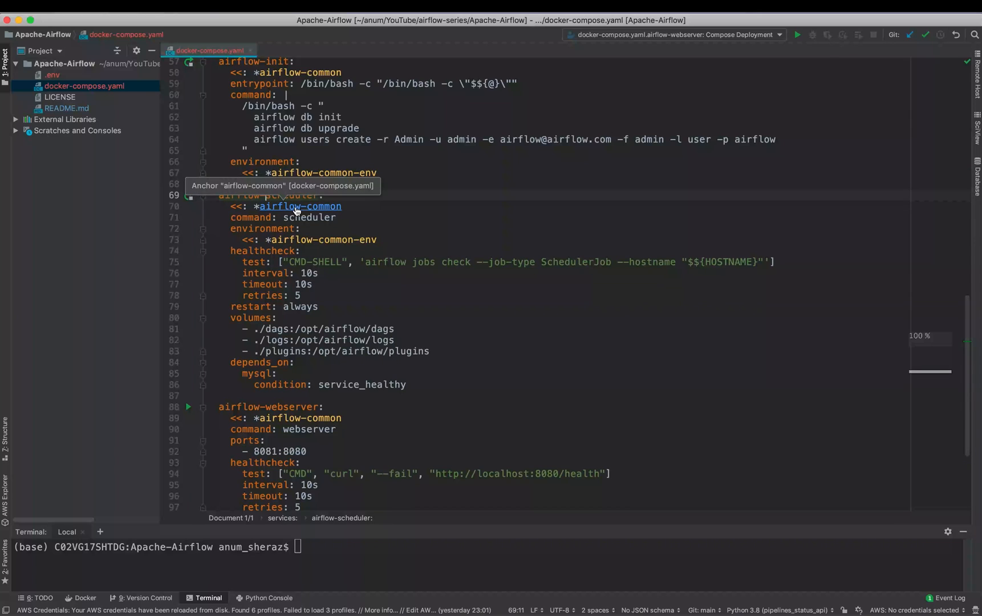
{"action": "double_click", "coordinate": [309, 217]}
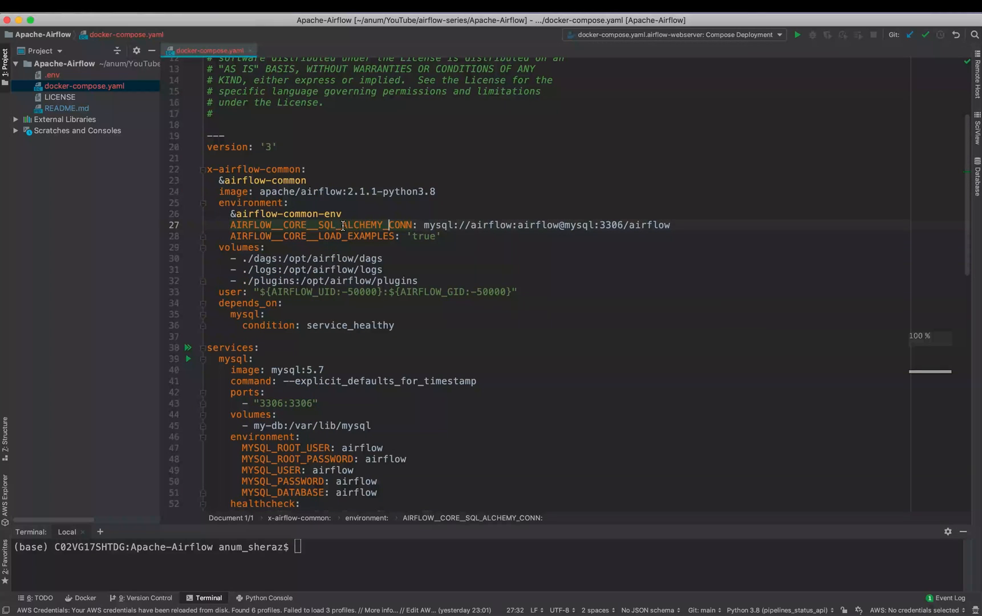
{"action": "mouse_move", "coordinate": [461, 230]}
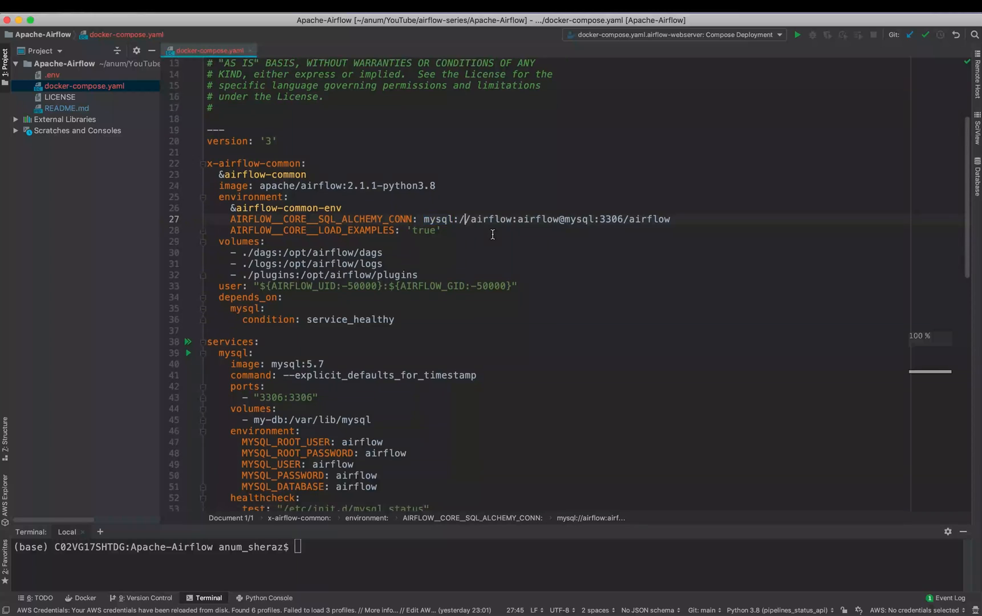
{"action": "scroll", "scroll_direction": "down", "scroll_amount": 3}
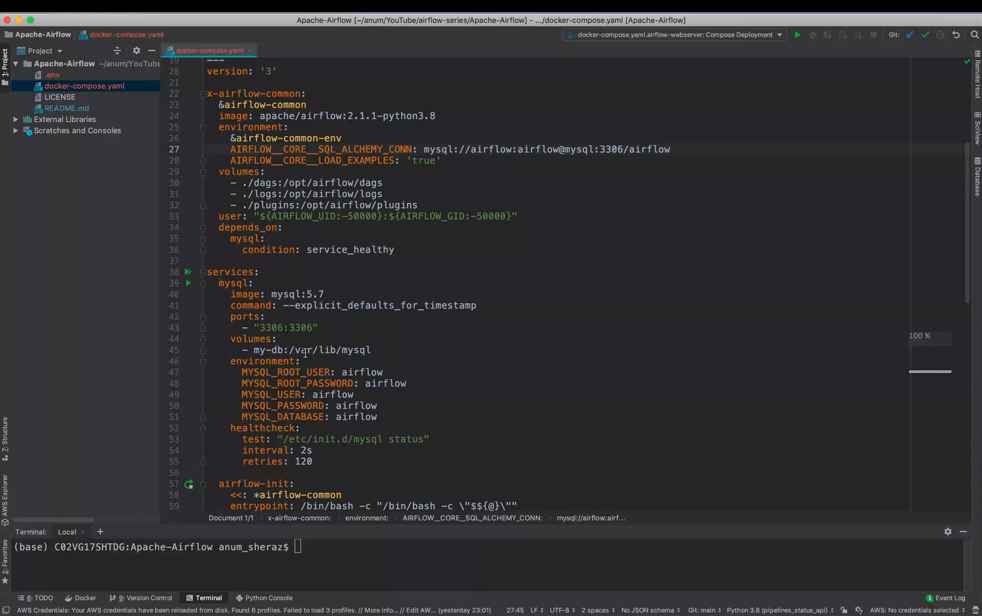
{"action": "mouse_move", "coordinate": [313, 391]}
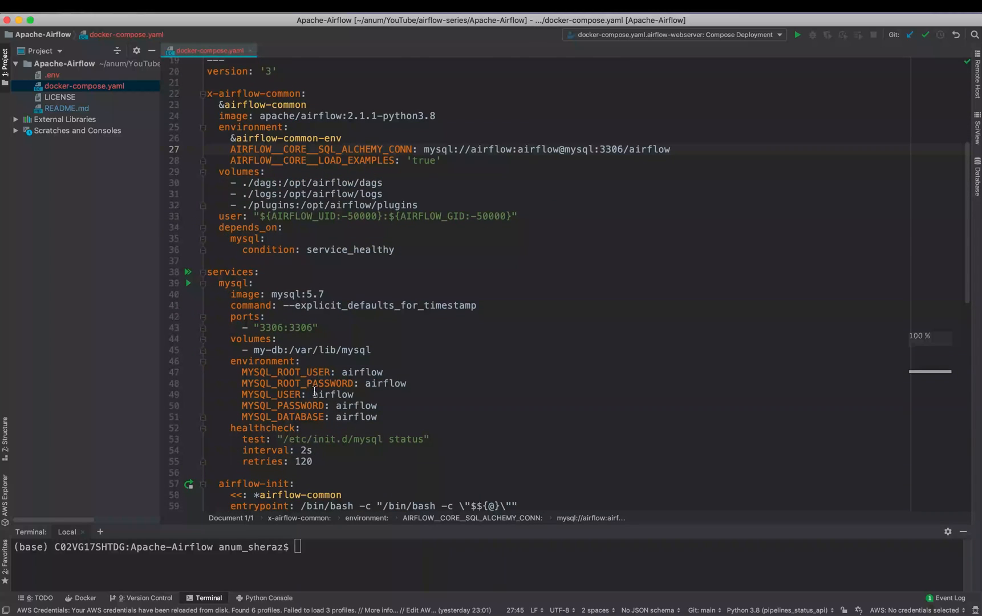
{"action": "mouse_move", "coordinate": [362, 427]}
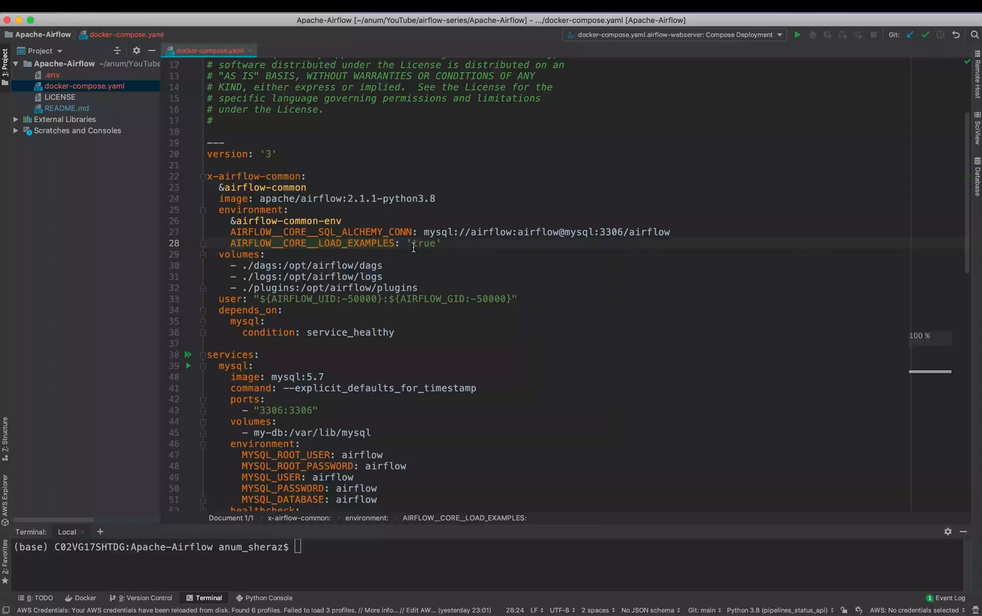
{"action": "left_click", "coordinate": [322, 257]}
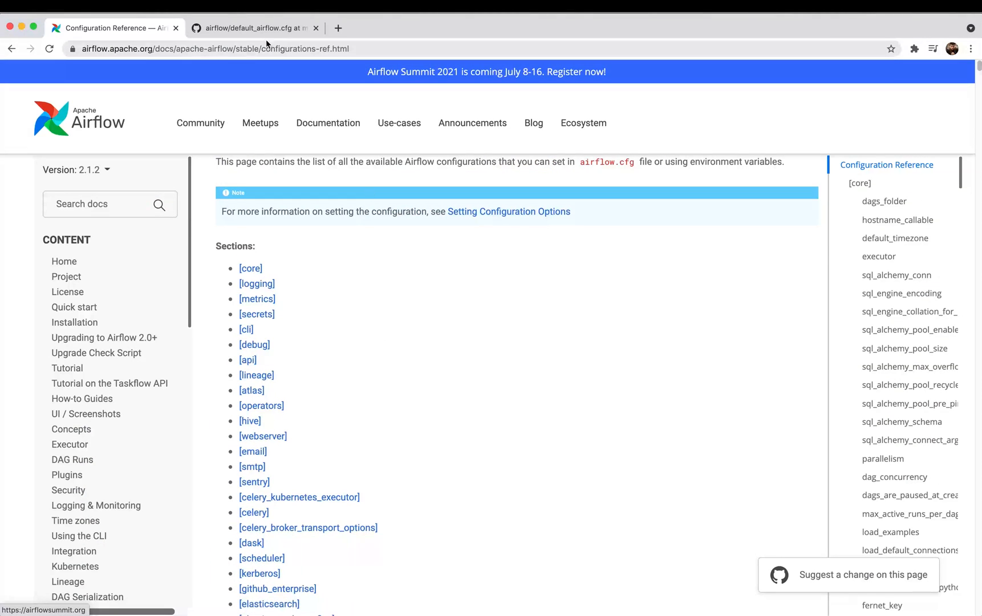
Show the default_airflow.cfg GitHub tab scrolled to the [core] executor and sql_alchemy_conn settings.
{"action": "left_click", "coordinate": [253, 27]}
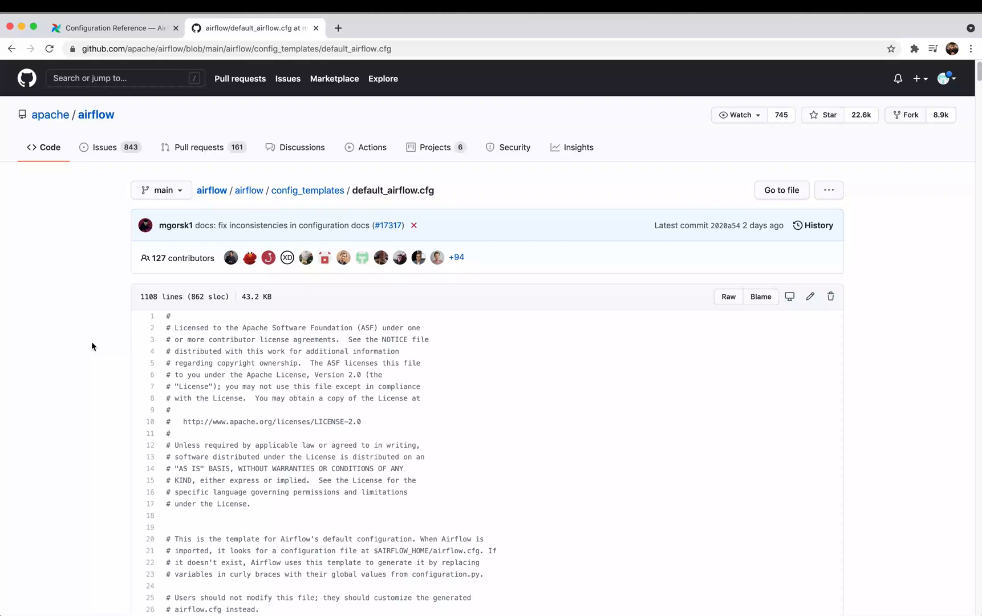
{"action": "scroll", "scroll_direction": "down", "scroll_amount": 3}
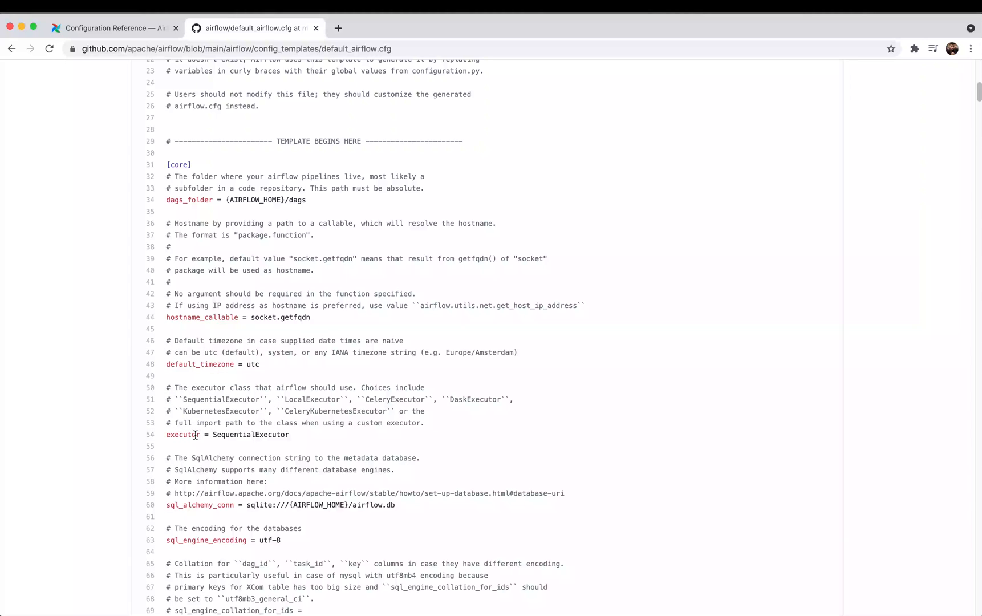
{"action": "mouse_move", "coordinate": [202, 505]}
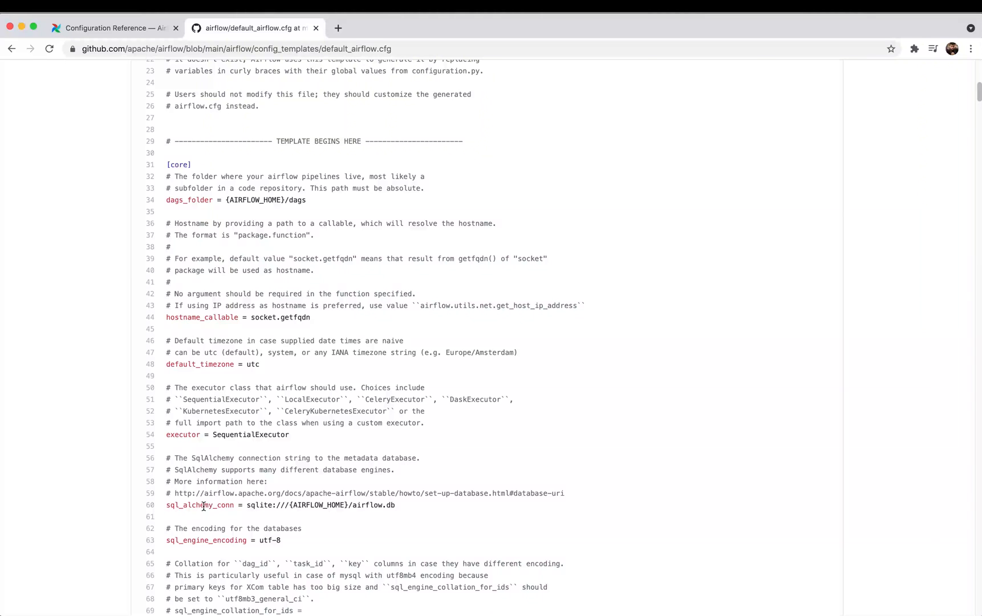
{"action": "mouse_move", "coordinate": [188, 188]}
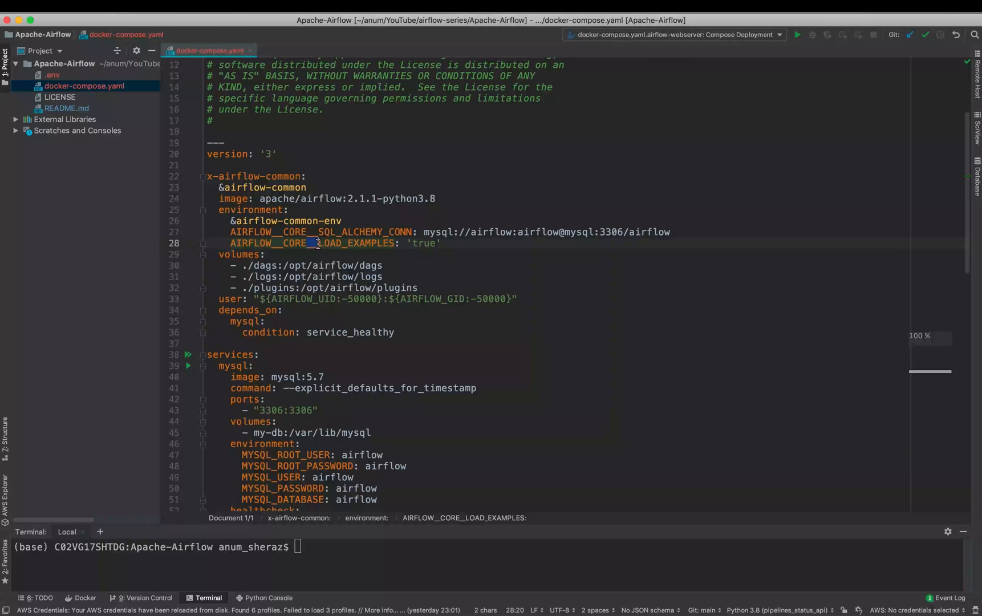
Point out the SQL_ALCHEMY_CONN MySQL connection and the logs volume mapping in docker-compose.yaml.
{"action": "left_click", "coordinate": [415, 231]}
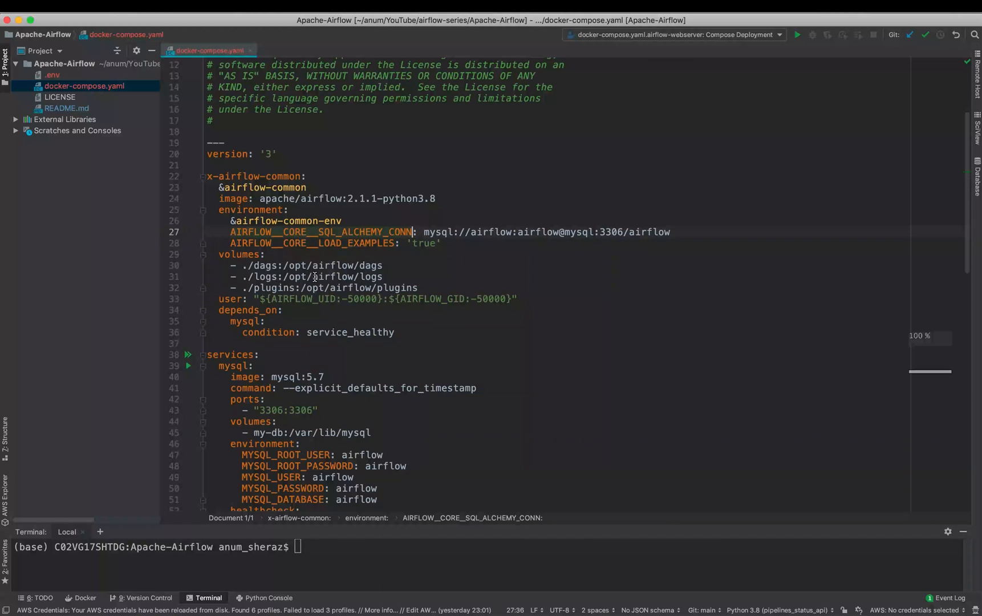
{"action": "mouse_move", "coordinate": [298, 279]}
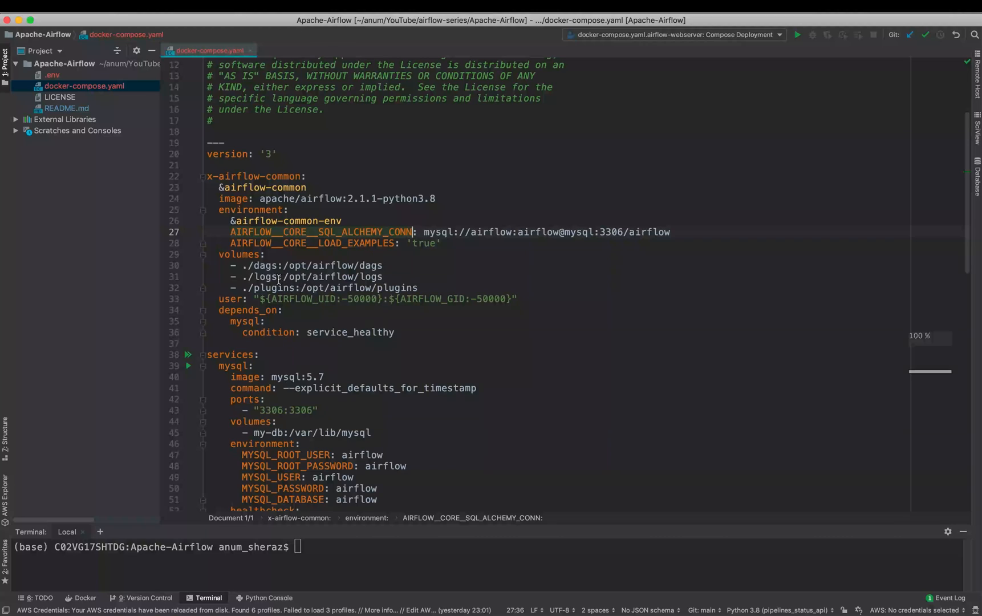
{"action": "double_click", "coordinate": [264, 265]}
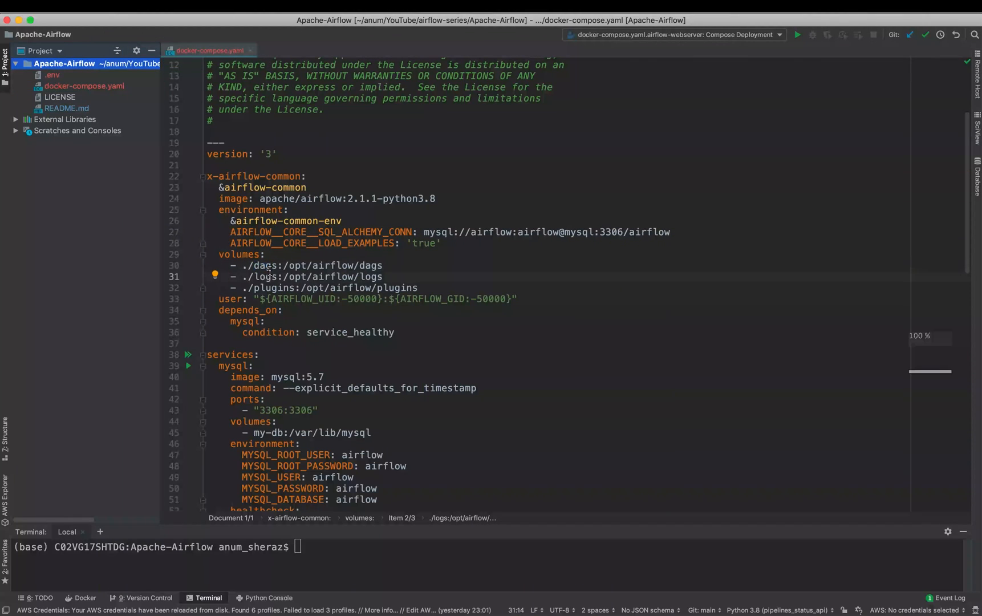
{"action": "mouse_move", "coordinate": [291, 279]}
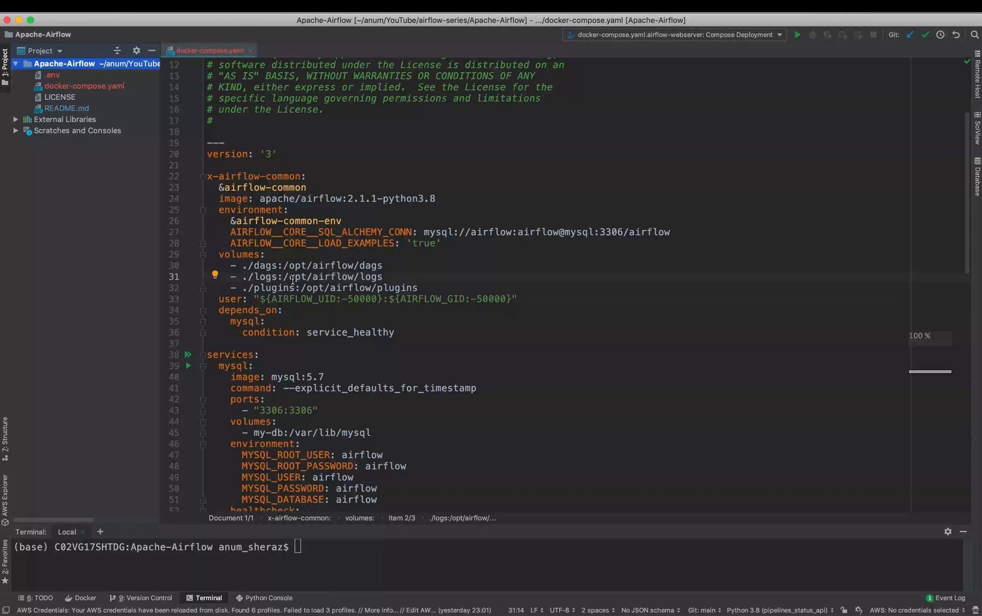
{"action": "mouse_move", "coordinate": [392, 310]}
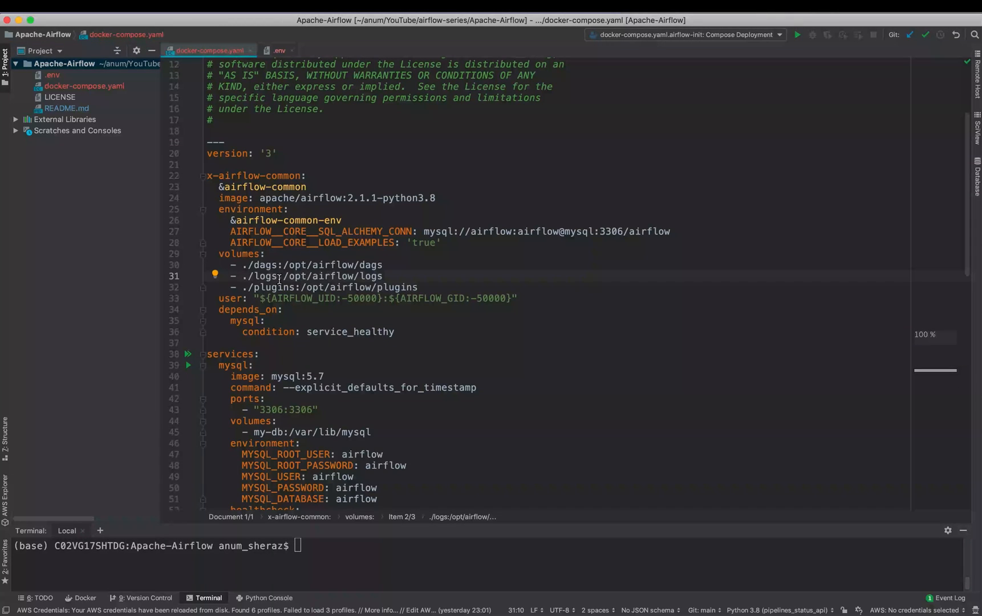
{"action": "mouse_move", "coordinate": [138, 176]}
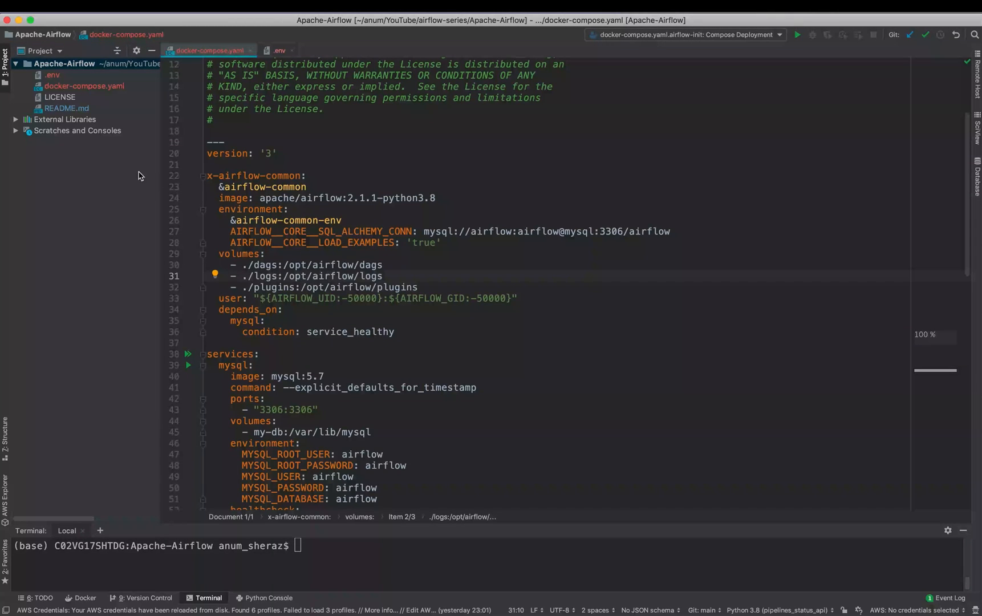
View the .env file's AIRFLOW_UID and AIRFLOW_GID values of 50000, then return to docker-compose.yaml.
{"action": "left_click", "coordinate": [52, 74]}
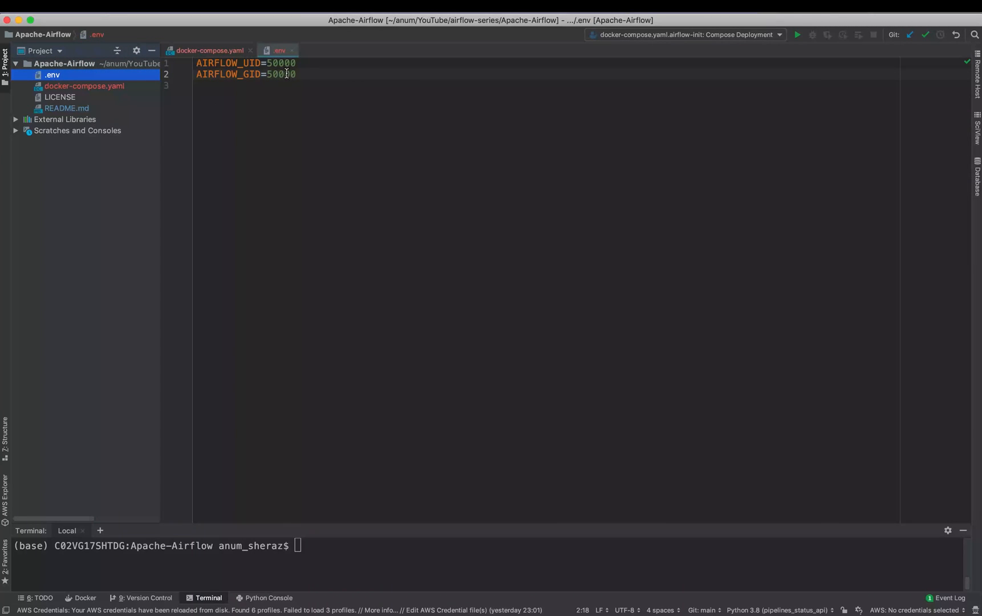
{"action": "left_click", "coordinate": [207, 51]}
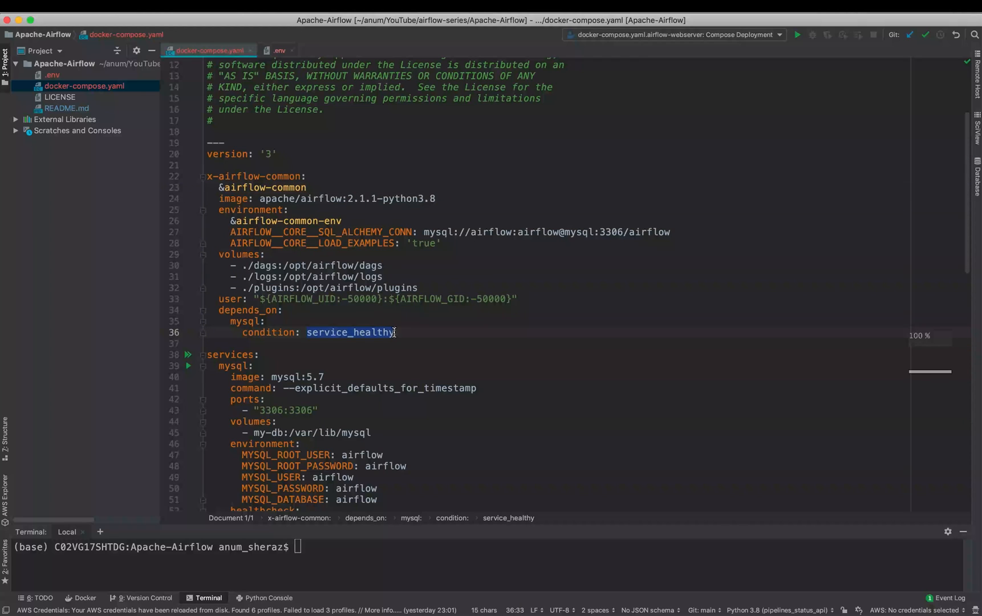
Highlight the mysql service's healthcheck test command and my-db volume name.
{"action": "scroll", "scroll_direction": "down", "scroll_amount": 3}
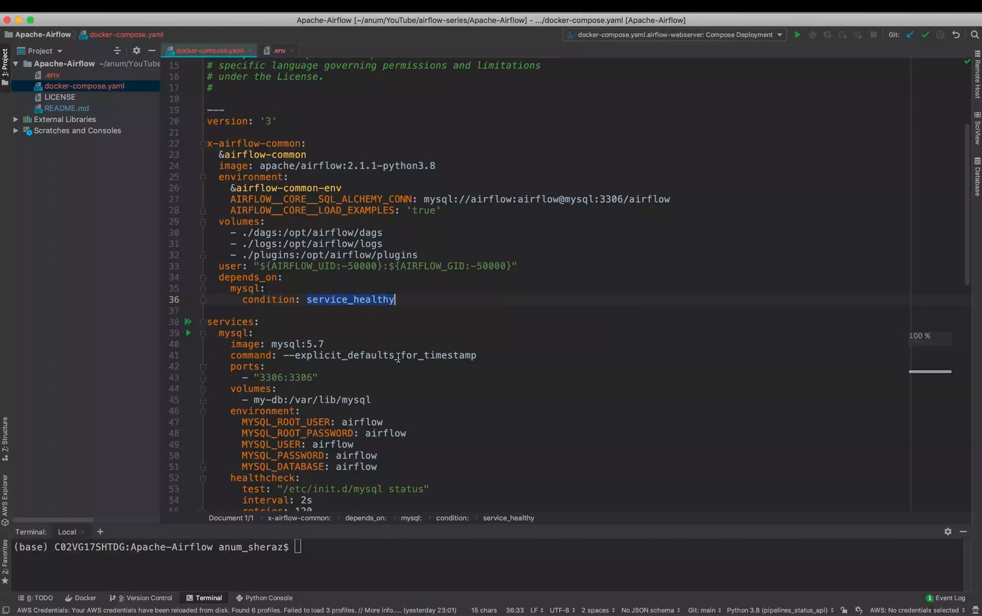
{"action": "scroll", "scroll_direction": "down", "scroll_amount": 3}
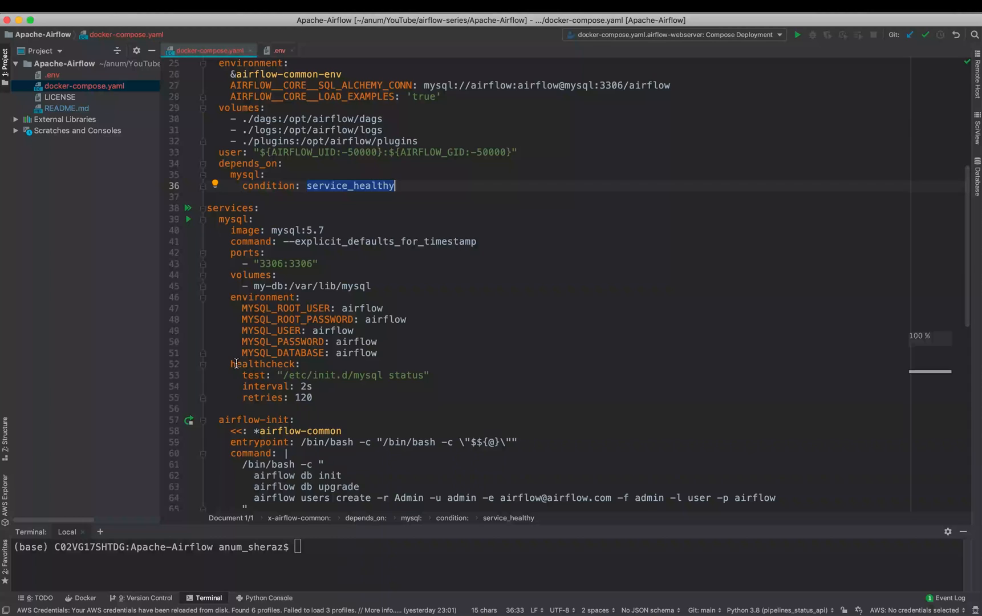
{"action": "left_click", "coordinate": [285, 375]}
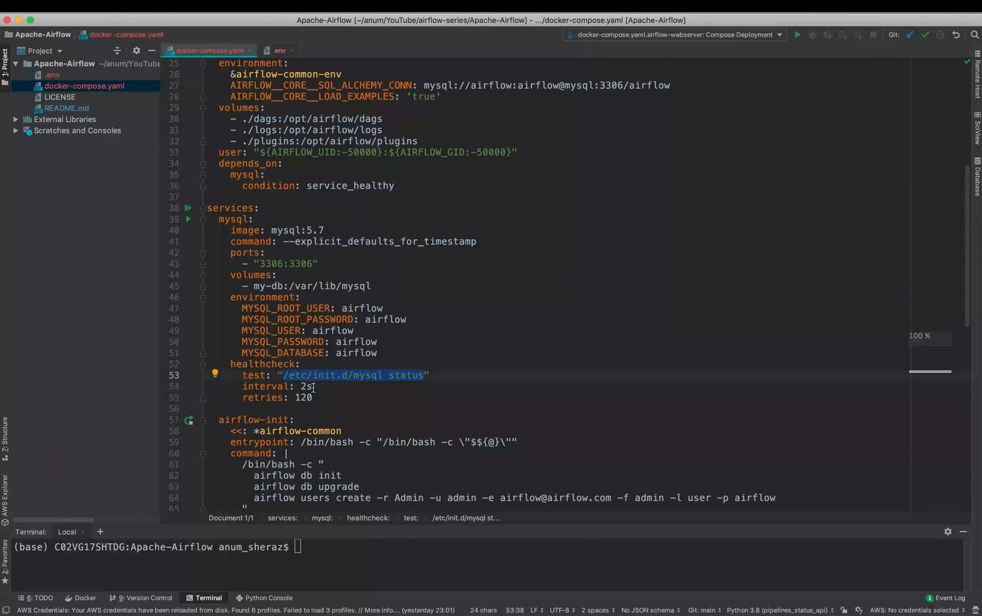
{"action": "left_click", "coordinate": [315, 397]}
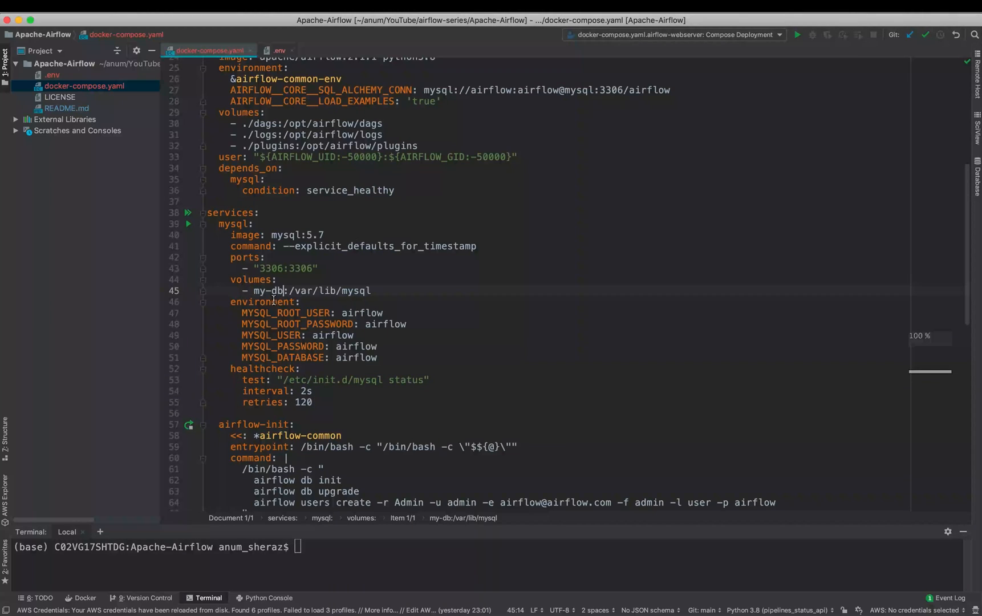
{"action": "double_click", "coordinate": [269, 291]}
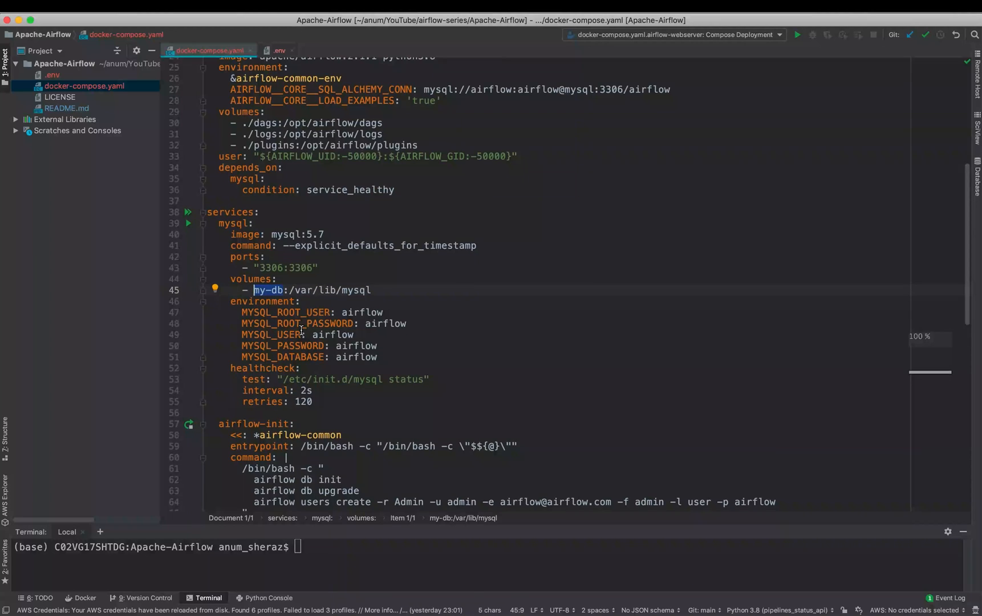
{"action": "scroll", "scroll_direction": "down", "scroll_amount": 3}
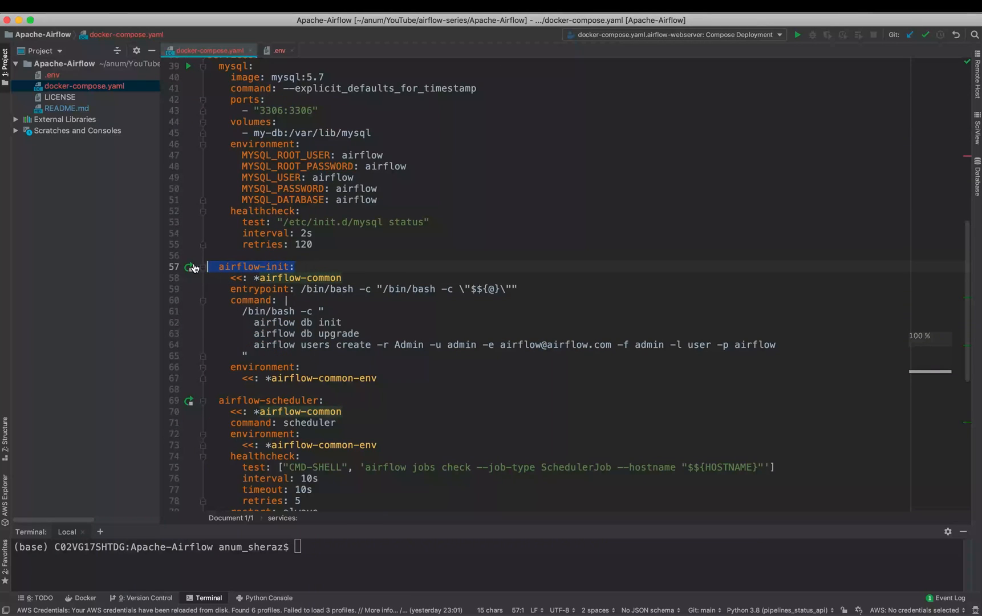
Point out the shared Airflow image setting and the airflow-scheduler command entry.
{"action": "scroll", "scroll_direction": "up", "scroll_amount": 3}
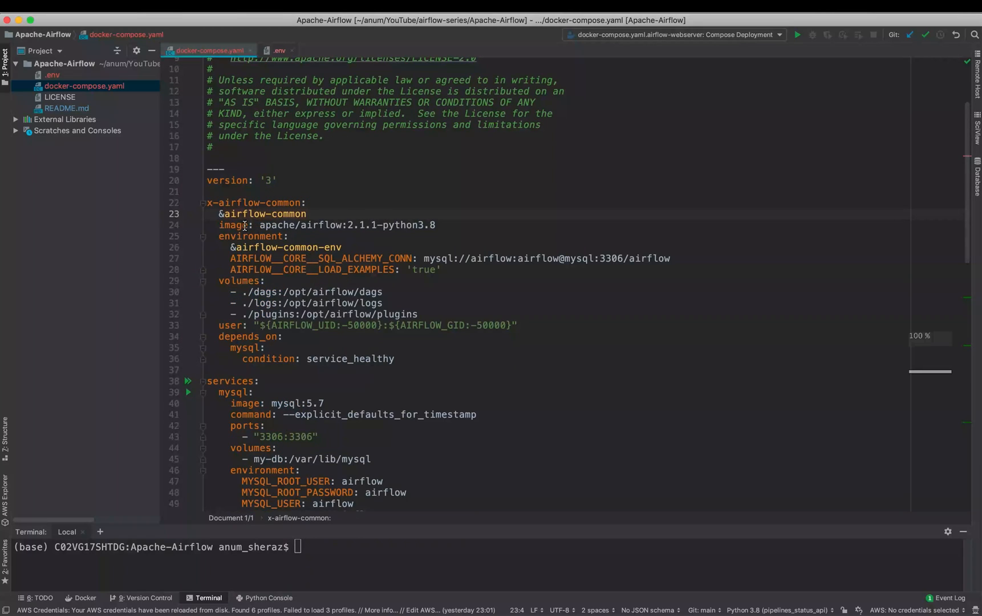
{"action": "left_click", "coordinate": [235, 225]}
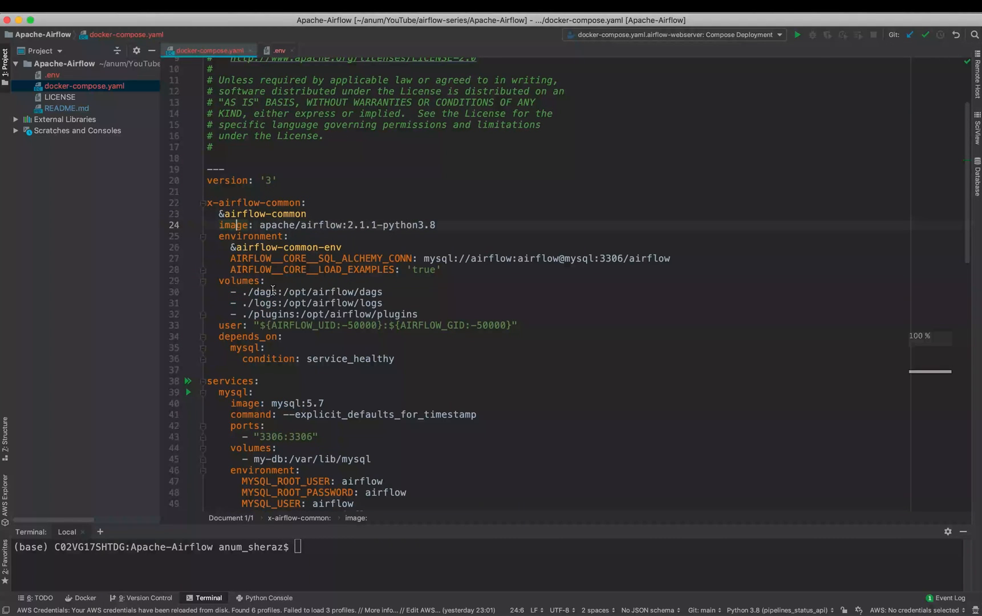
{"action": "scroll", "scroll_direction": "down", "scroll_amount": 3}
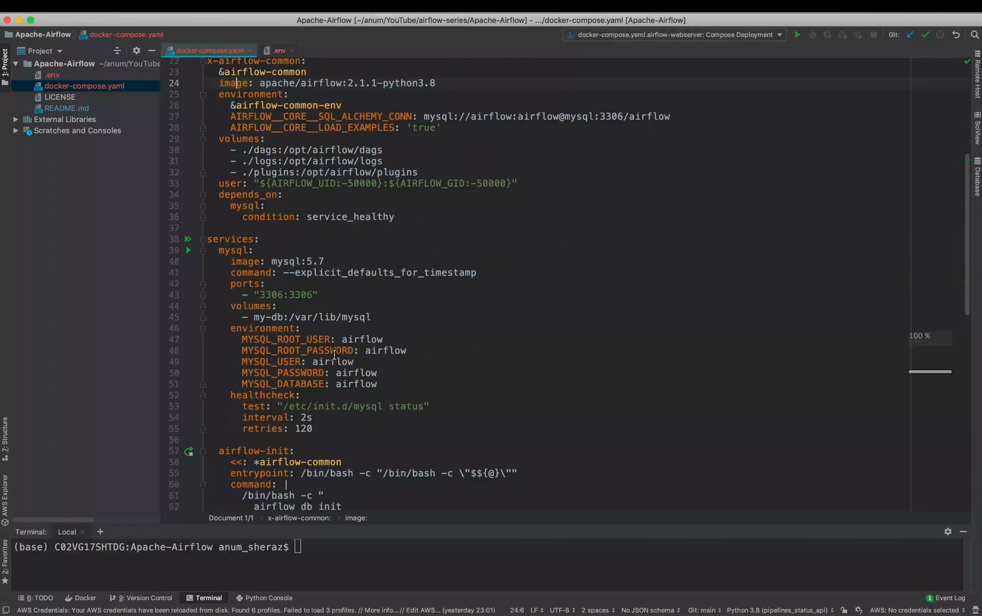
{"action": "scroll", "scroll_direction": "down", "scroll_amount": 3}
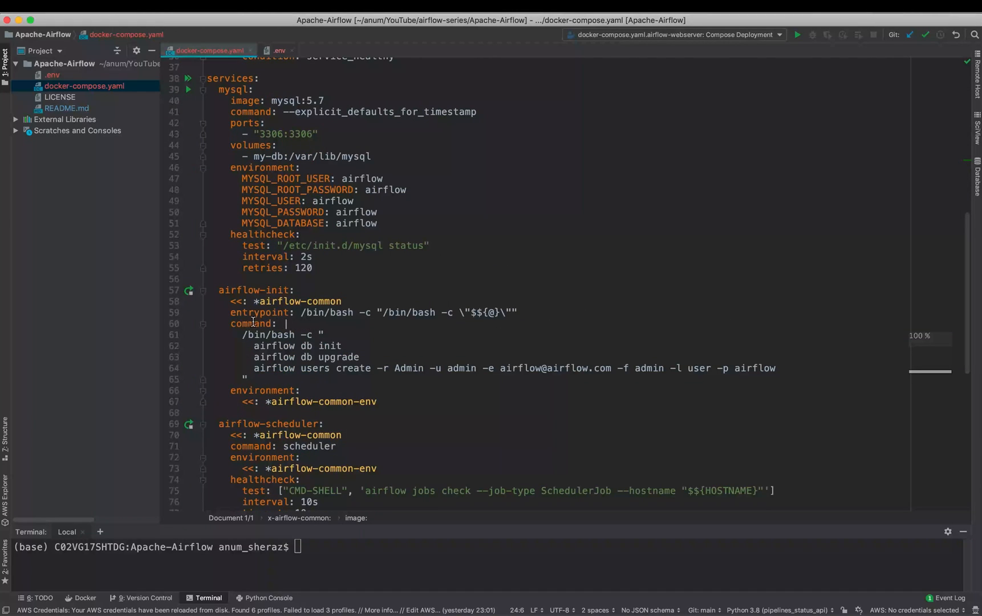
{"action": "mouse_move", "coordinate": [292, 303]}
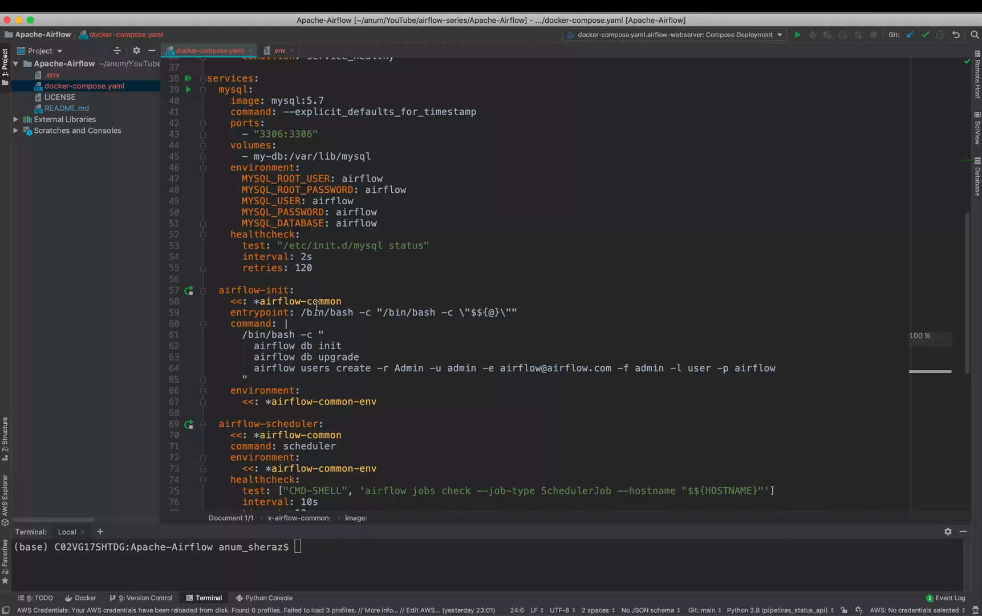
{"action": "mouse_move", "coordinate": [262, 423]}
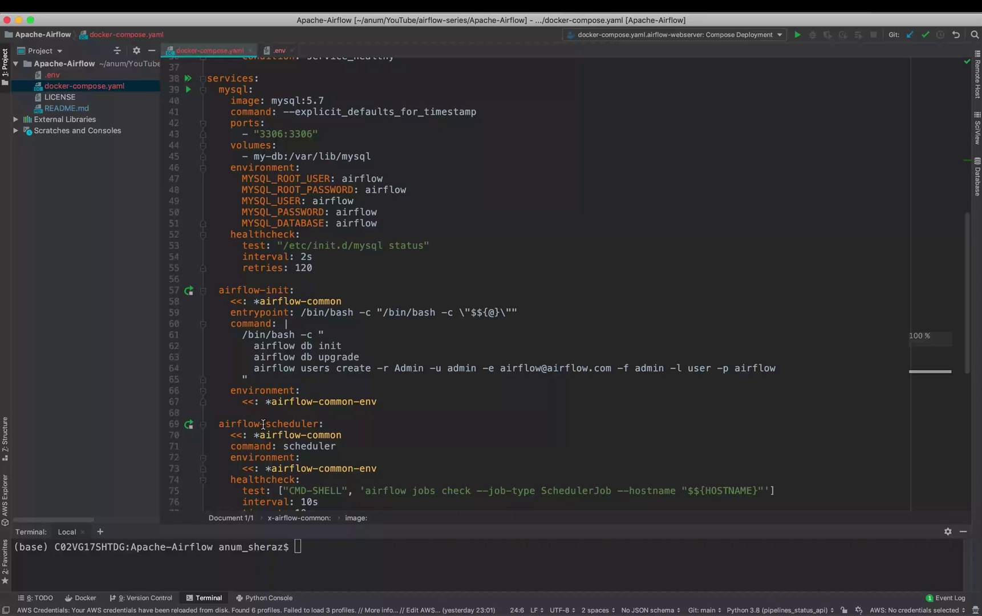
{"action": "left_click", "coordinate": [249, 446]}
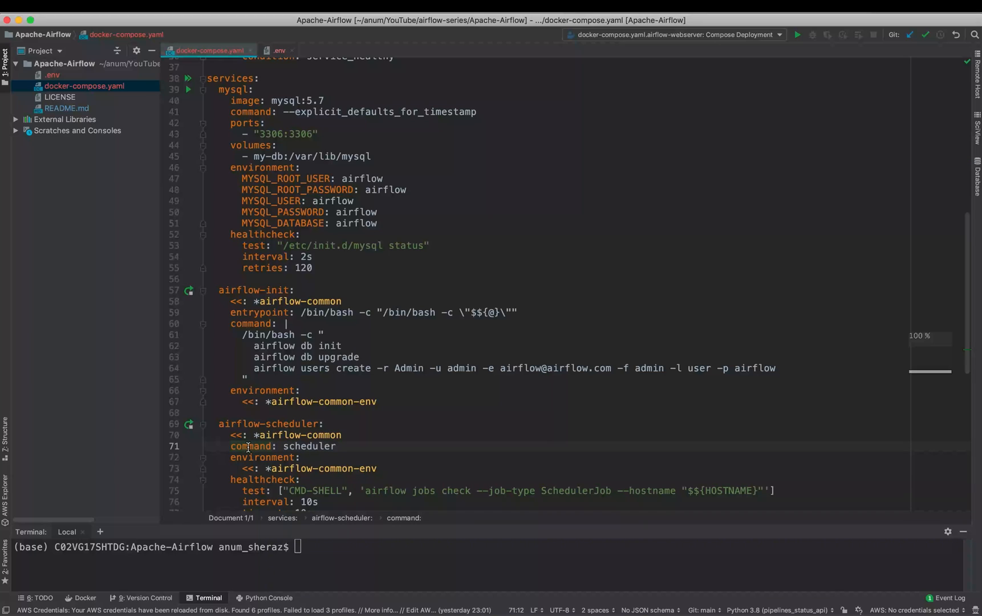
{"action": "double_click", "coordinate": [308, 446]}
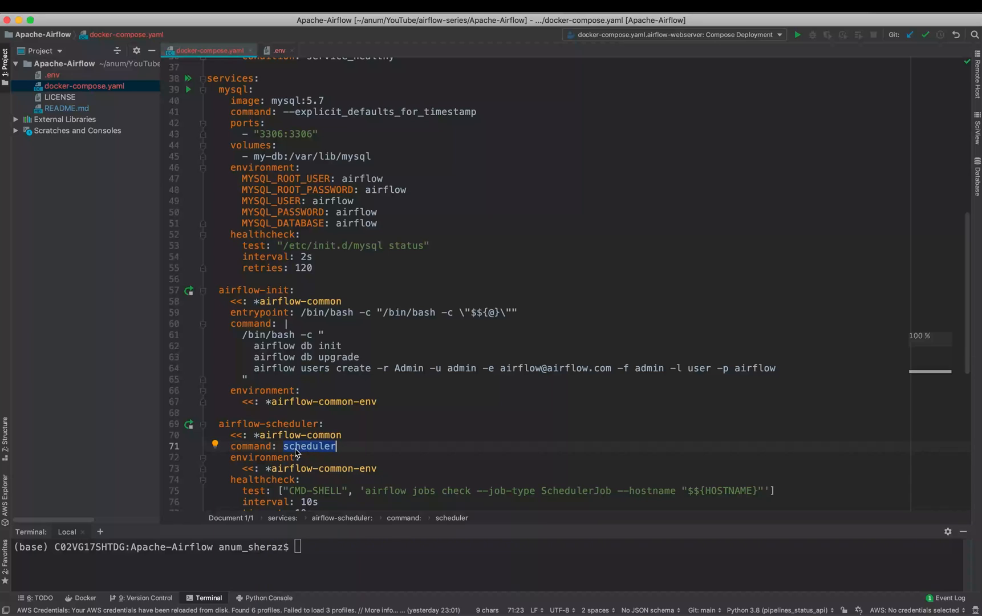
{"action": "left_click", "coordinate": [307, 445]}
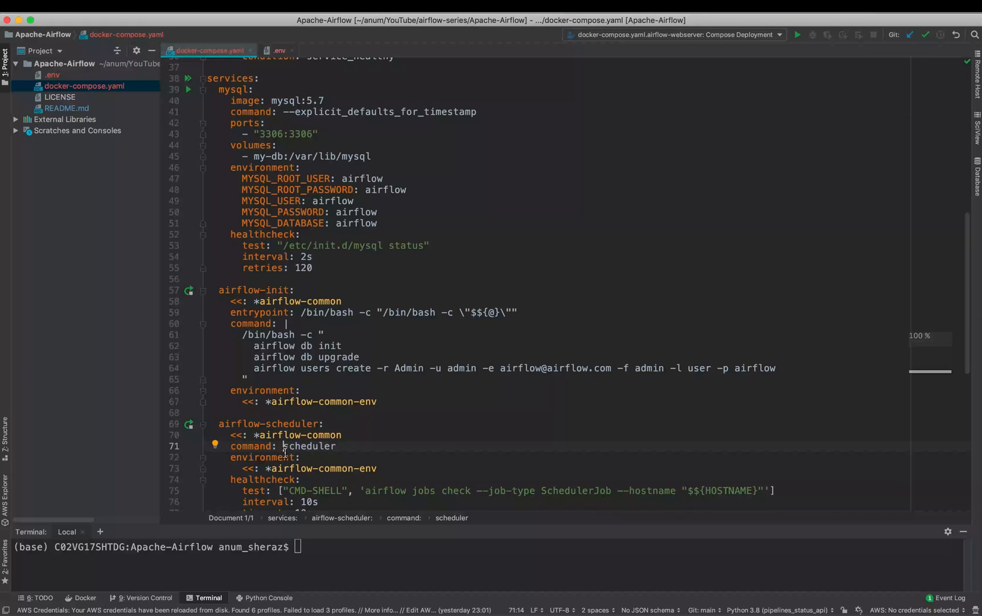
{"action": "mouse_move", "coordinate": [297, 290]}
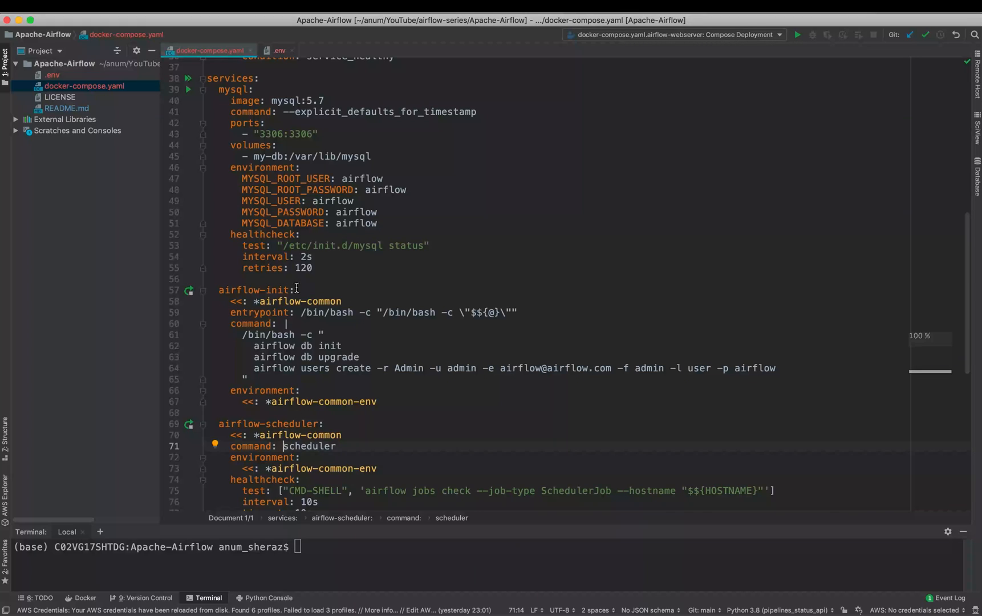
Walk through airflow-init's entrypoint, db init/upgrade commands and admin user creation command.
{"action": "left_click", "coordinate": [270, 290]}
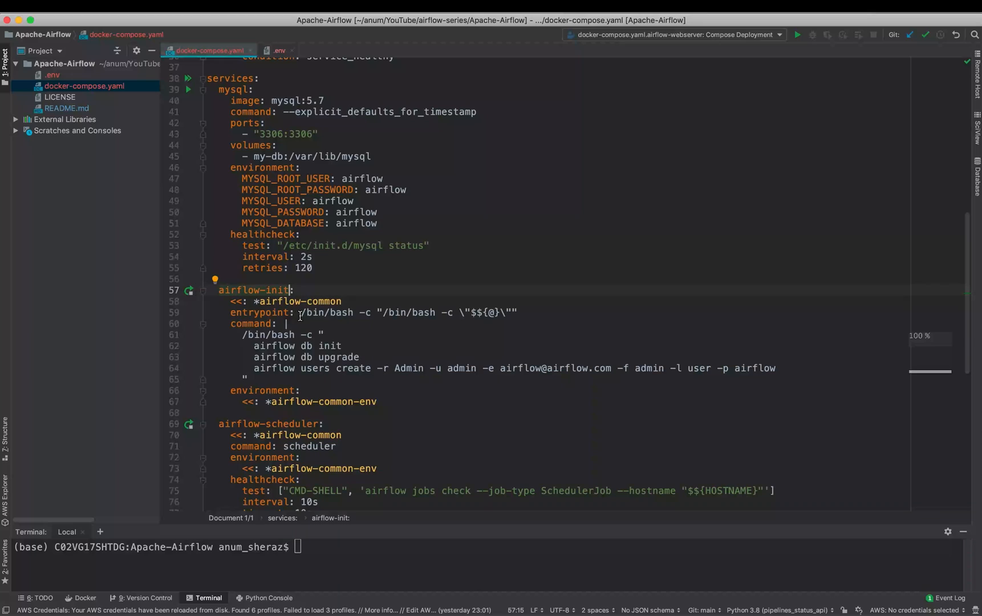
{"action": "left_click", "coordinate": [382, 312]}
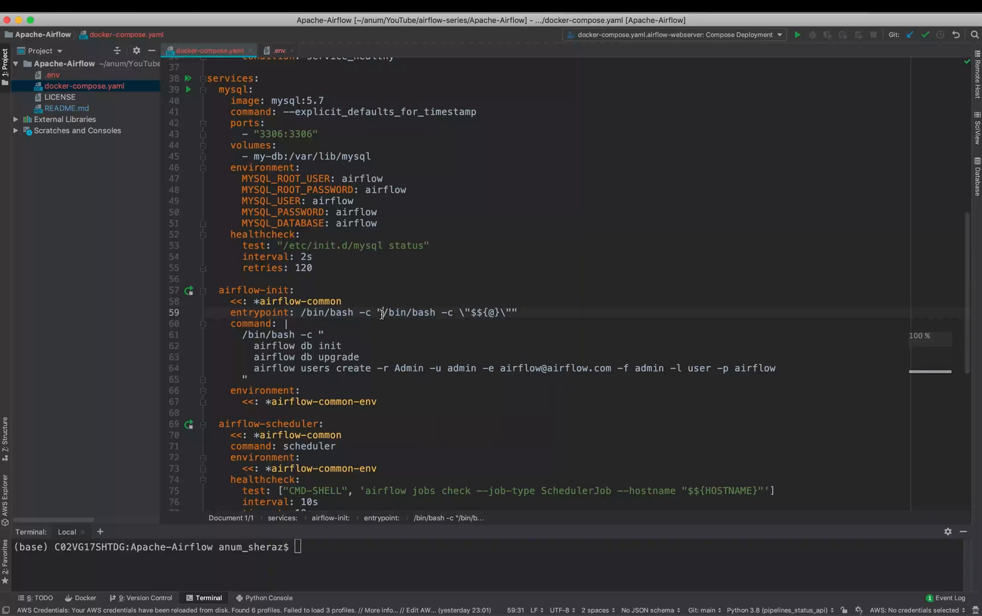
{"action": "double_click", "coordinate": [410, 313]}
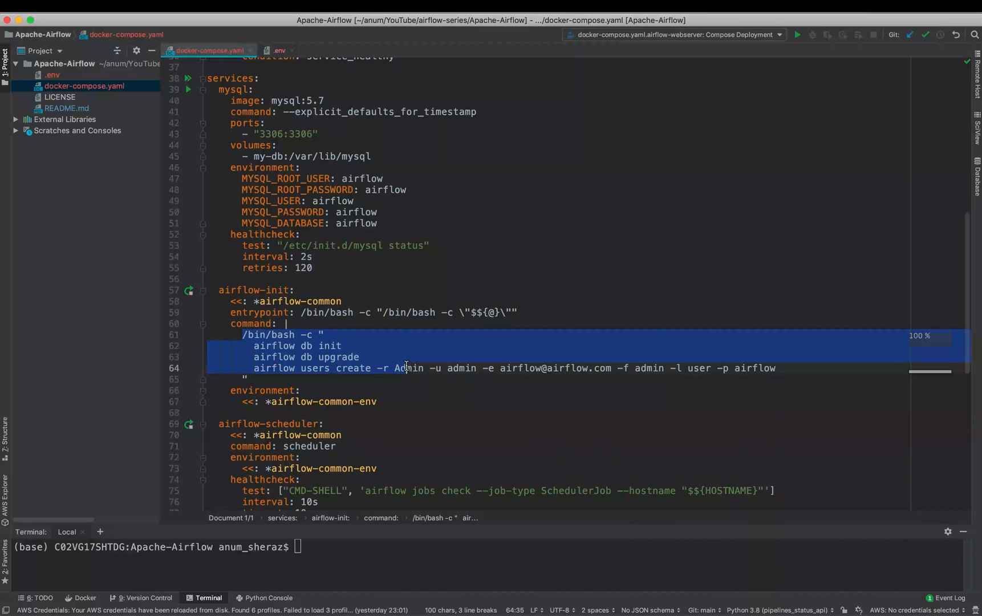
{"action": "left_click", "coordinate": [253, 346]}
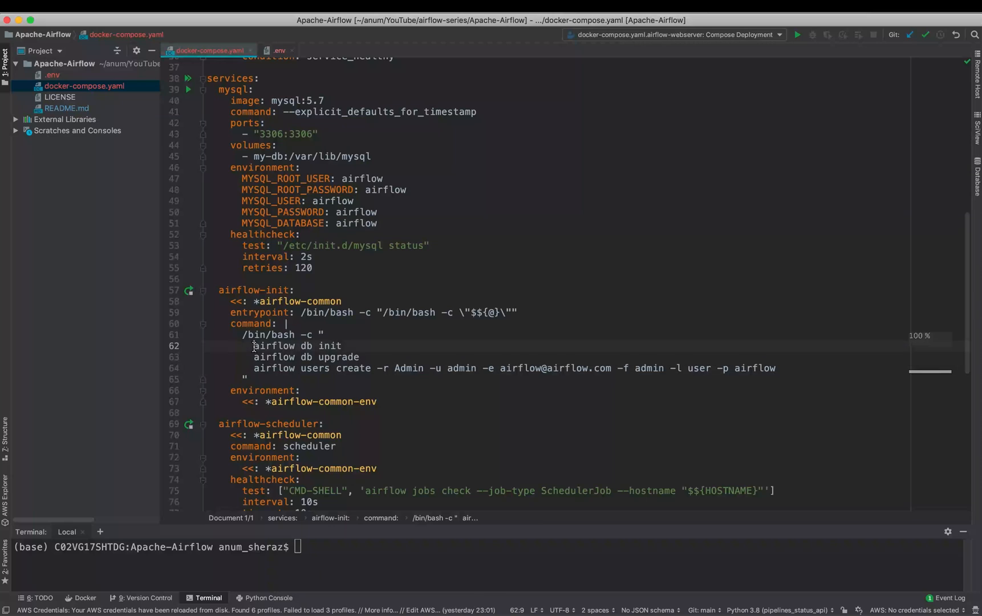
{"action": "double_click", "coordinate": [297, 346]}
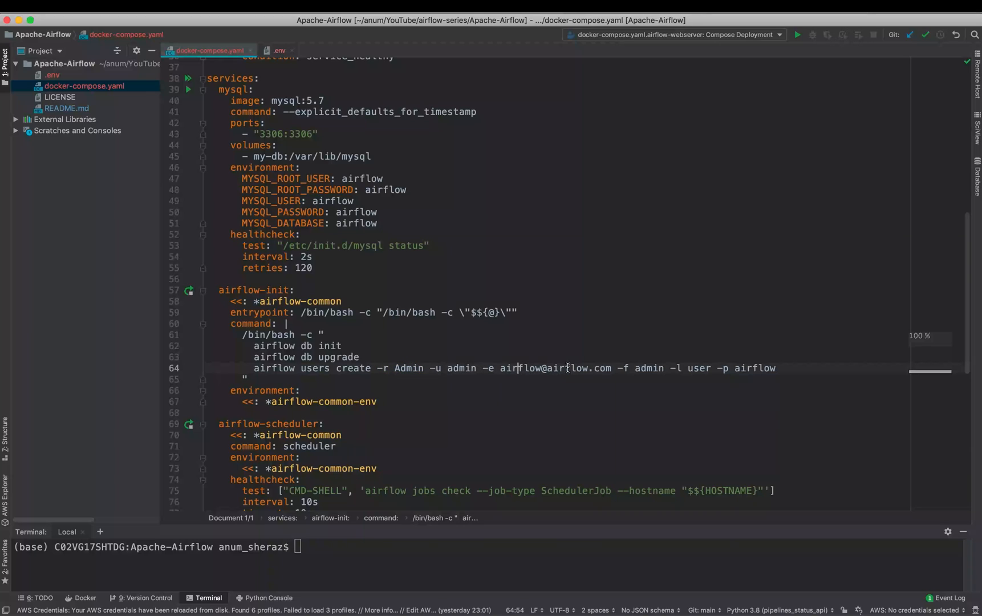
{"action": "left_click", "coordinate": [751, 367]}
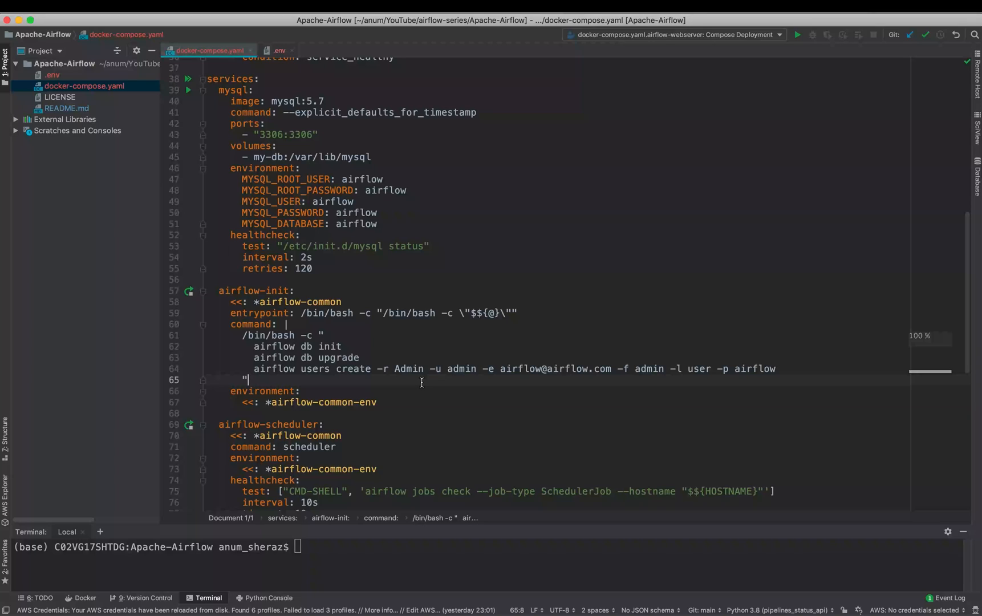
{"action": "mouse_move", "coordinate": [351, 356]}
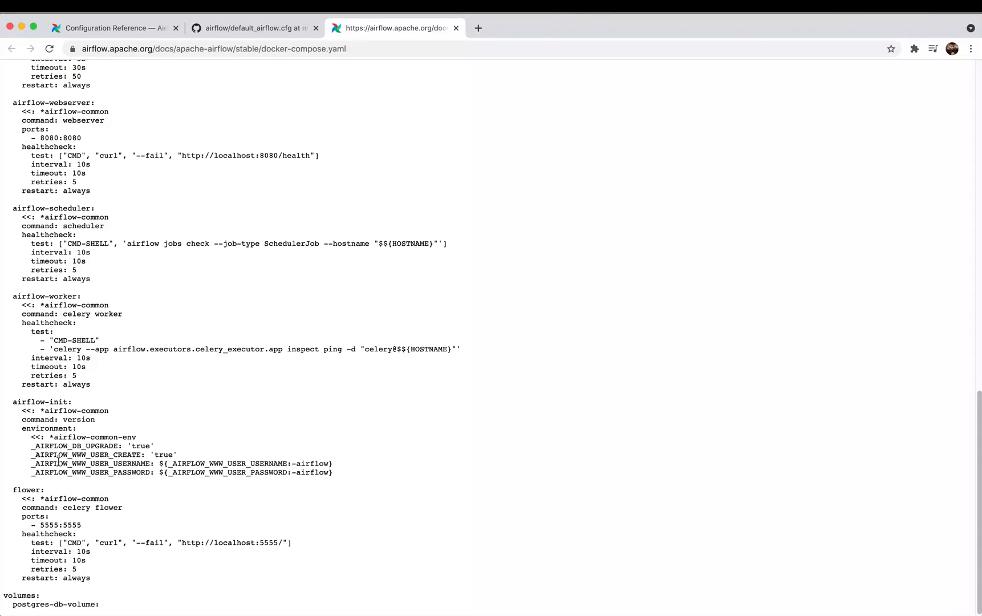
Highlight the _AIRFLOW_DB_UPGRADE setting in the reference compose file, then return to PyCharm.
{"action": "double_click", "coordinate": [76, 446]}
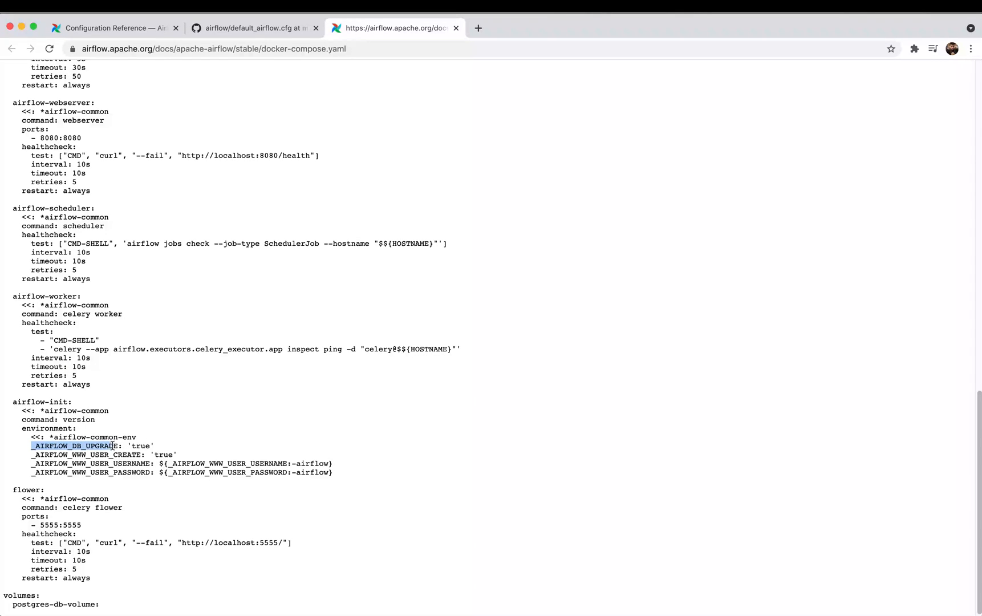
{"action": "left_click", "coordinate": [134, 446]}
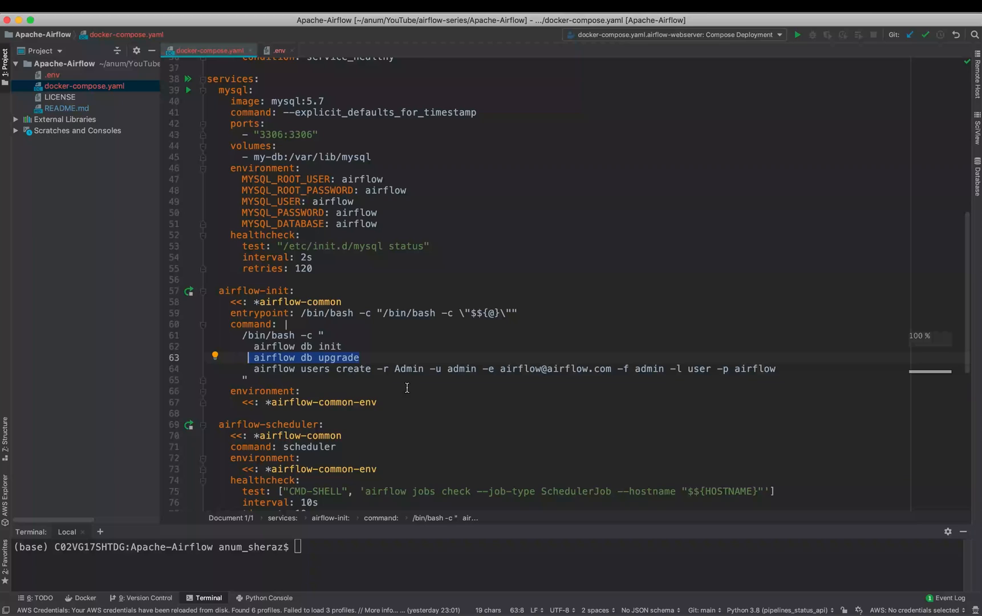
{"action": "left_click", "coordinate": [388, 368]}
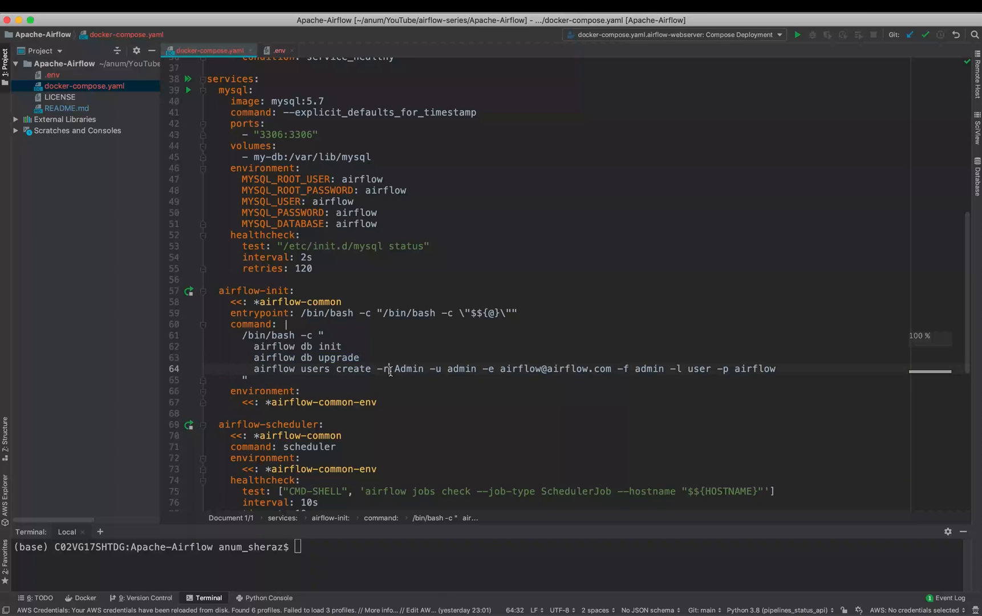
{"action": "left_click", "coordinate": [792, 369]}
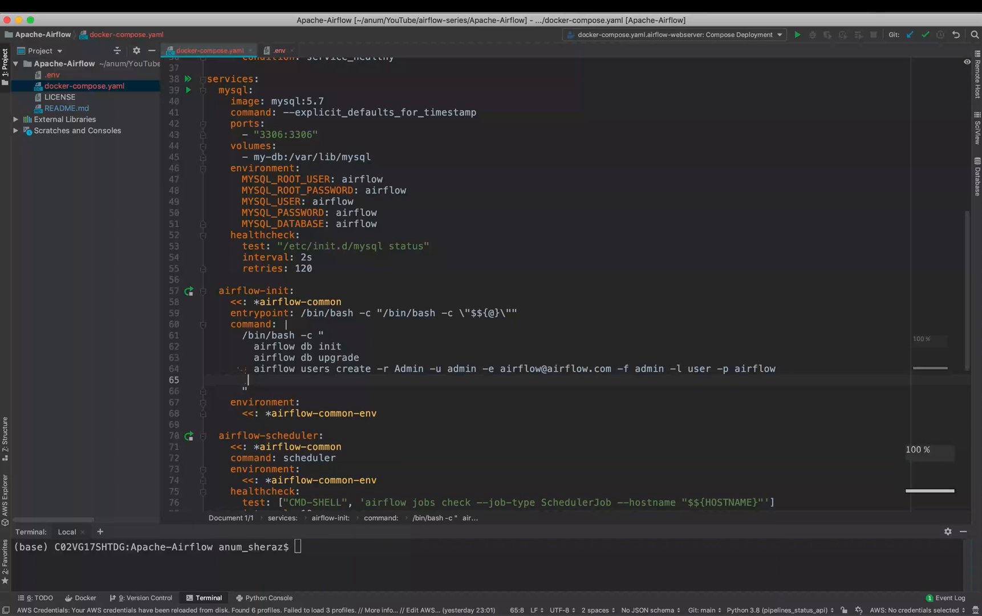
{"action": "left_click", "coordinate": [251, 380]}
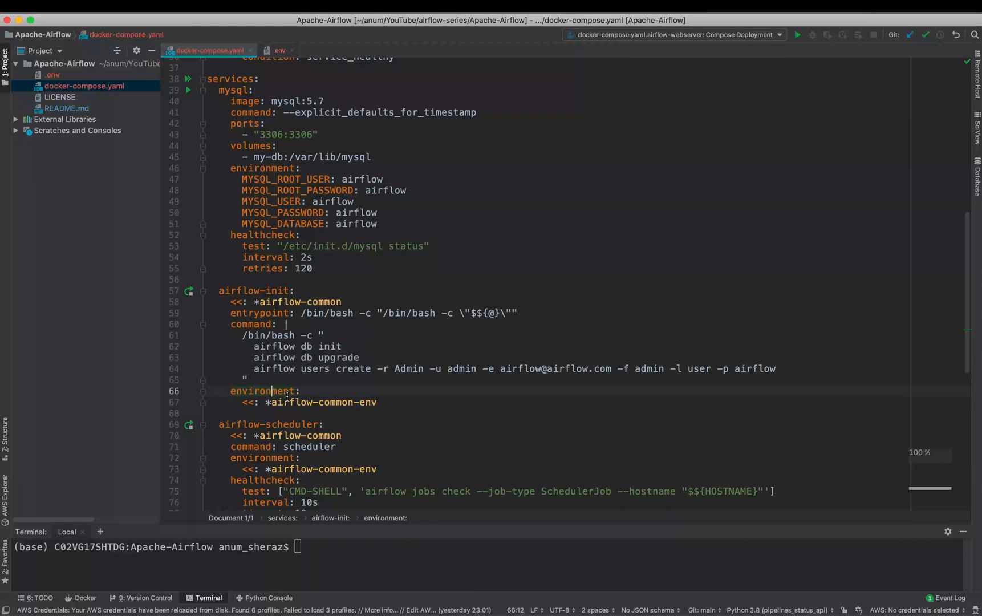
{"action": "scroll", "scroll_direction": "up", "scroll_amount": 3}
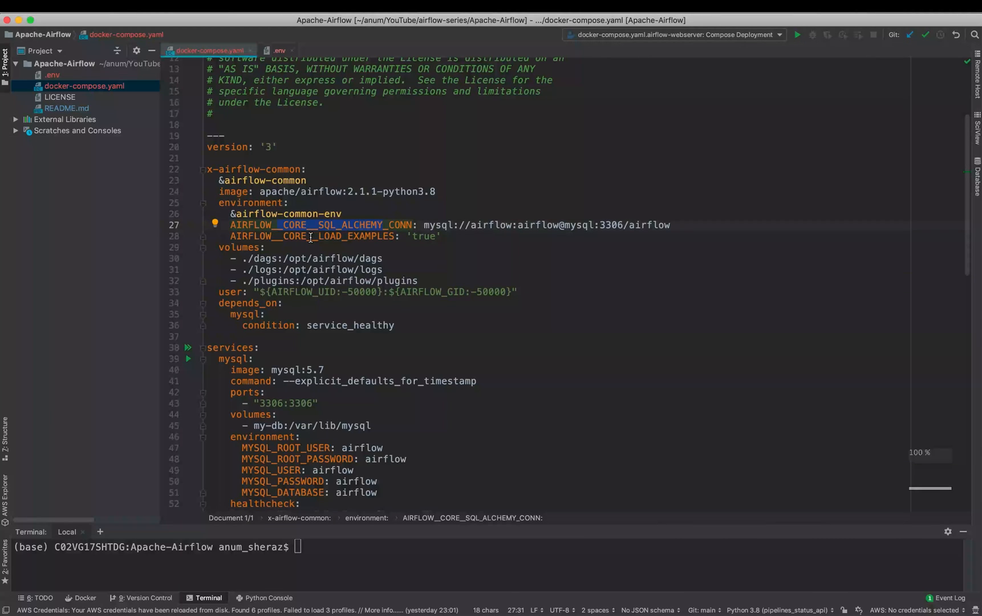
{"action": "scroll", "scroll_direction": "down", "scroll_amount": 3}
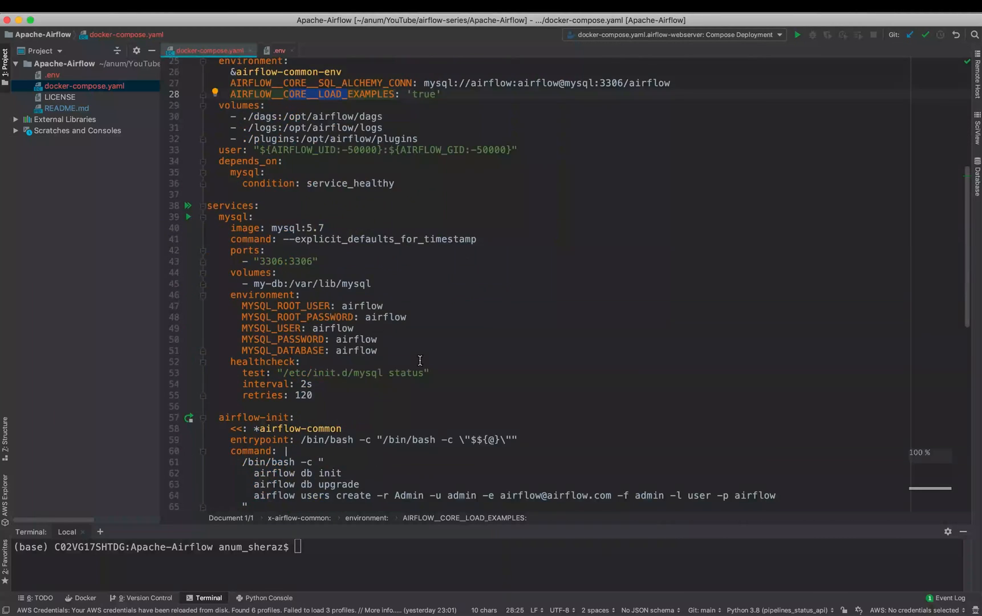
{"action": "scroll", "scroll_direction": "down", "scroll_amount": 3}
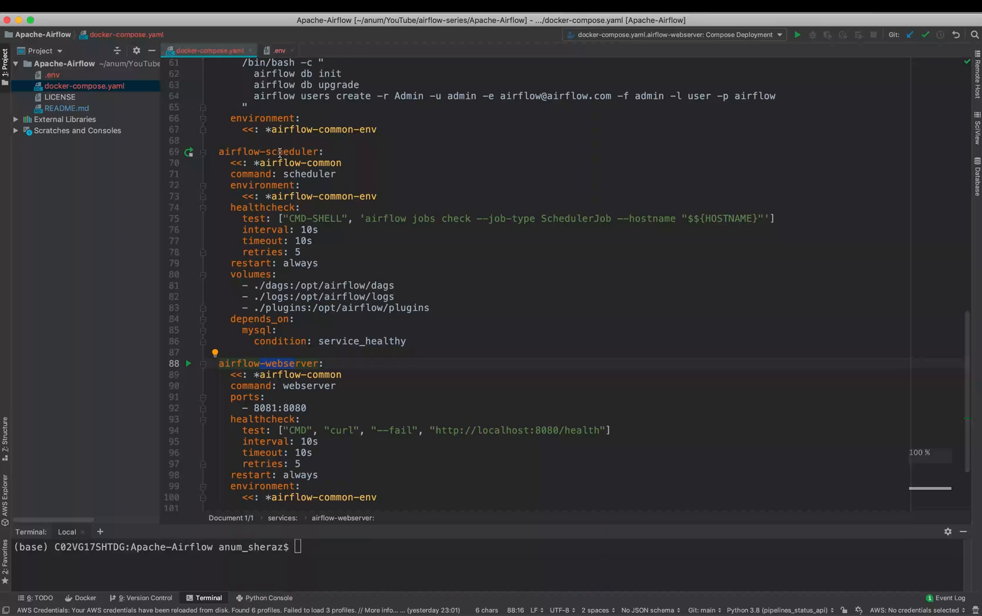
{"action": "mouse_move", "coordinate": [263, 175]}
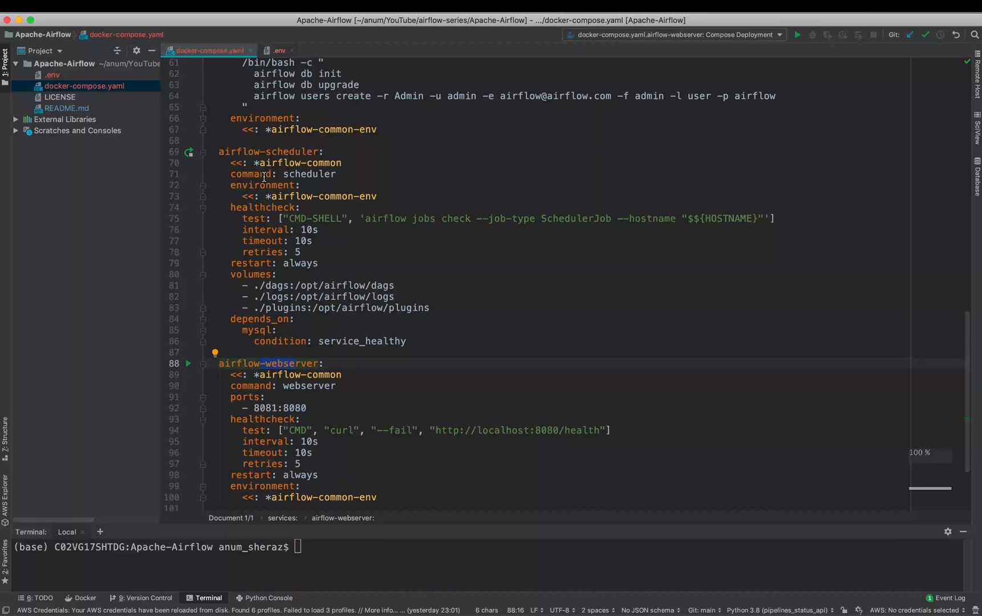
Remove the airflow-scheduler service's volumes and mysql depends_on blocks, leaving restart: always last.
{"action": "left_click", "coordinate": [310, 174]}
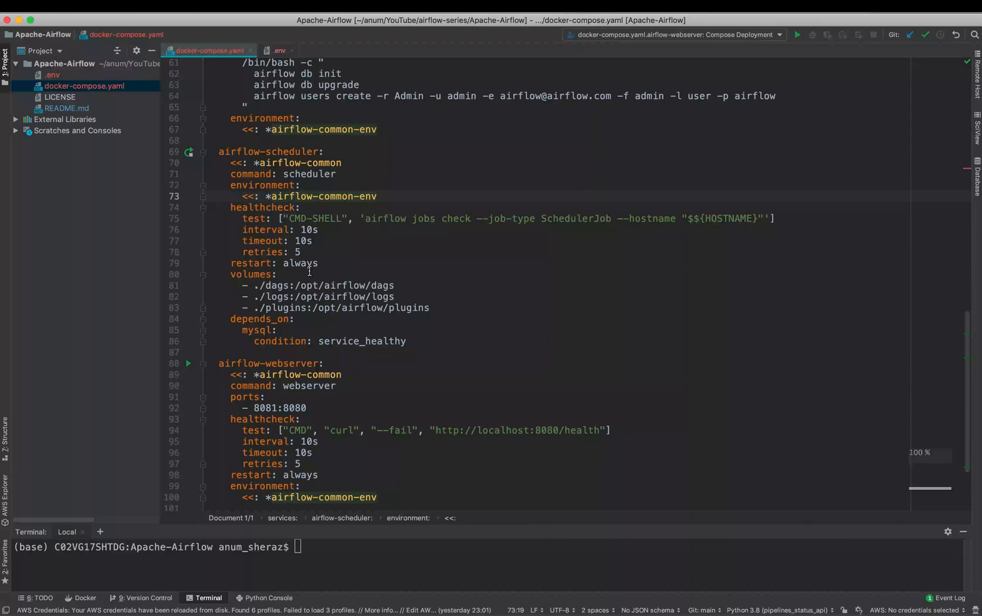
{"action": "left_click", "coordinate": [461, 308]}
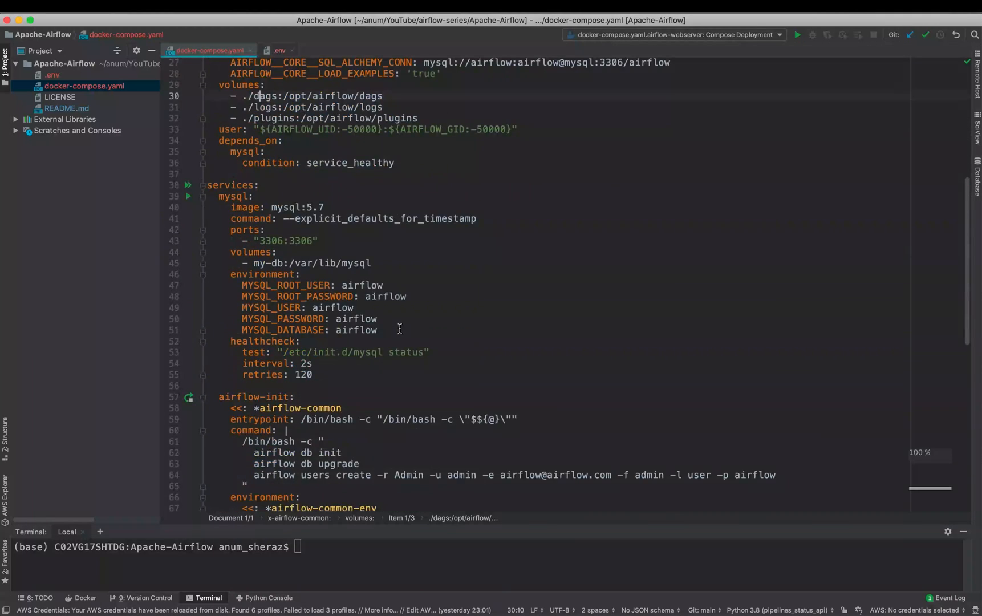
{"action": "scroll", "scroll_direction": "down", "scroll_amount": 3}
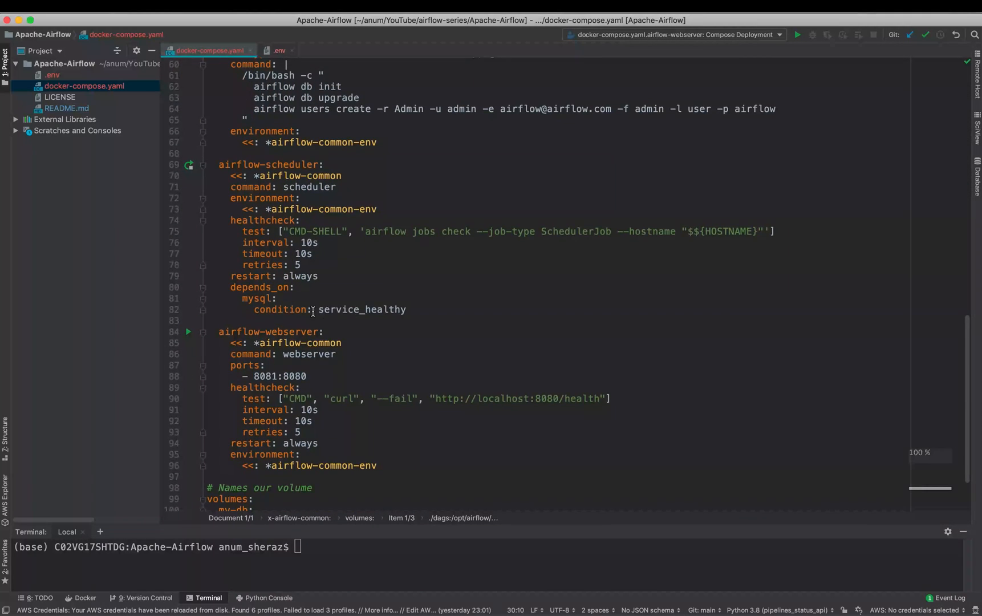
{"action": "left_click", "coordinate": [230, 288]}
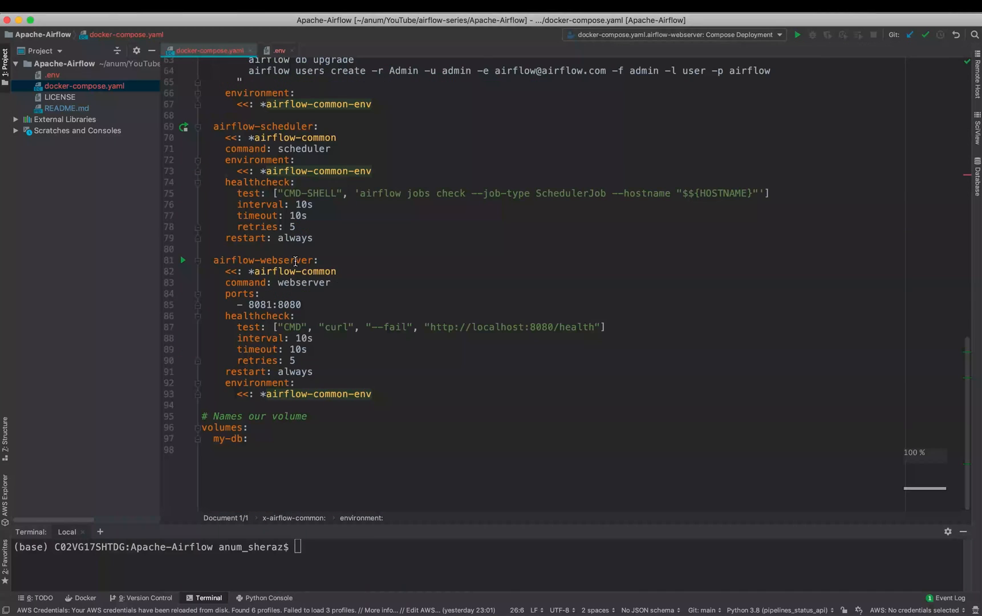
{"action": "mouse_move", "coordinate": [299, 286]}
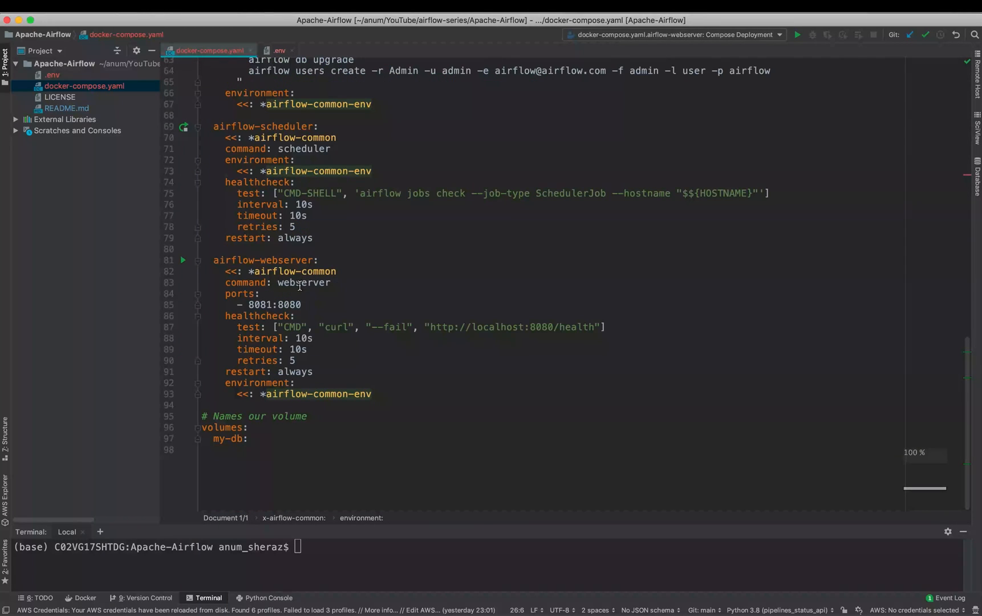
Review the webserver command and its 8081:8080 host-to-container port mapping in docker-compose.yaml.
{"action": "double_click", "coordinate": [305, 282]}
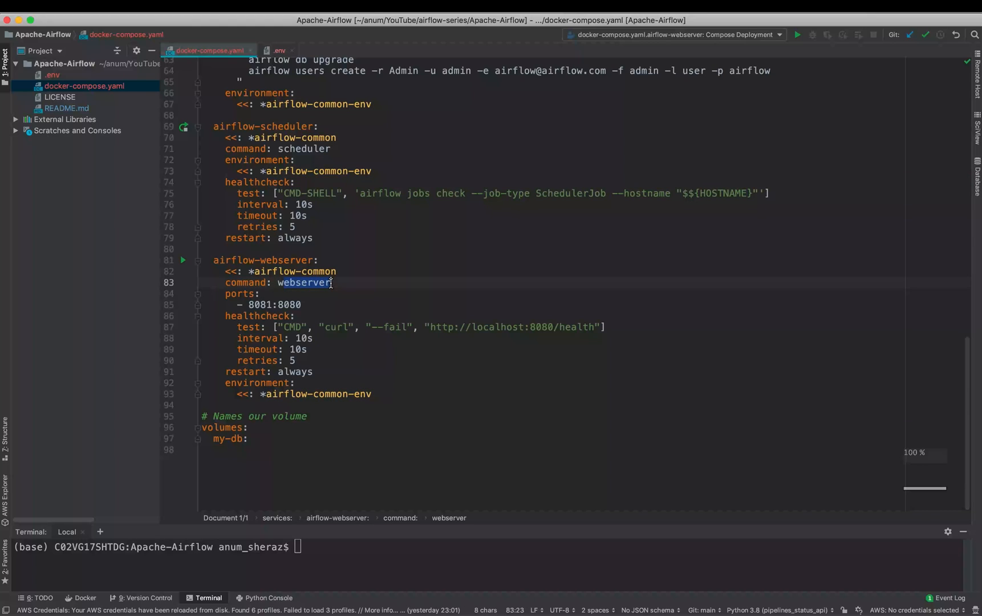
{"action": "left_click", "coordinate": [309, 281]}
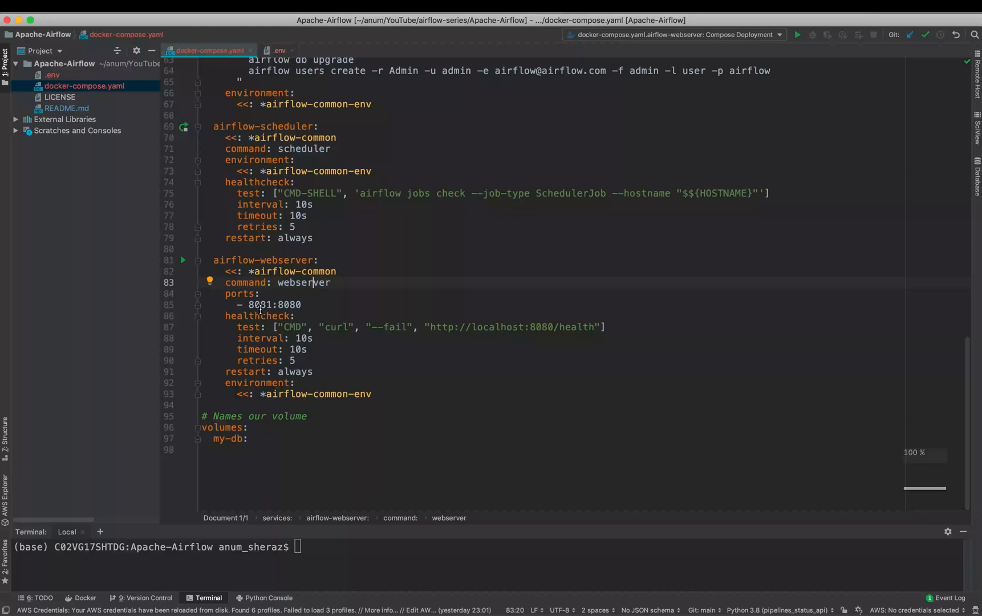
{"action": "left_click", "coordinate": [262, 304]}
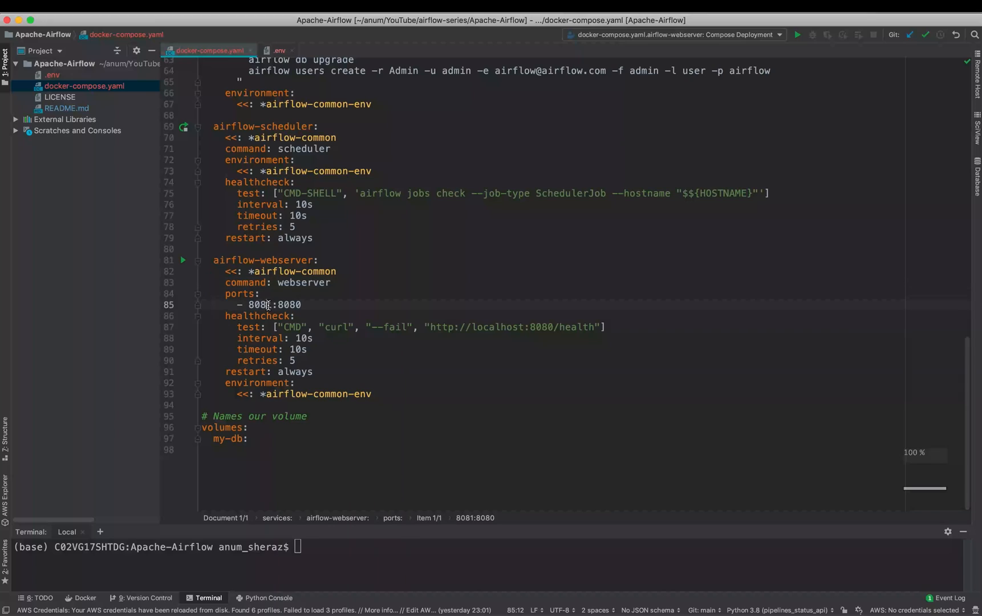
{"action": "double_click", "coordinate": [258, 305]}
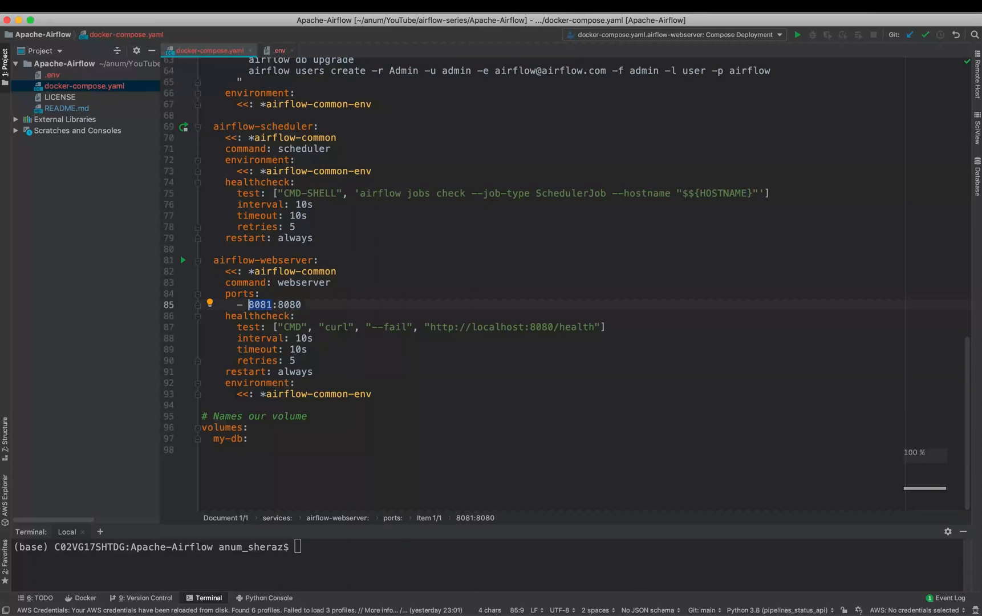
{"action": "left_click", "coordinate": [273, 304]}
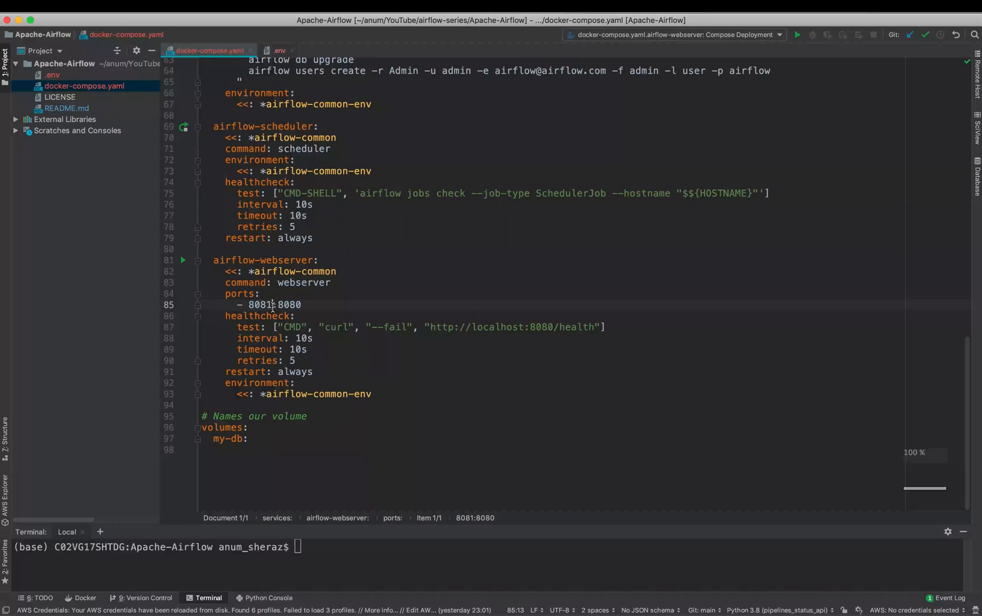
{"action": "double_click", "coordinate": [289, 304]}
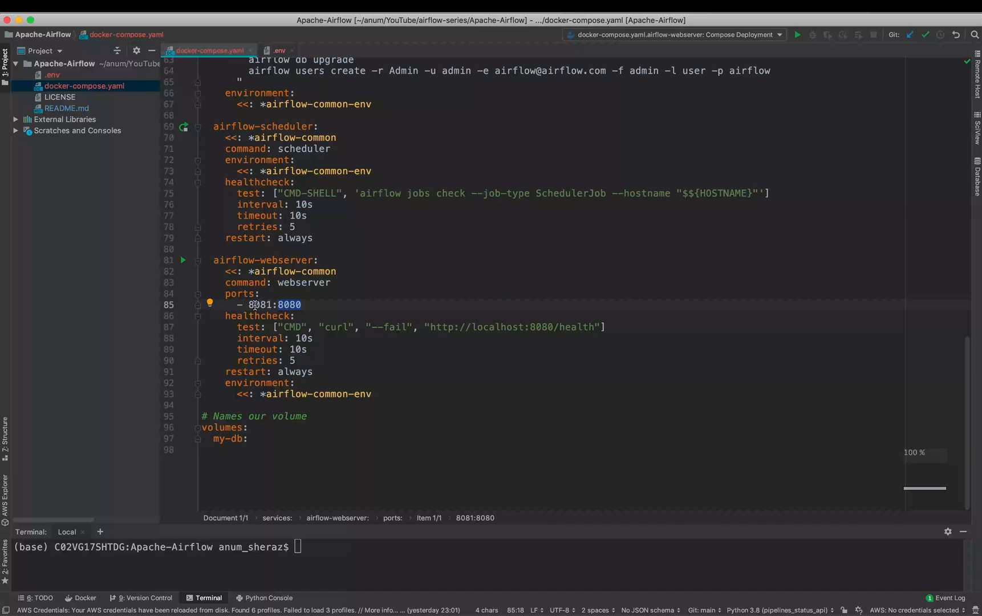
{"action": "double_click", "coordinate": [260, 304]}
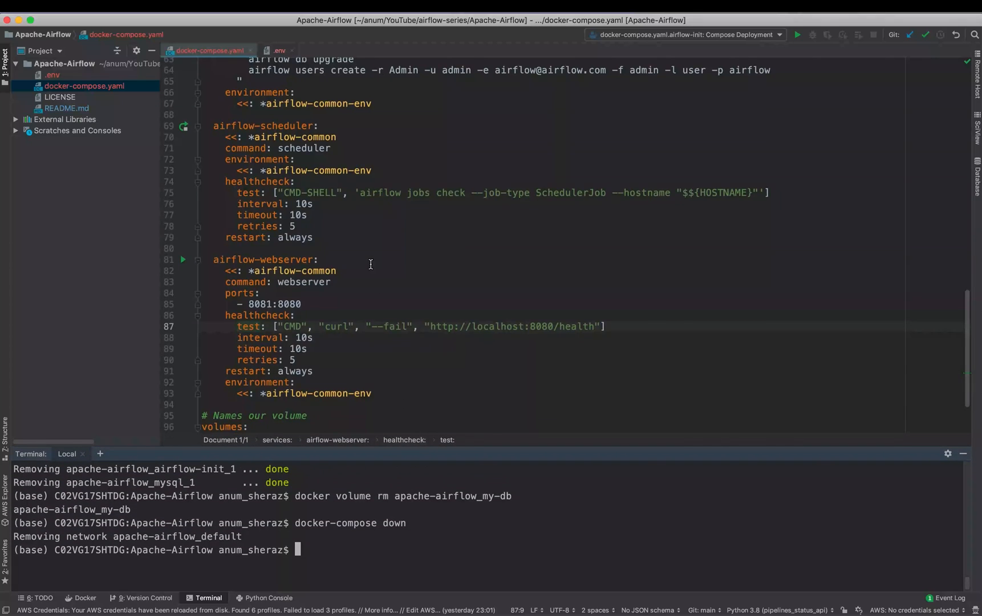
Run docker-compose up airflow-init in a fresh terminal session, recreating the network, my-db volume and init containers.
{"action": "scroll", "scroll_direction": "up", "scroll_amount": 3}
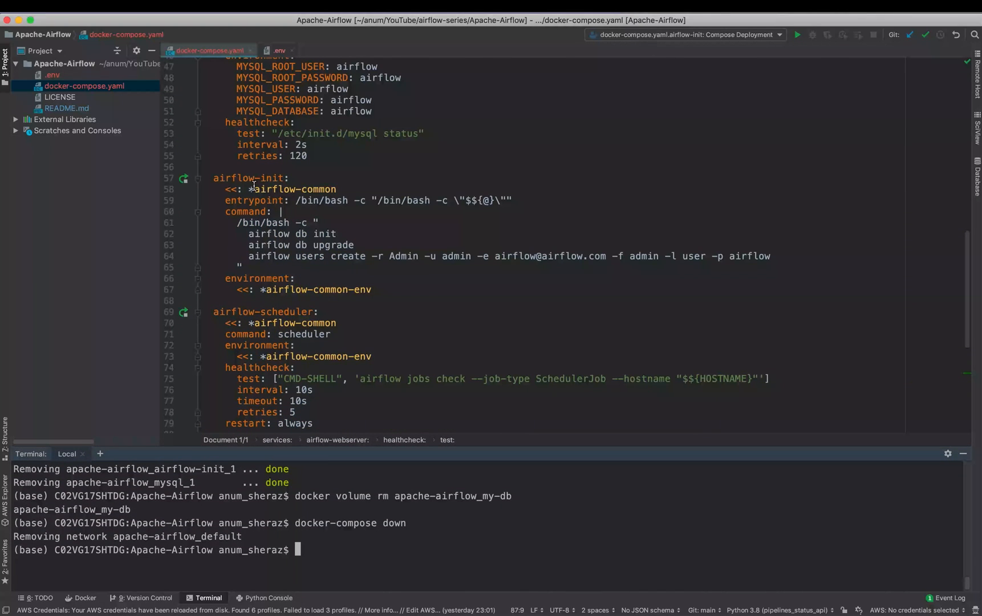
{"action": "left_click", "coordinate": [112, 441]}
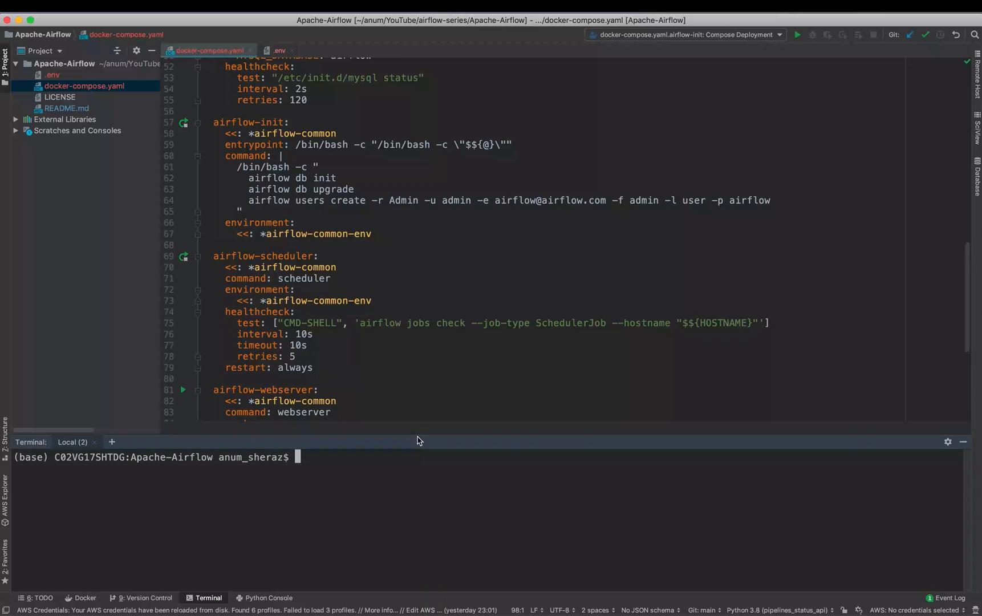
{"action": "type", "text": "do"}
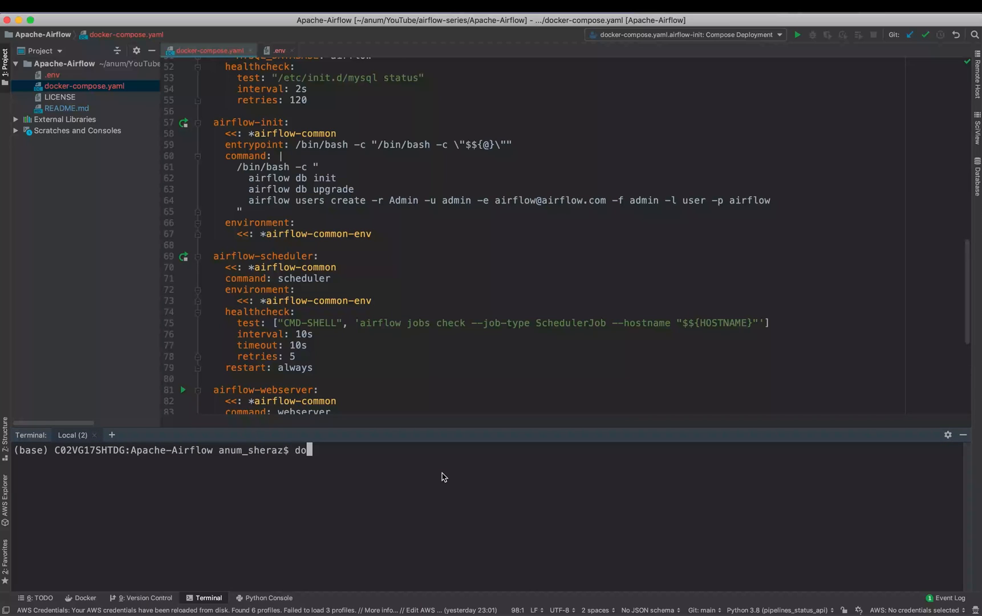
{"action": "type", "text": "cker"}
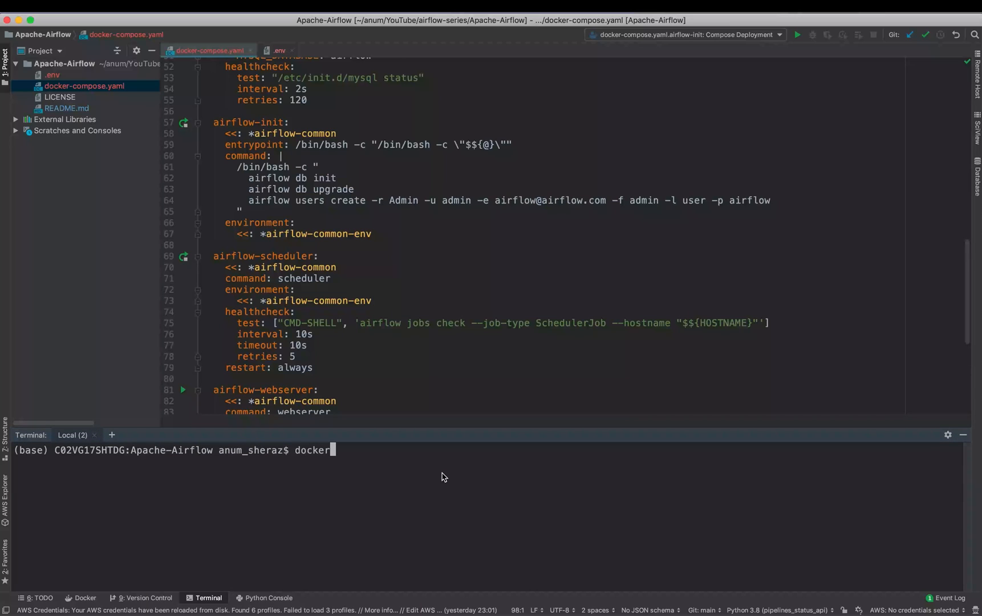
{"action": "type", "text": "-compose up"}
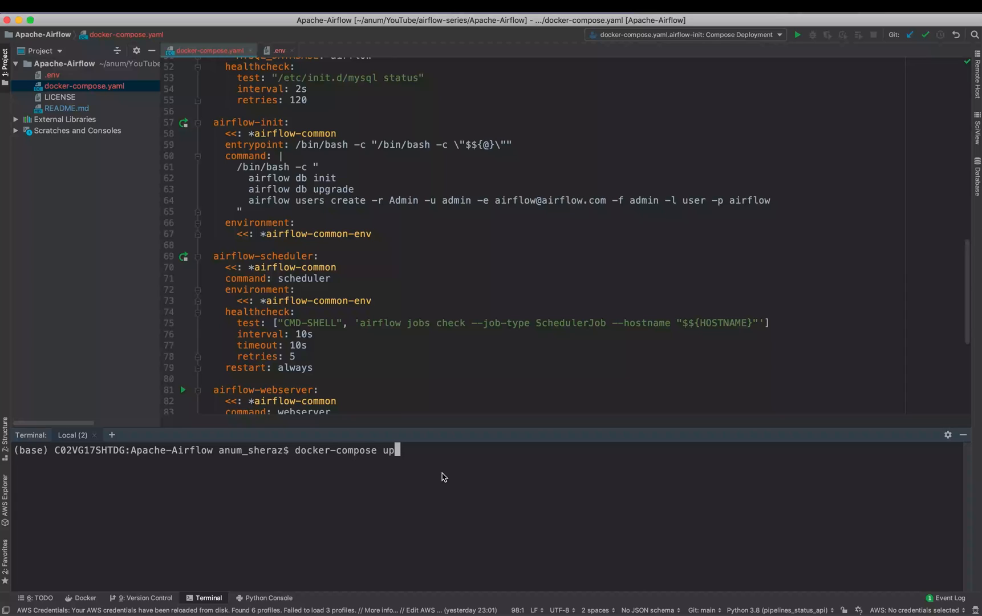
{"action": "type", "text": "airflow-"}
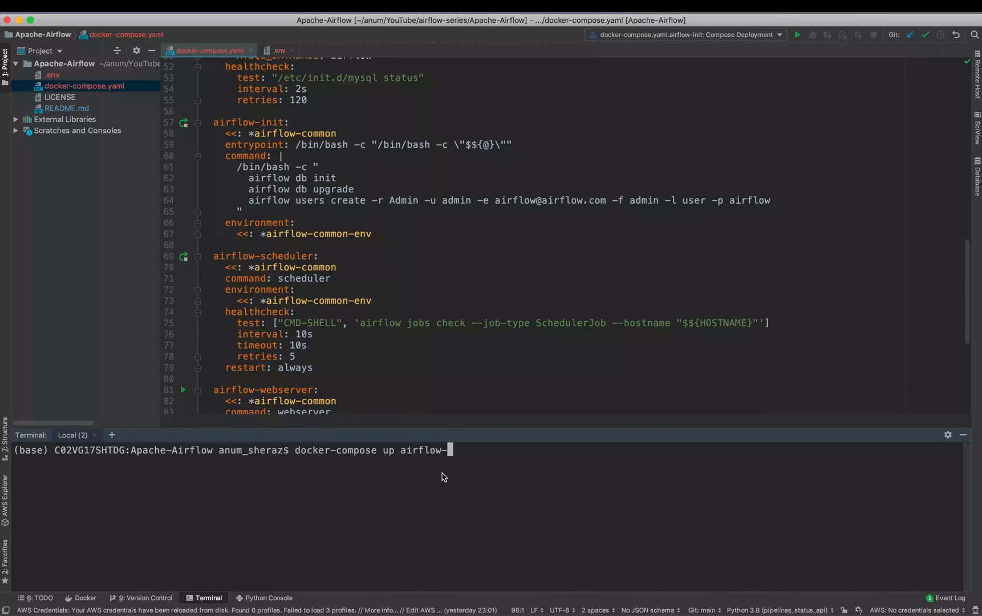
{"action": "key", "text": "Return"}
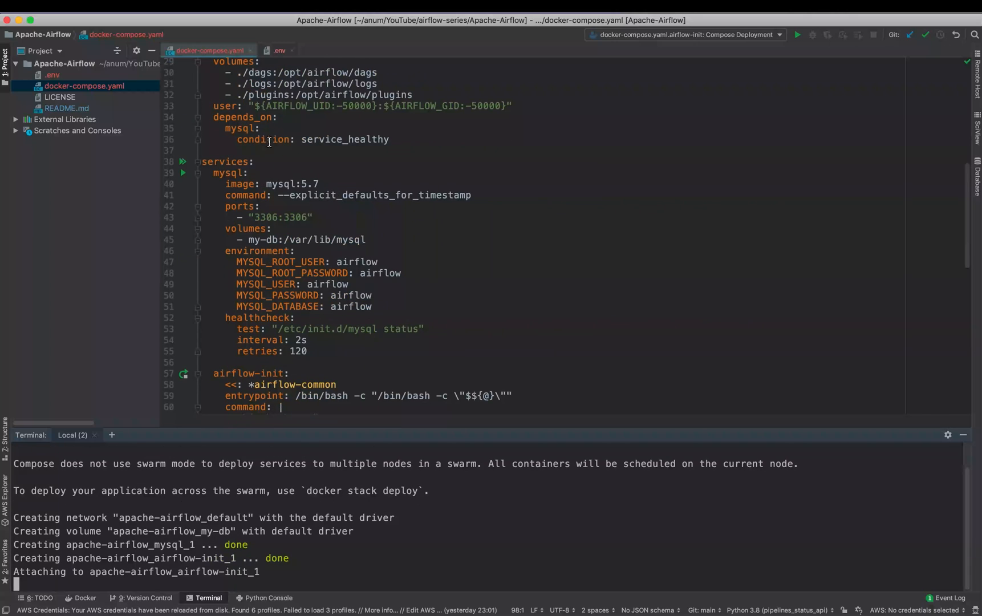
{"action": "scroll", "scroll_direction": "down", "scroll_amount": 3}
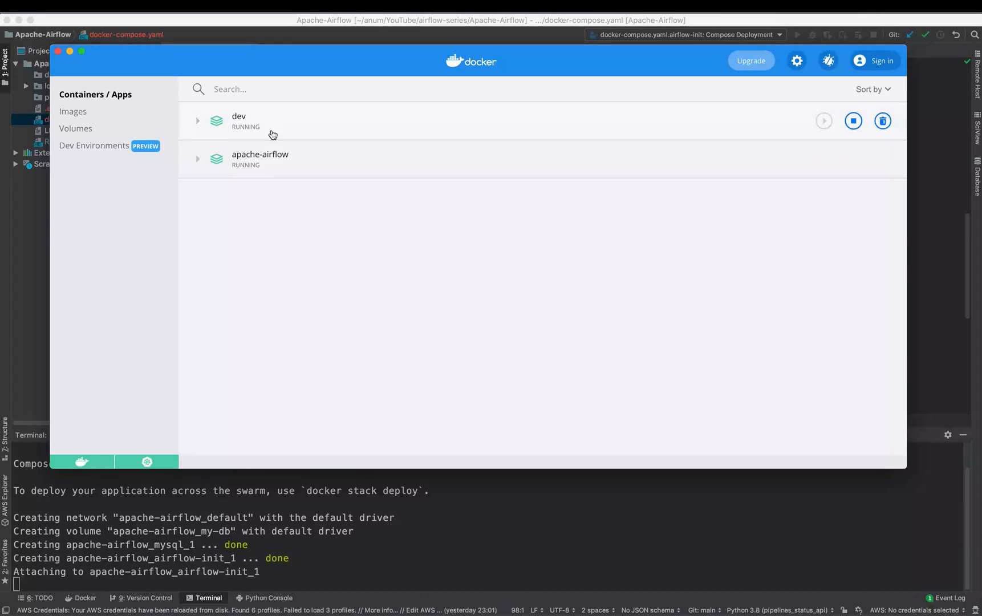
Read the airflow-init container logs in Docker Desktop through Initialization done and admin user created, then dismiss it.
{"action": "left_click", "coordinate": [260, 159]}
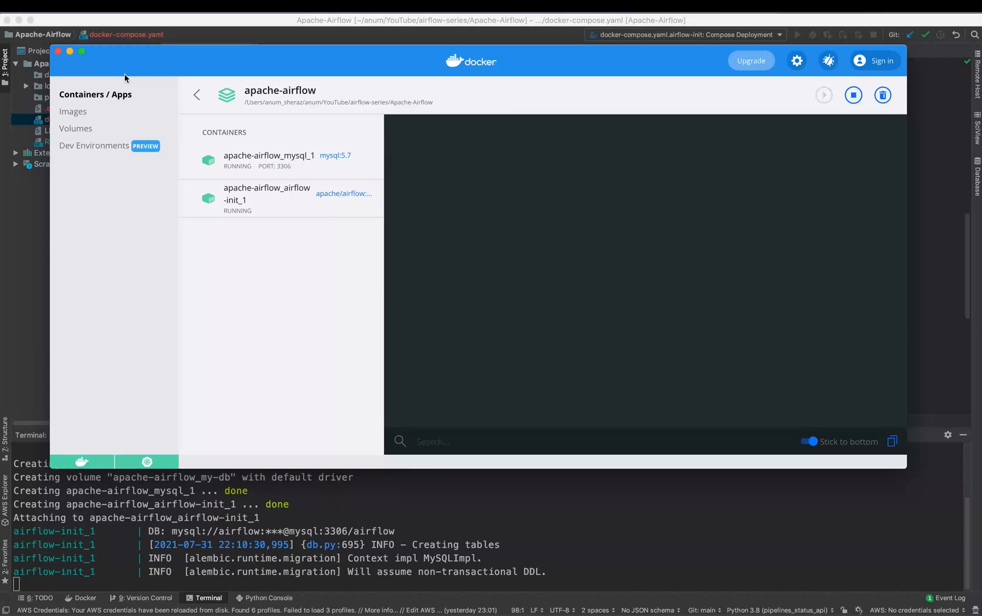
{"action": "left_click", "coordinate": [265, 193]}
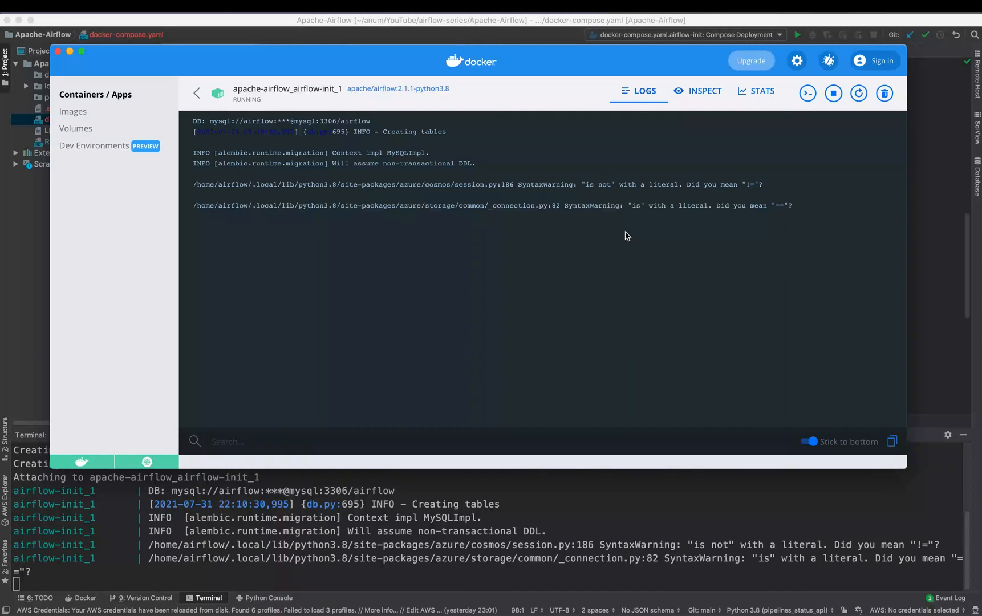
{"action": "scroll", "scroll_direction": "down", "scroll_amount": 3}
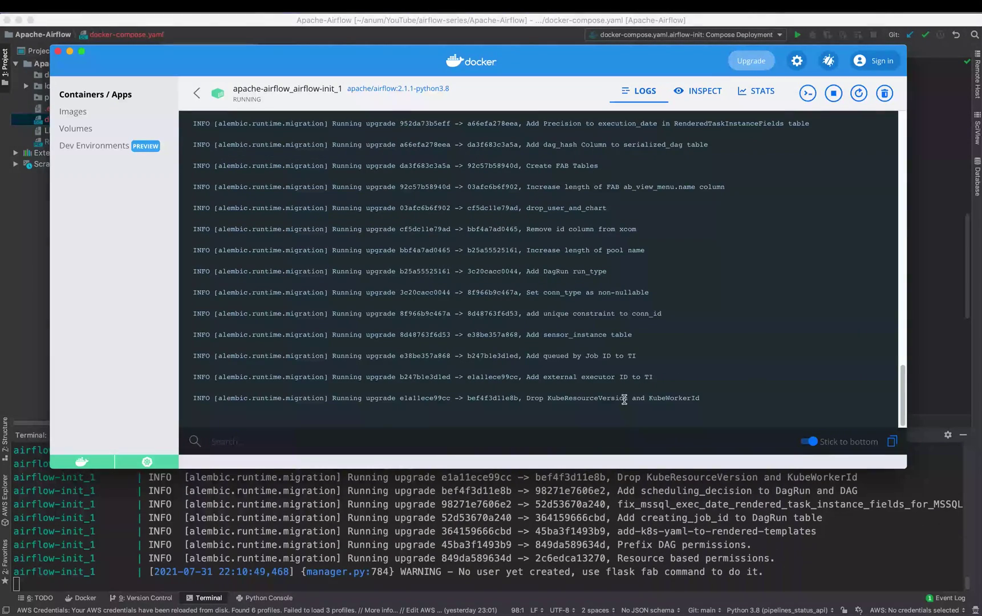
{"action": "scroll", "scroll_direction": "down", "scroll_amount": 3}
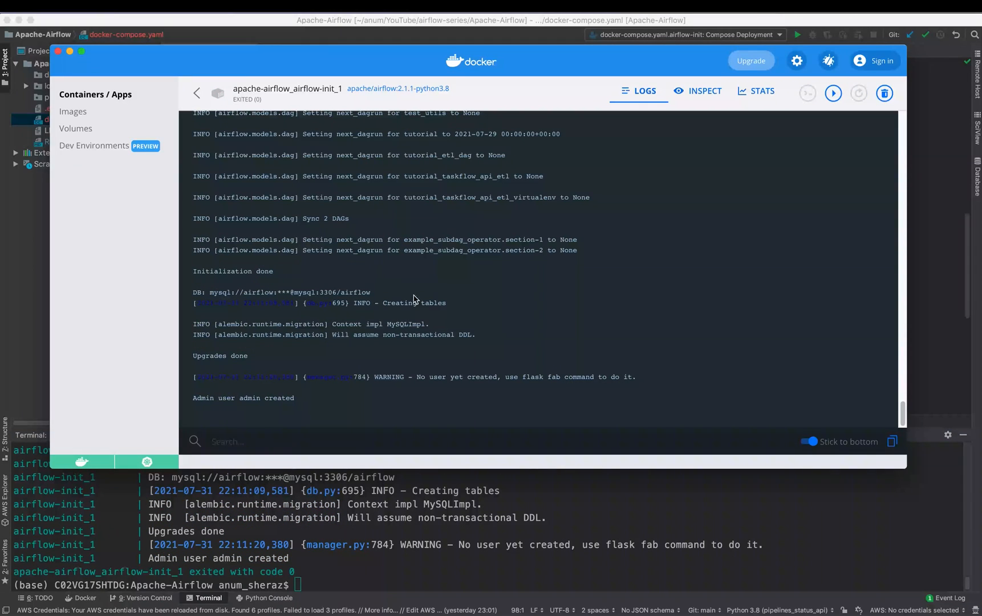
{"action": "double_click", "coordinate": [243, 396]}
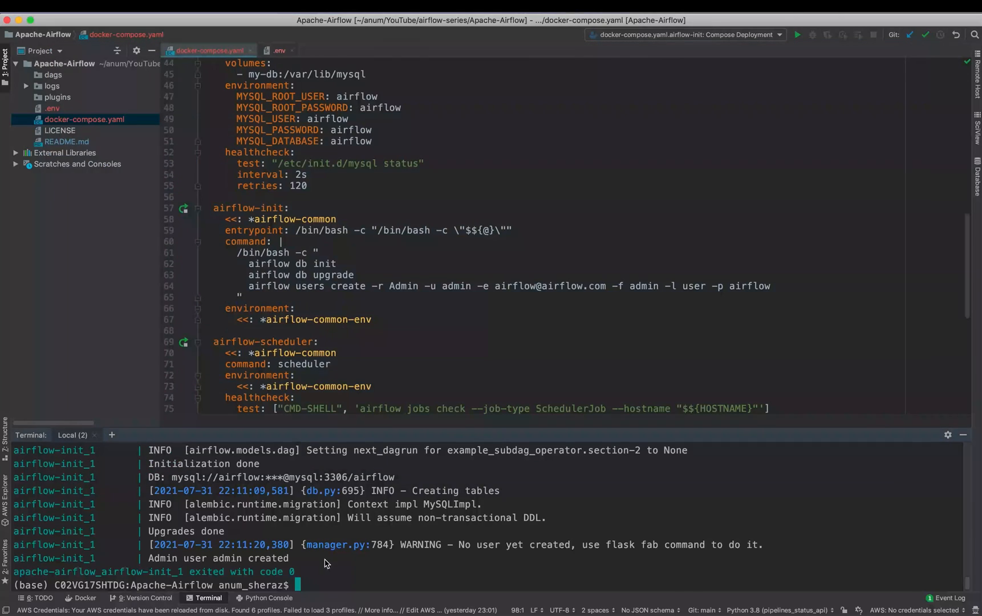
Run docker-compose up so the Airflow webserver starts listening on port 8080 with workers booted.
{"action": "scroll", "scroll_direction": "up", "scroll_amount": 3}
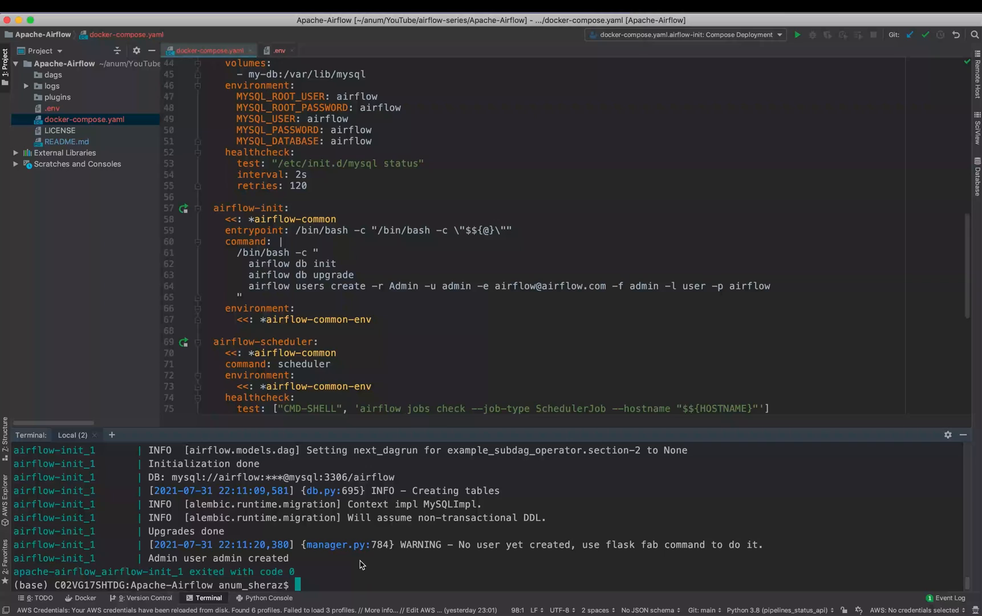
{"action": "type", "text": "docker-compose up airflow-ini"}
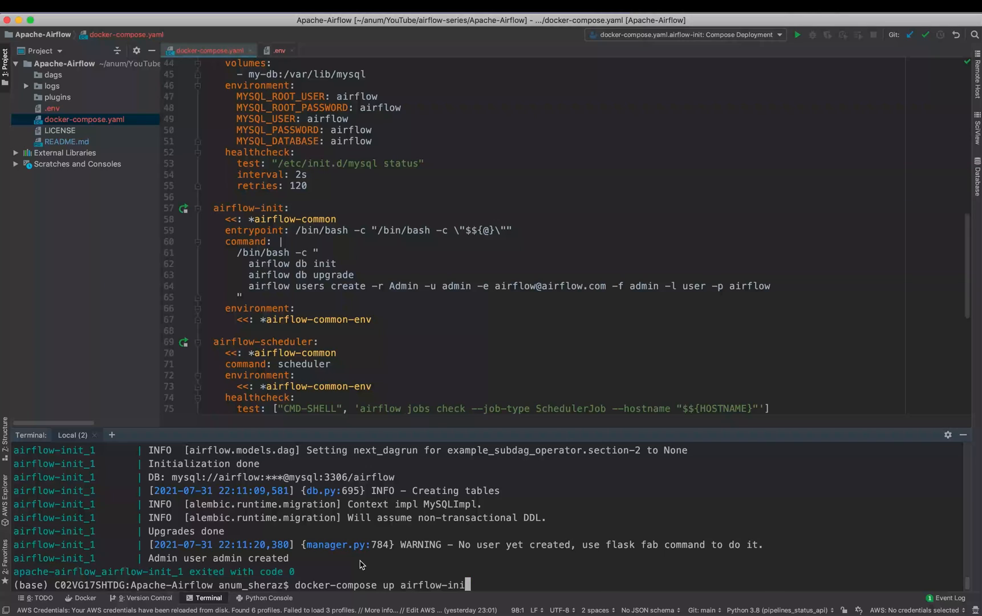
{"action": "key", "text": "Backspace"}
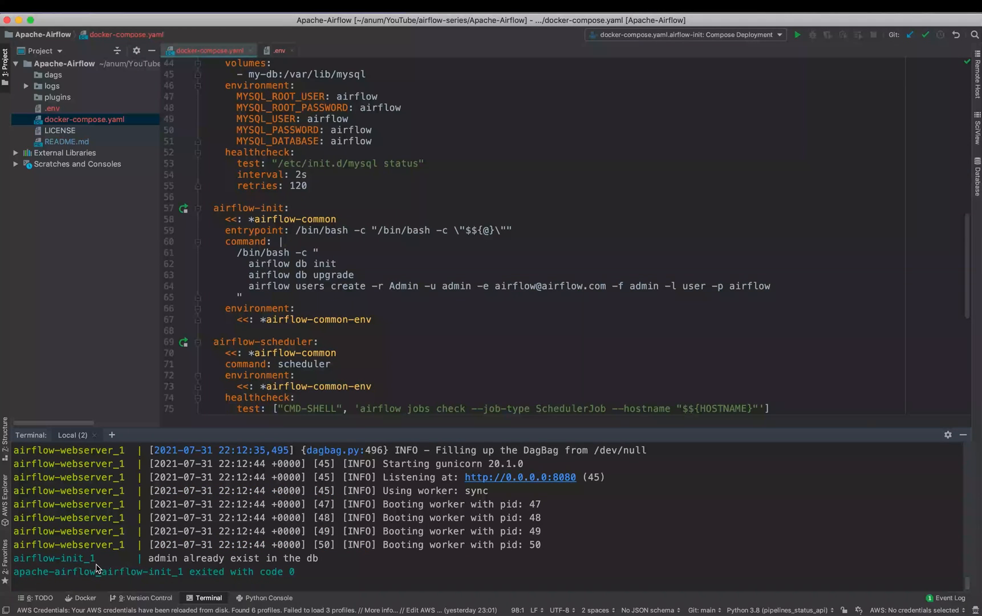
{"action": "mouse_move", "coordinate": [231, 563]}
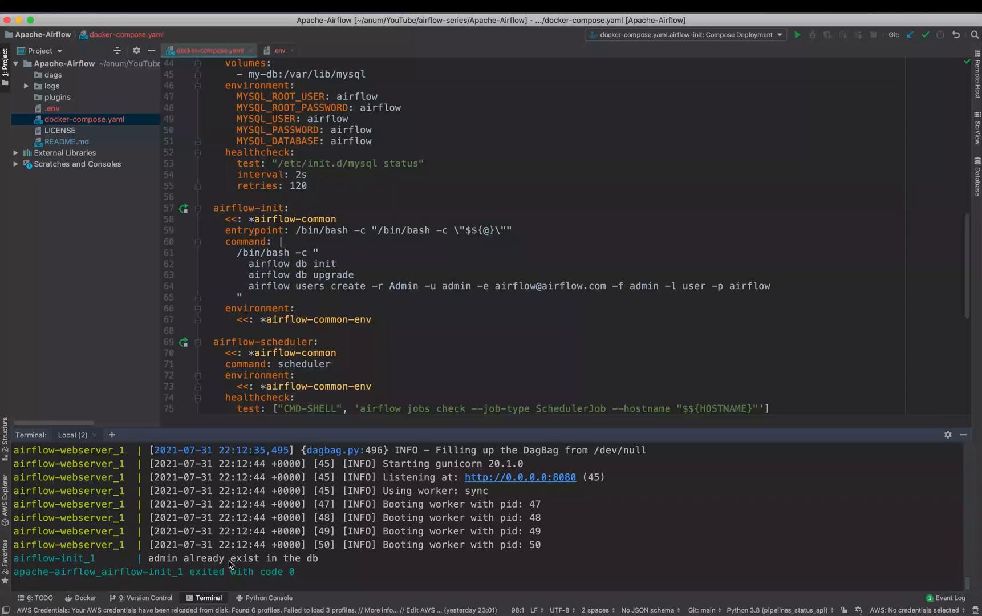
{"action": "mouse_move", "coordinate": [402, 568]}
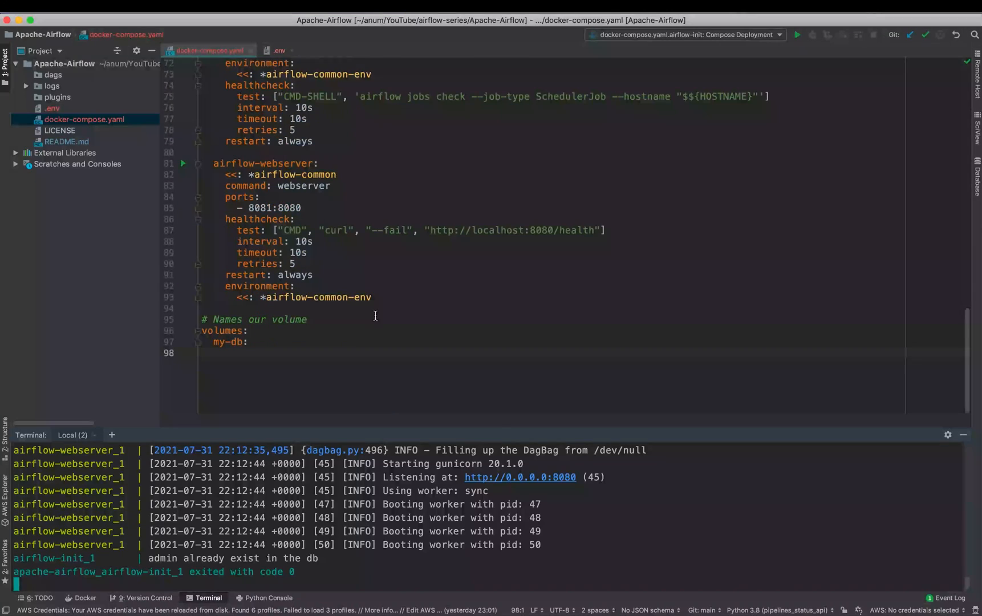
{"action": "scroll", "scroll_direction": "up", "scroll_amount": 3}
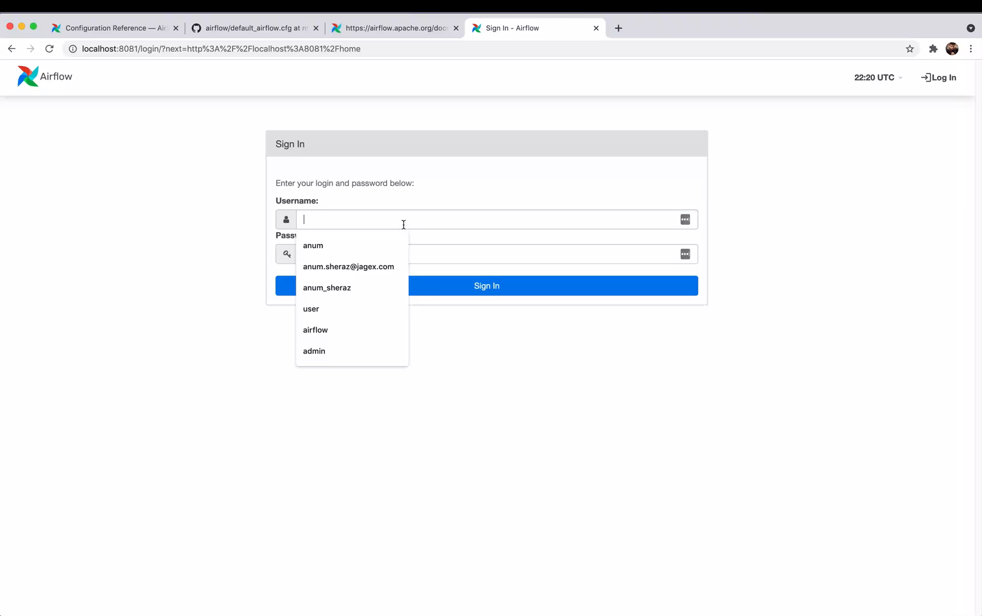
Sign in to Airflow at localhost:8081 as admin, reaching the DAGs page with 32 paused example DAGs.
{"action": "left_click", "coordinate": [314, 351]}
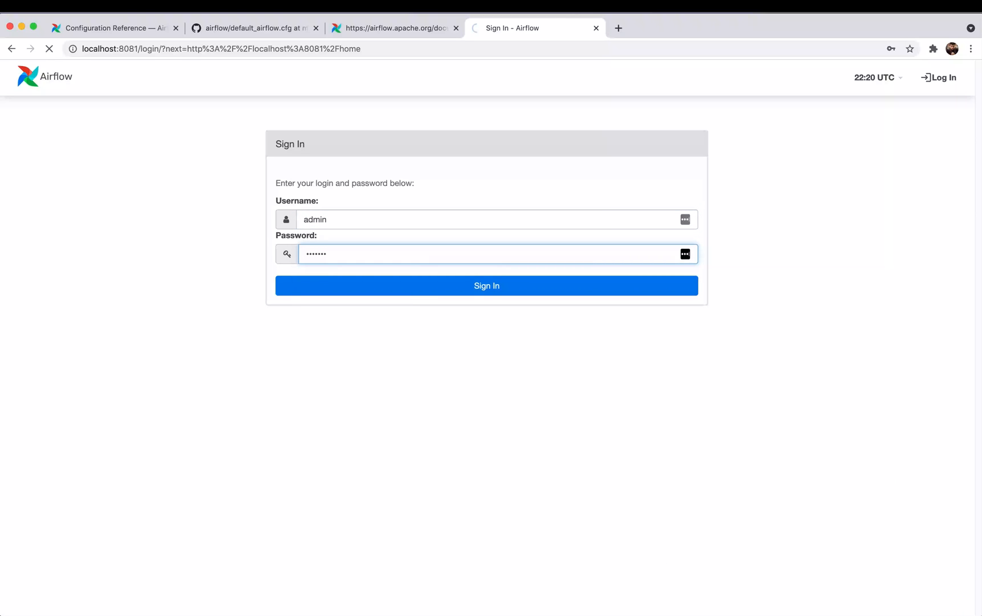
{"action": "left_click", "coordinate": [486, 285]}
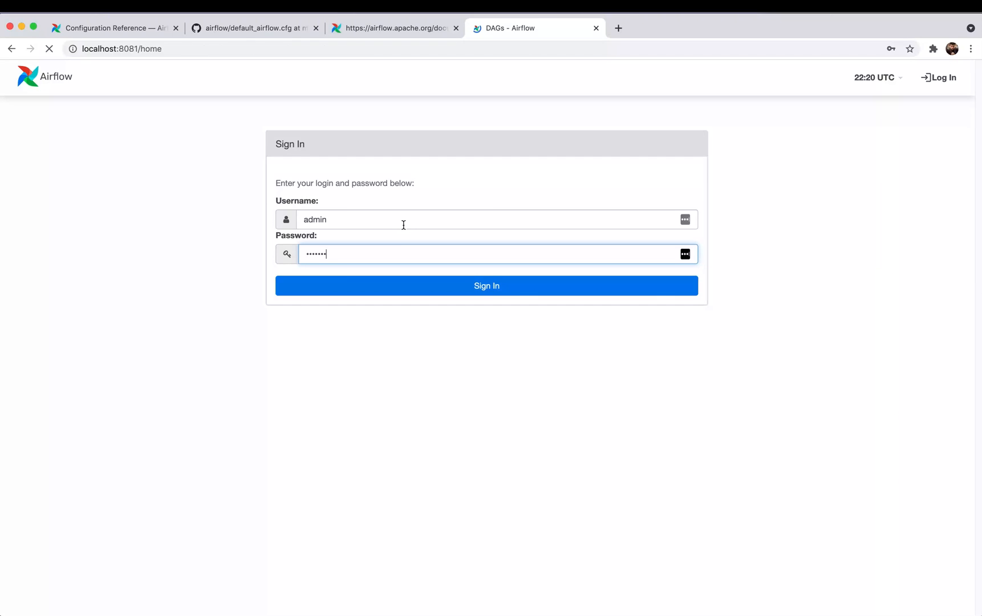
{"action": "left_click", "coordinate": [486, 285]}
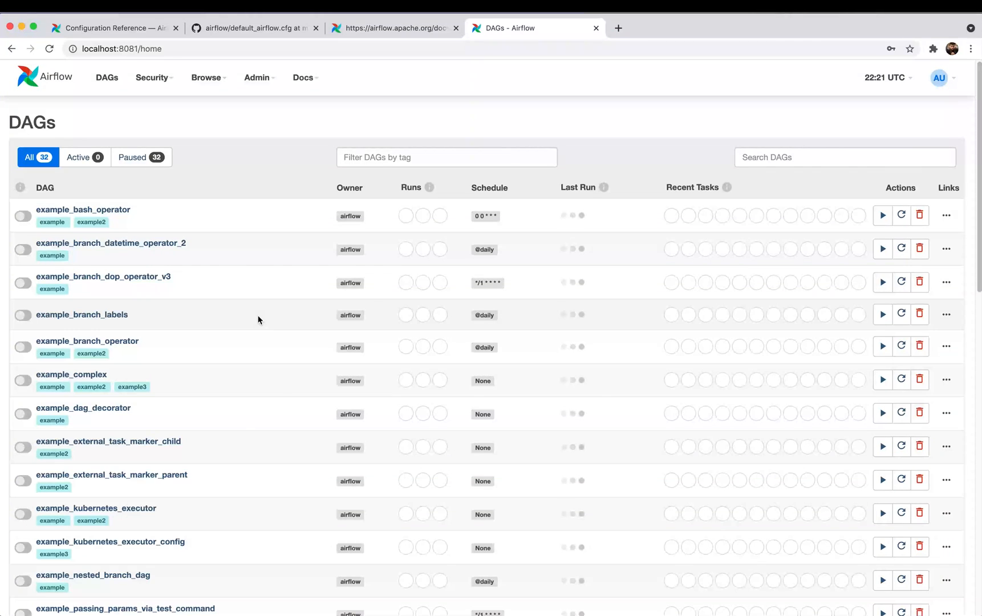
{"action": "mouse_move", "coordinate": [95, 314]}
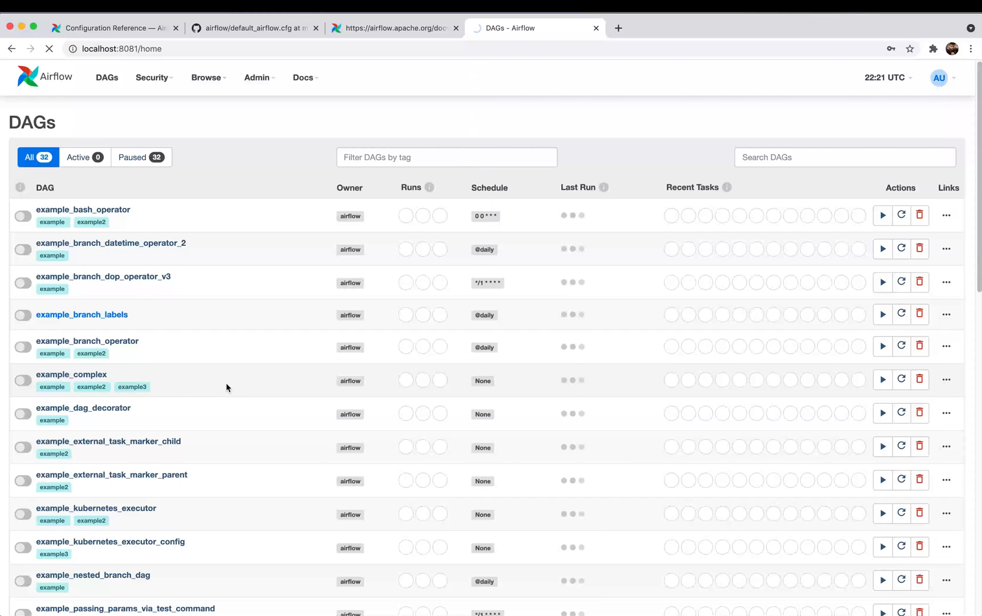
Browse example_branch_labels, return to the DAG list and open example_bash_operator.
{"action": "left_click", "coordinate": [81, 314]}
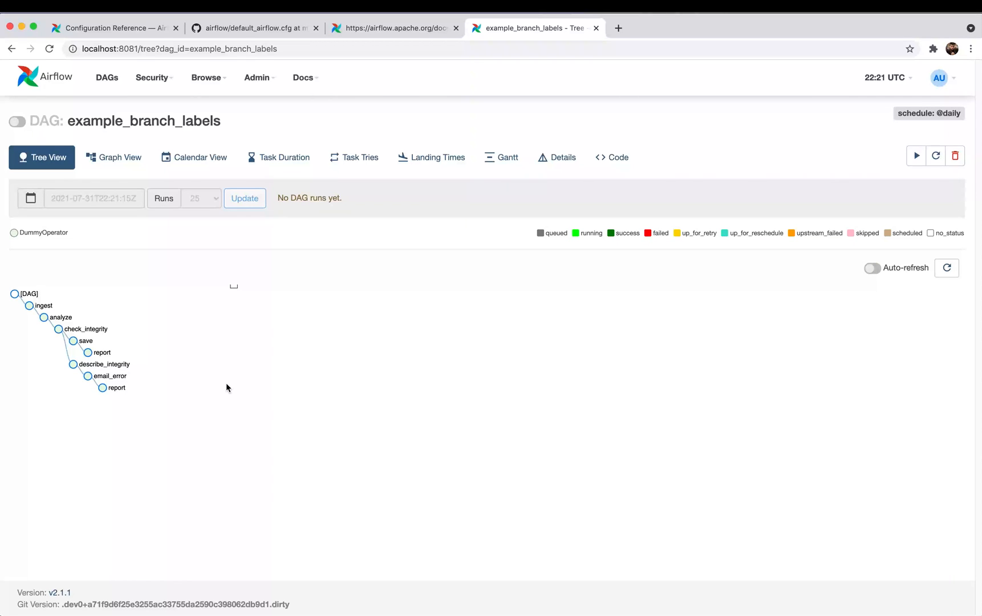
{"action": "left_click", "coordinate": [106, 78]}
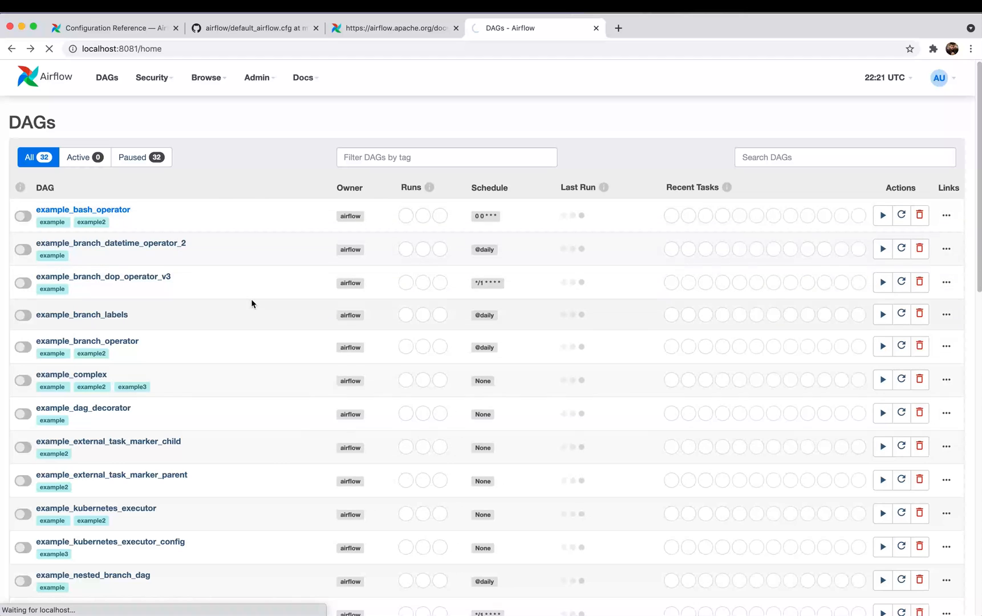
{"action": "left_click", "coordinate": [82, 209]}
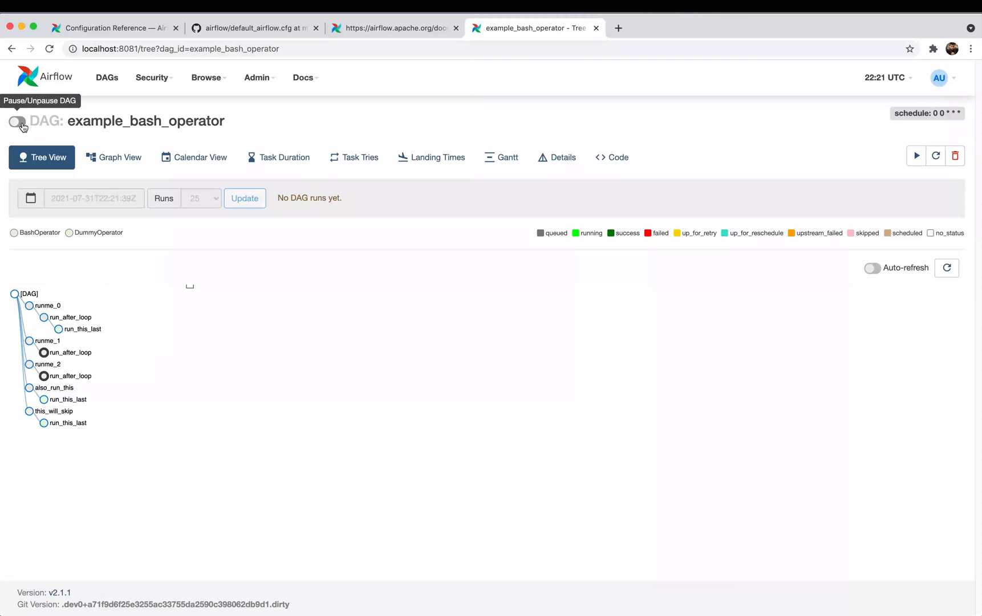
Unpause example_bash_operator with auto-refresh on and watch its first run complete in Tree View.
{"action": "left_click", "coordinate": [16, 123]}
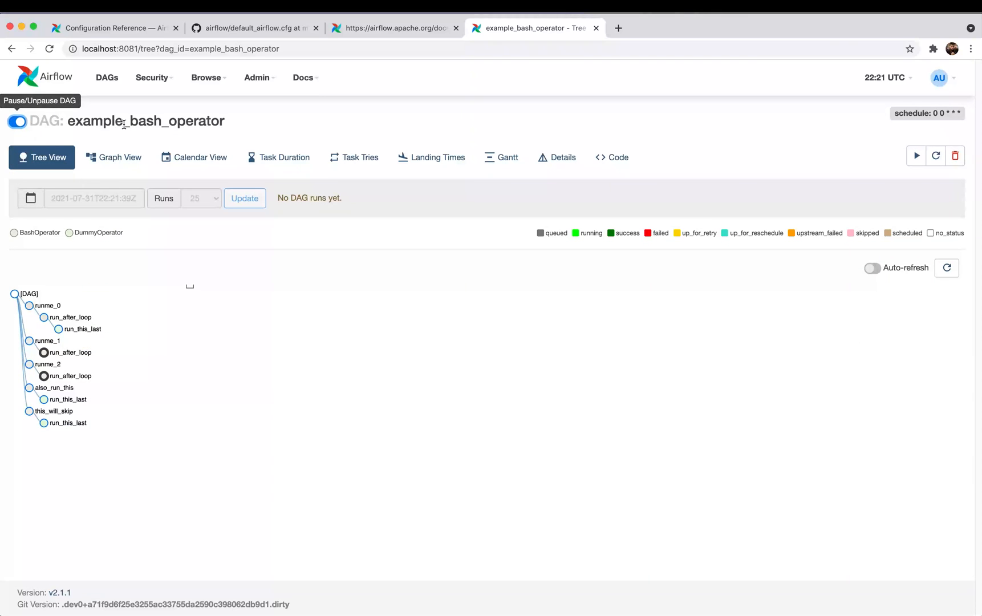
{"action": "mouse_move", "coordinate": [234, 124]}
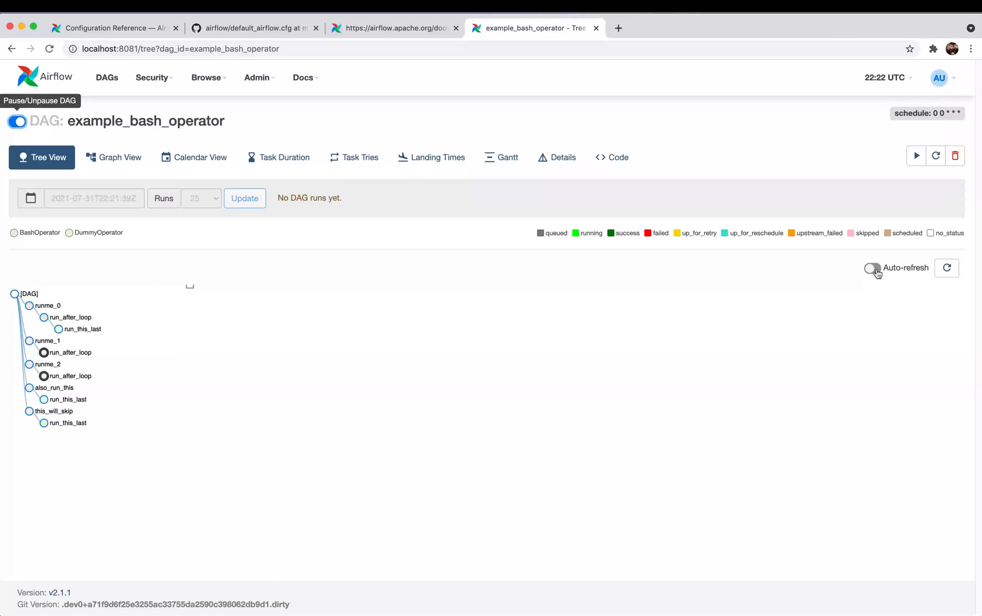
{"action": "left_click", "coordinate": [872, 268]}
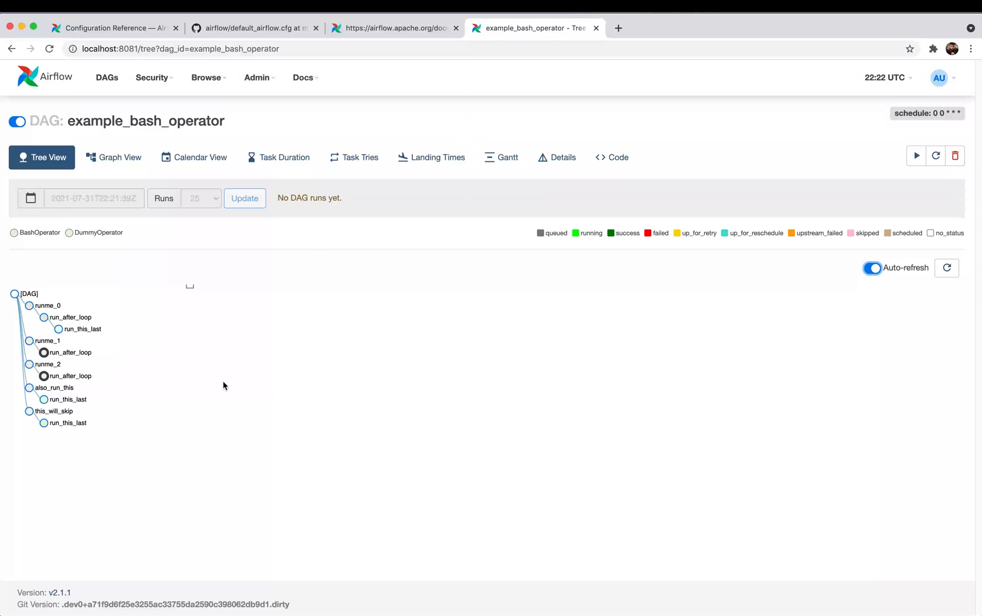
{"action": "left_click", "coordinate": [244, 198]}
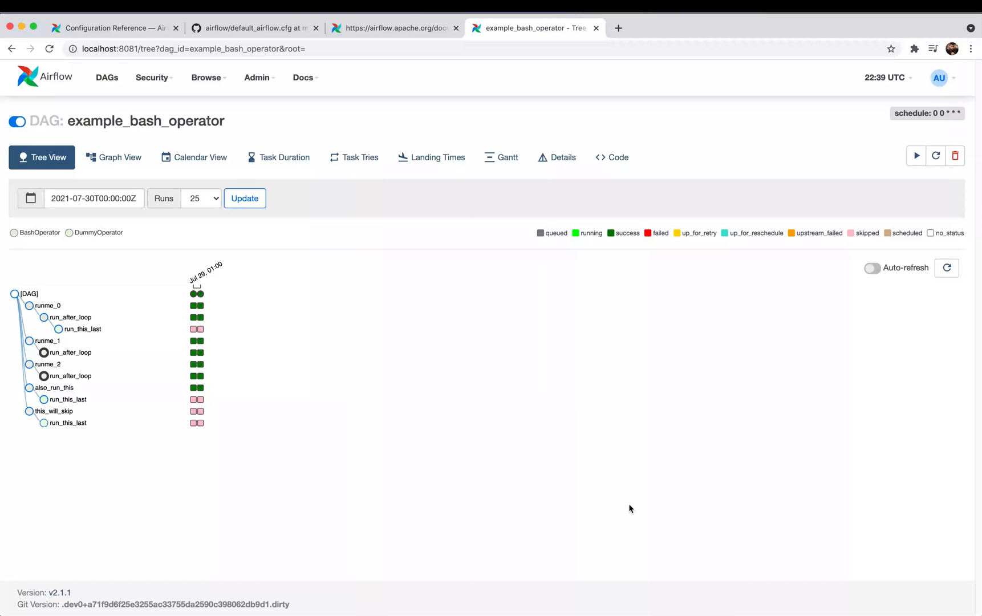
{"action": "mouse_move", "coordinate": [359, 311]}
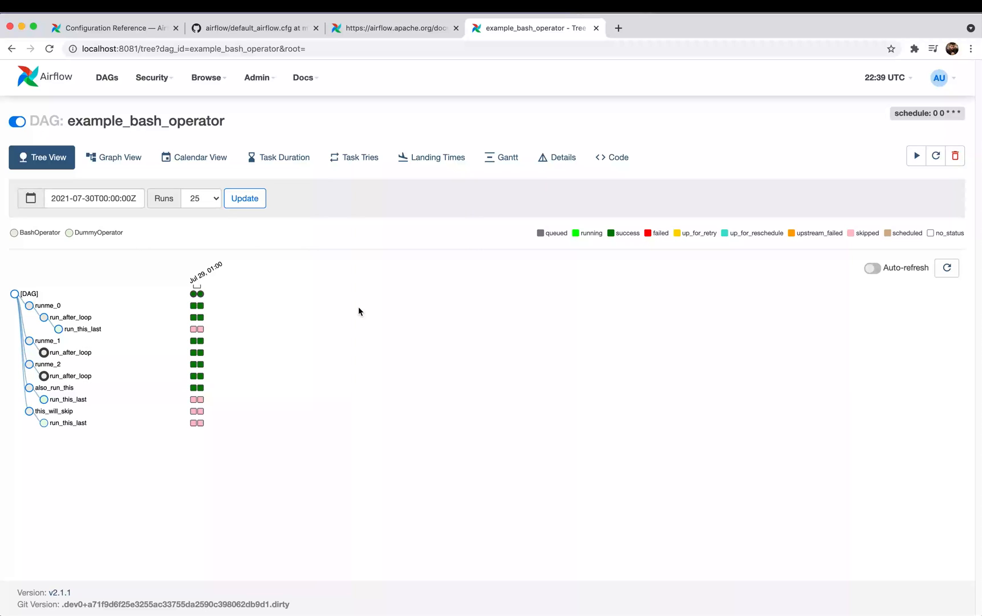
Review the completed run's task statuses in Graph View and return to Tree View.
{"action": "left_click", "coordinate": [113, 158]}
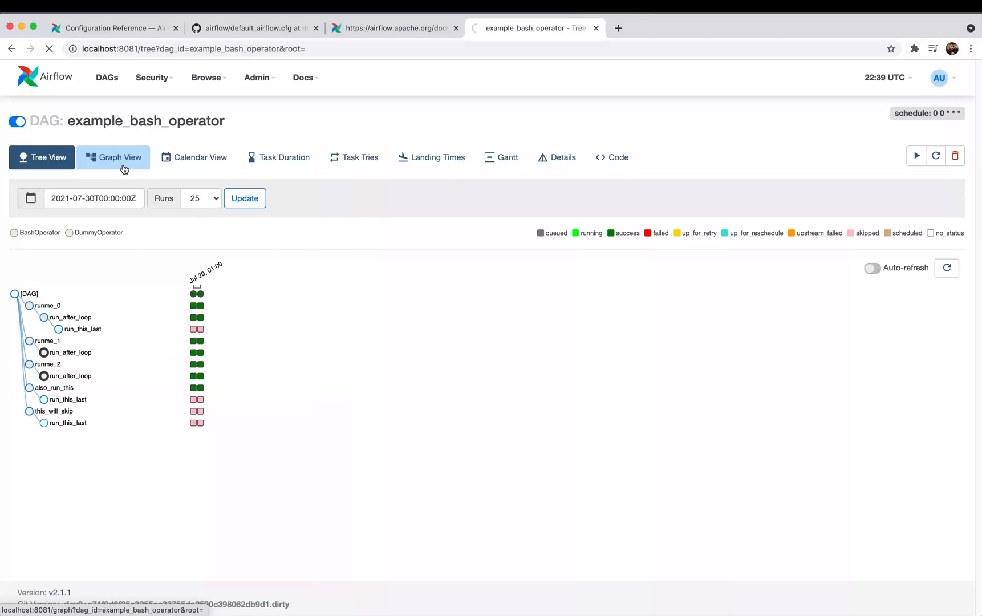
{"action": "left_click", "coordinate": [113, 158]}
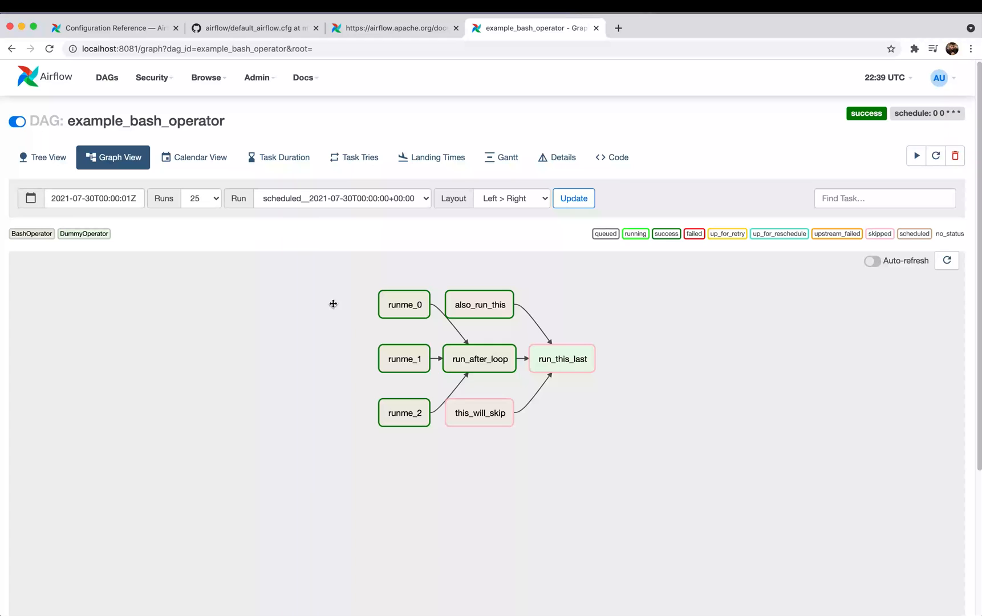
{"action": "mouse_move", "coordinate": [760, 389]}
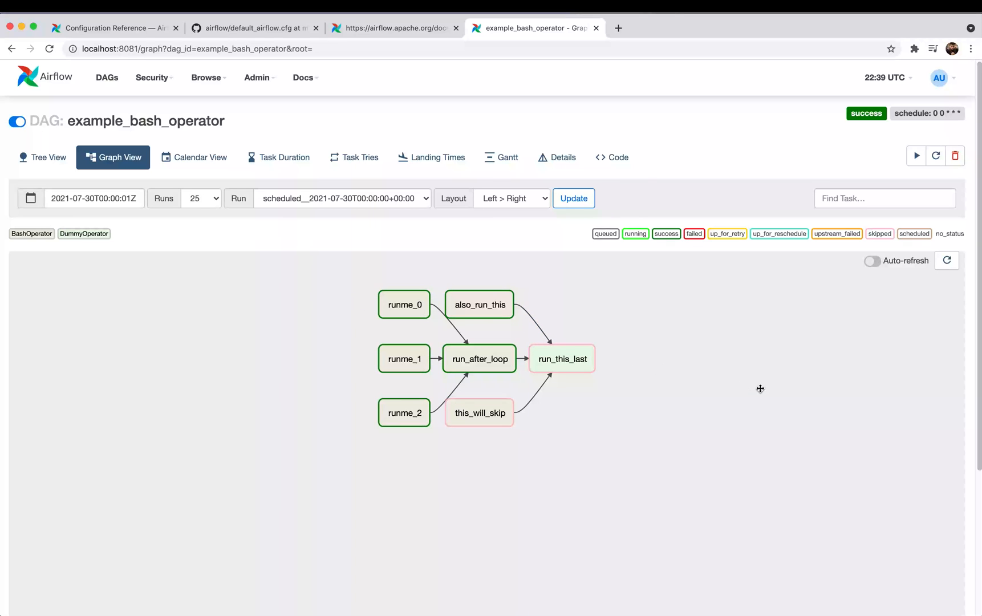
{"action": "mouse_move", "coordinate": [799, 283]}
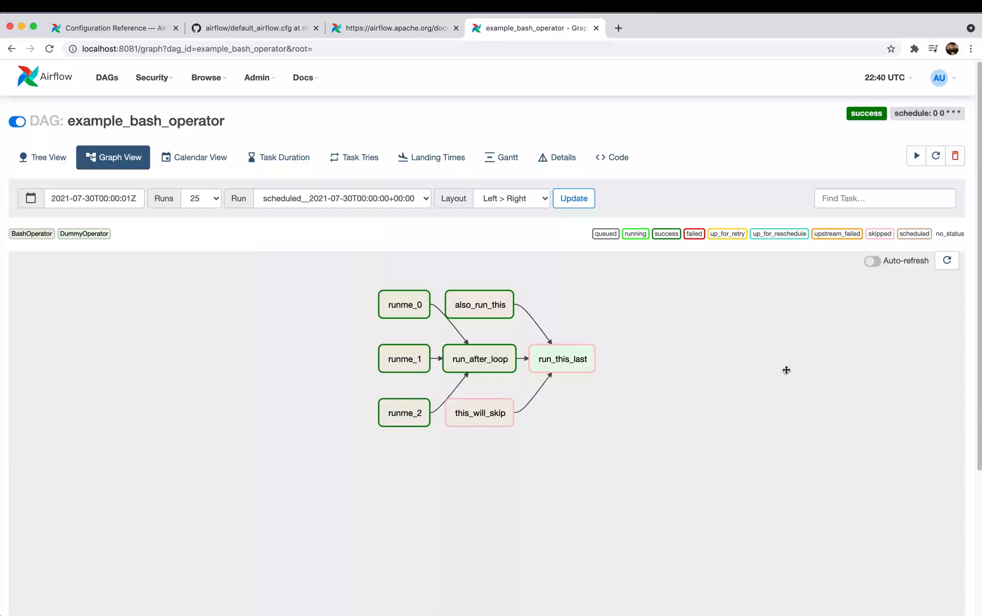
{"action": "left_click", "coordinate": [41, 157]}
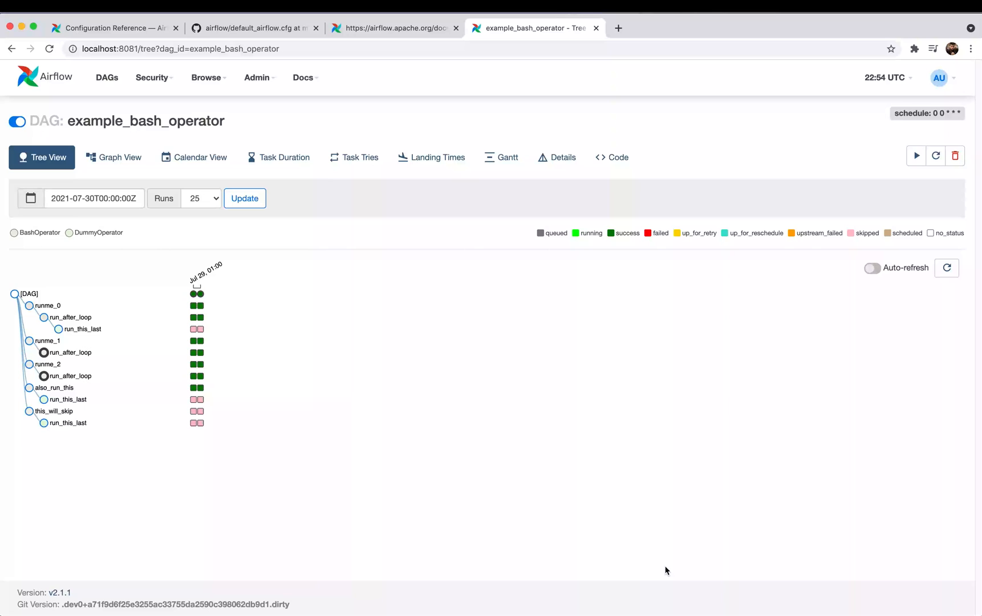
Browse the Security, Admin and Docs menus and open the REST API Reference (Swagger UI).
{"action": "left_click", "coordinate": [152, 78]}
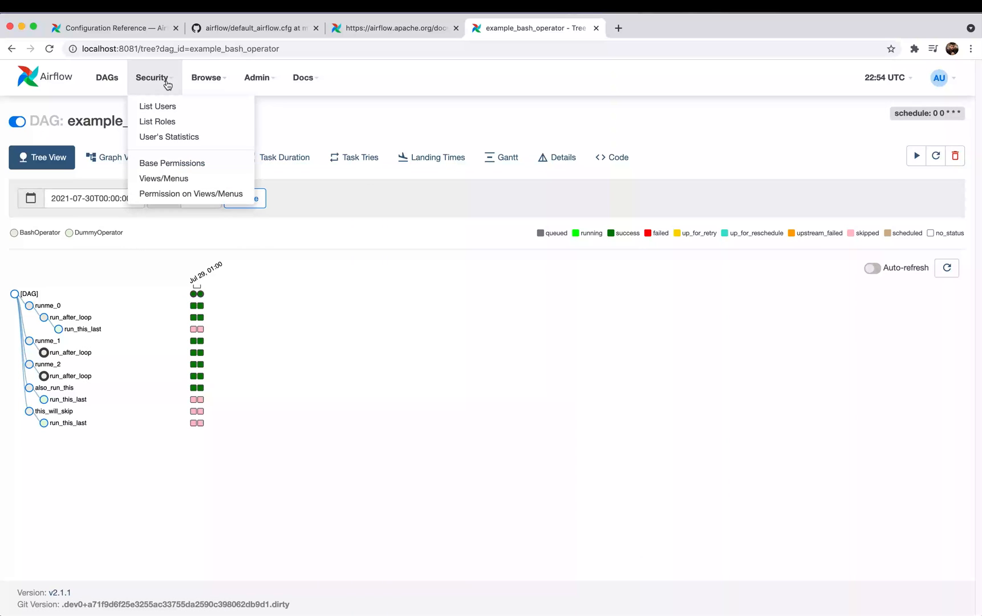
{"action": "left_click", "coordinate": [256, 78]}
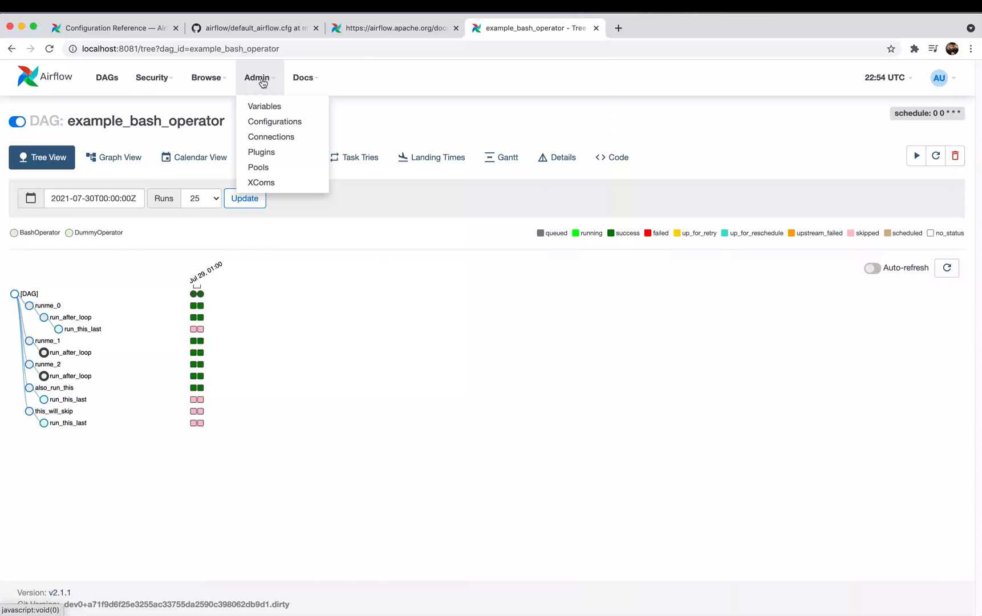
{"action": "left_click", "coordinate": [303, 78]}
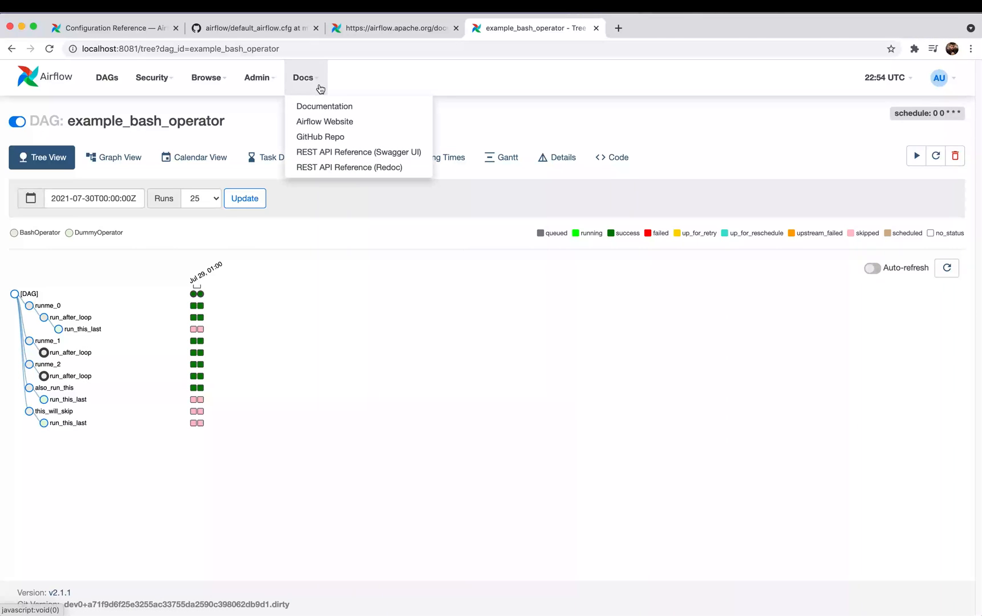
{"action": "mouse_move", "coordinate": [358, 151]}
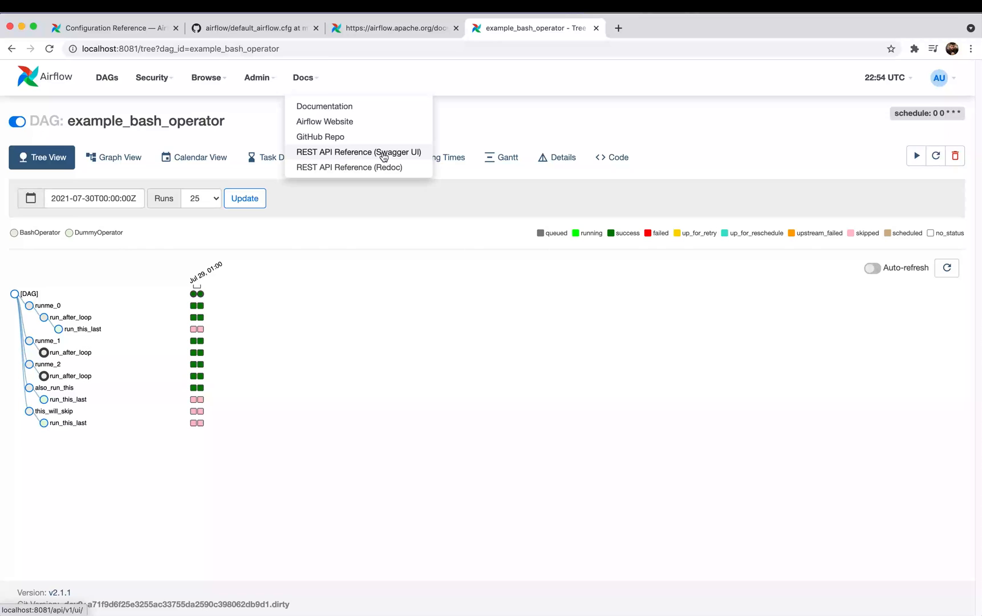
{"action": "left_click", "coordinate": [358, 152]}
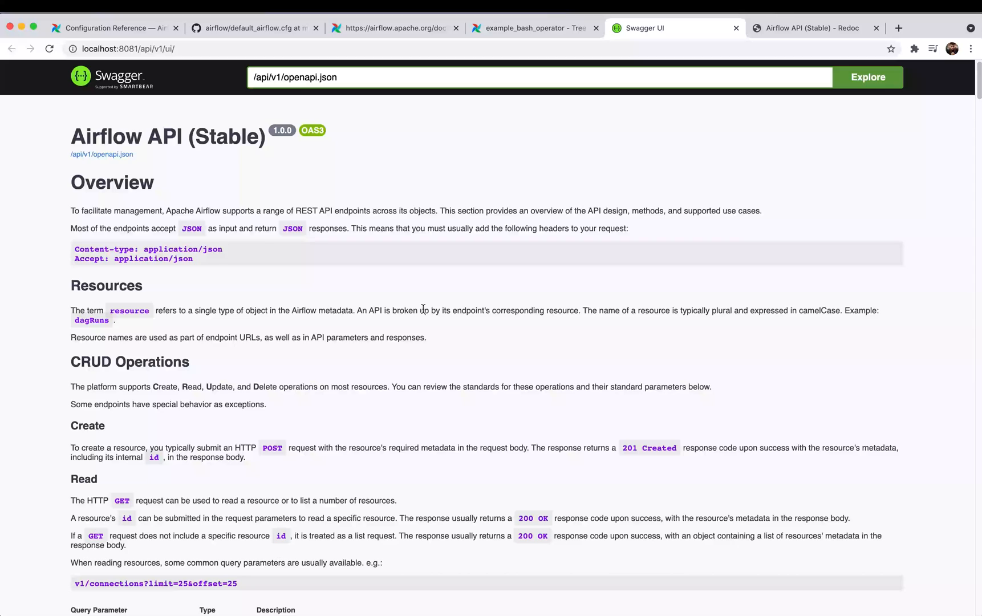
{"action": "scroll", "scroll_direction": "down", "scroll_amount": 3}
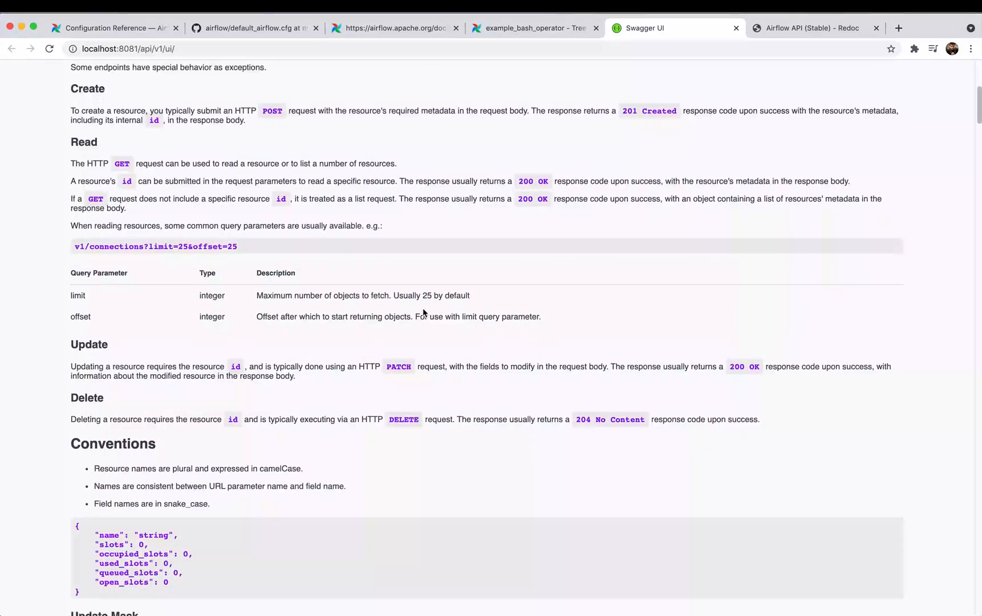
{"action": "scroll", "scroll_direction": "down", "scroll_amount": 3}
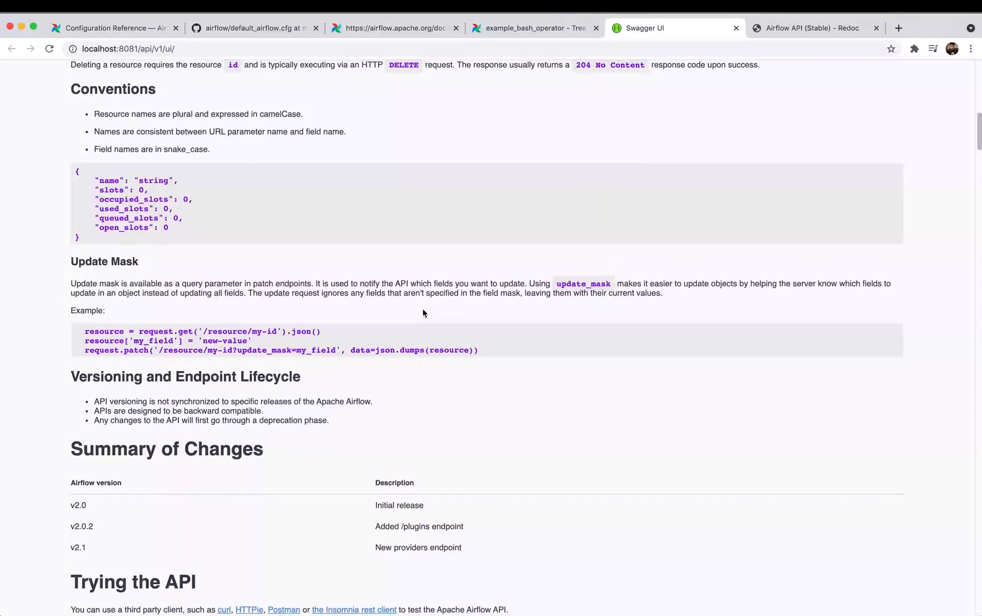
{"action": "scroll", "scroll_direction": "down", "scroll_amount": 3}
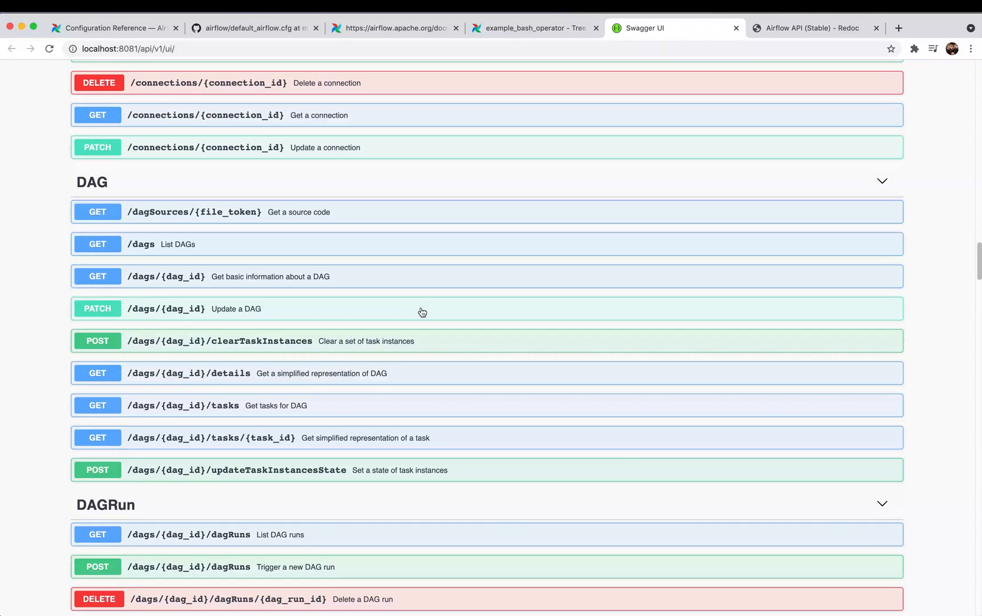
{"action": "scroll", "scroll_direction": "down", "scroll_amount": 3}
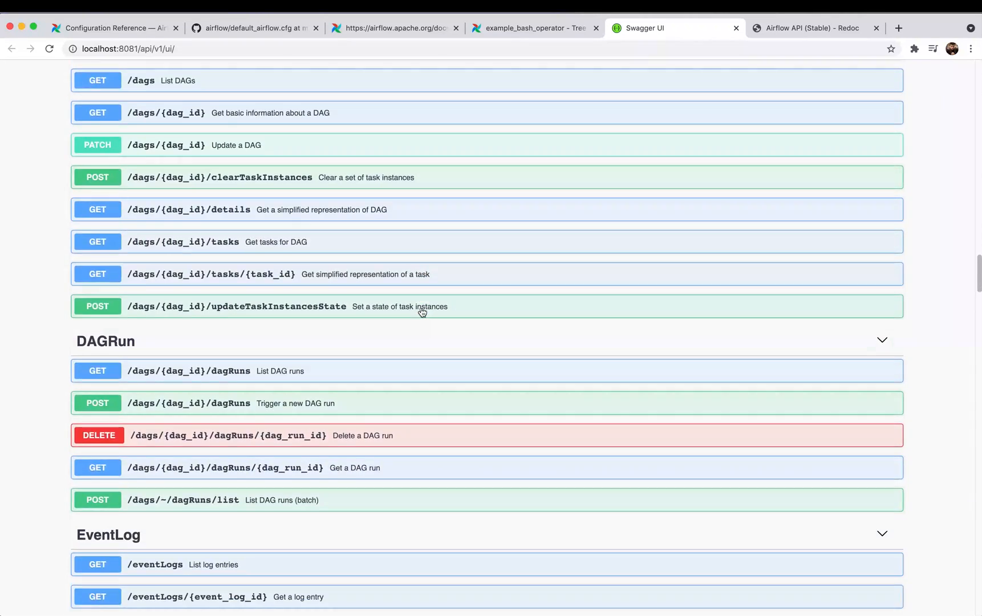
{"action": "scroll", "scroll_direction": "down", "scroll_amount": 3}
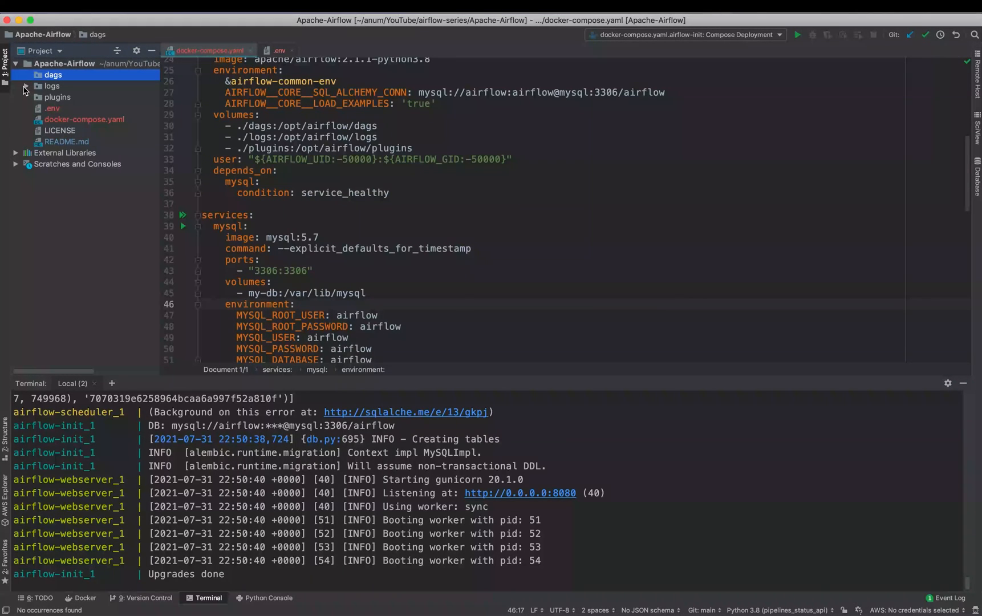
Expand the logs folder to reveal scheduler, example_bash_operator task and dag_processor_manager logs.
{"action": "left_click", "coordinate": [27, 86]}
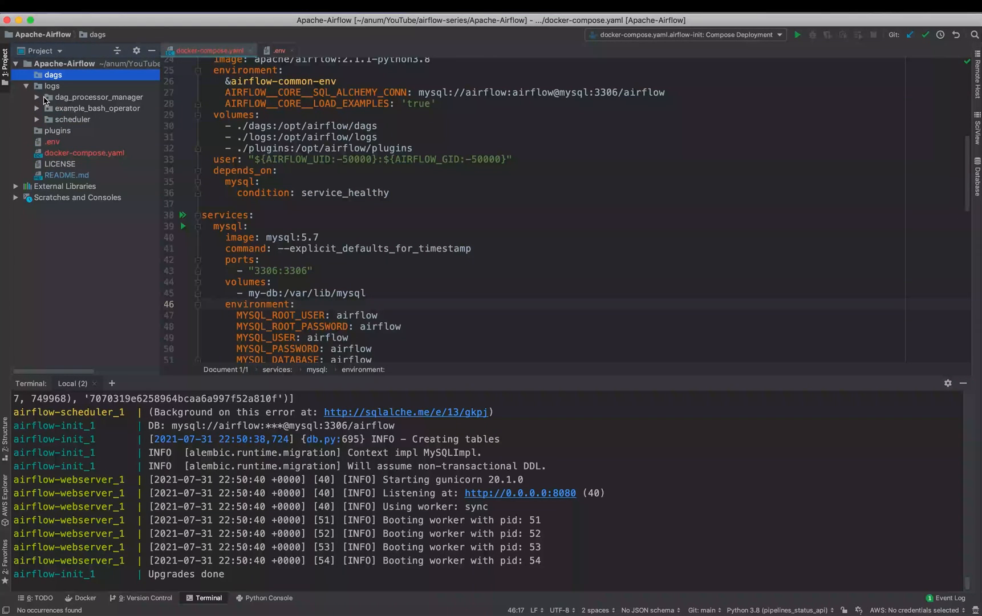
{"action": "left_click", "coordinate": [36, 118]}
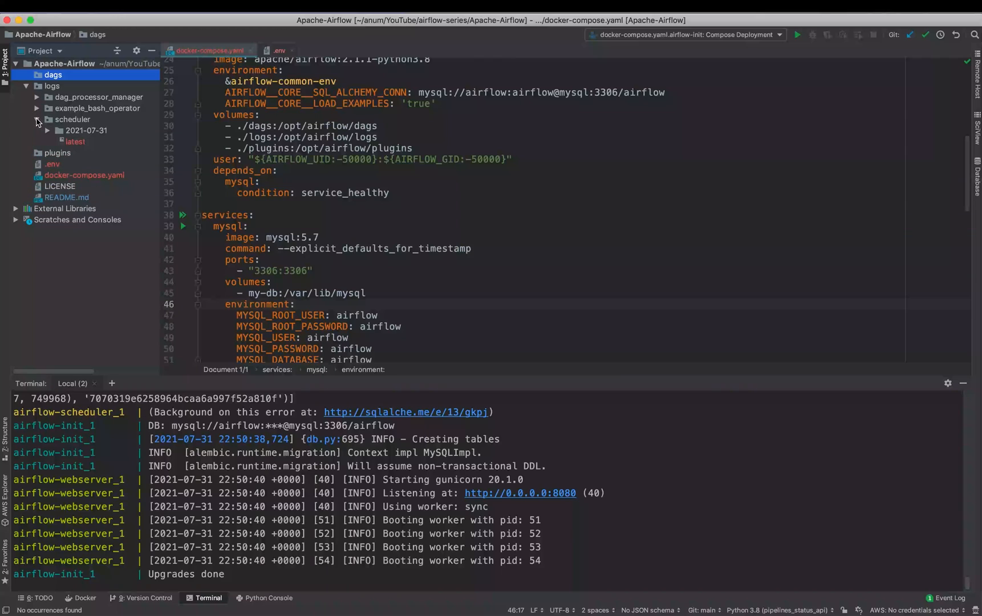
{"action": "left_click", "coordinate": [37, 107]}
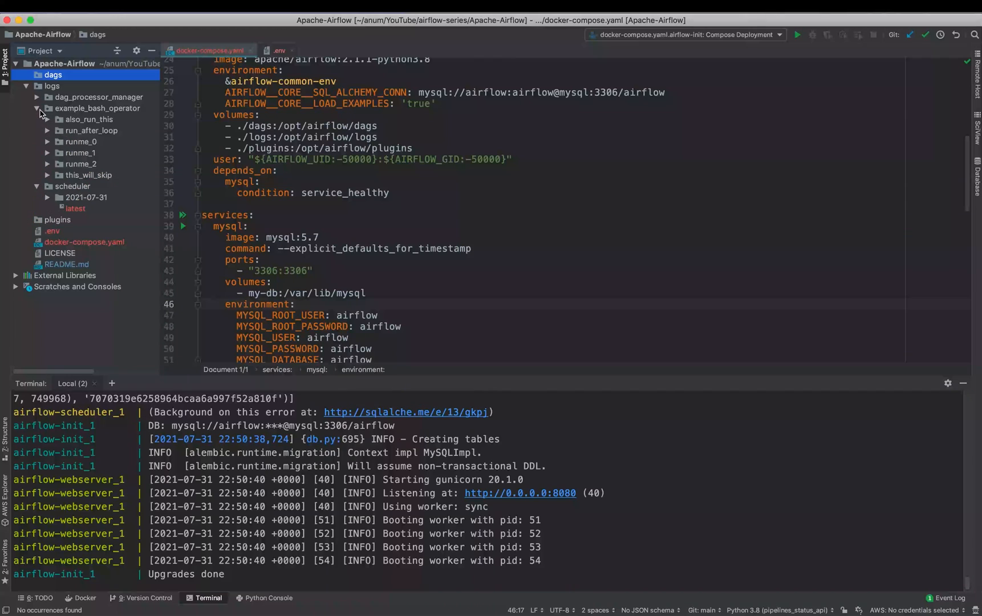
{"action": "left_click", "coordinate": [37, 97]}
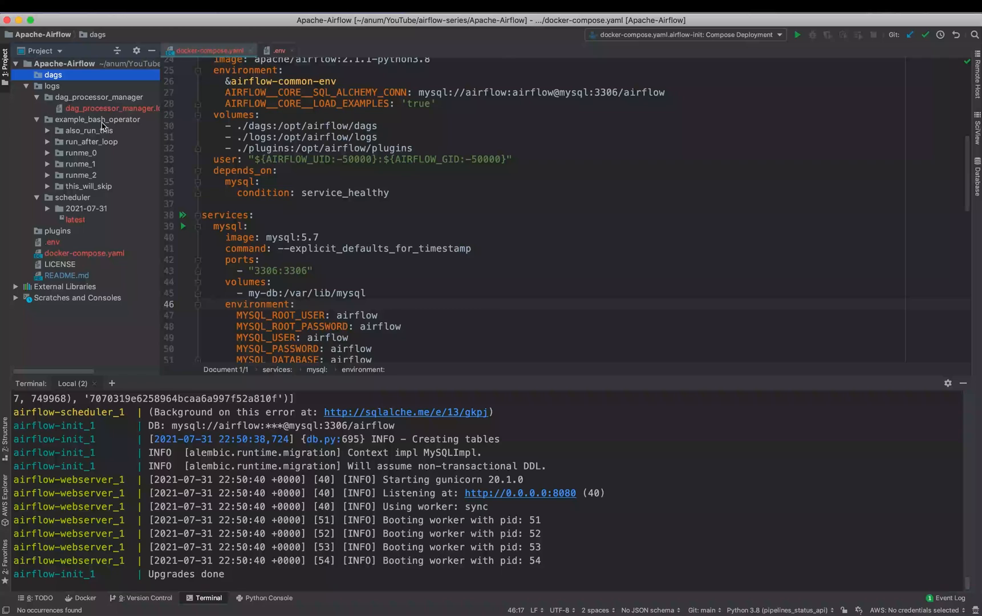
{"action": "mouse_move", "coordinate": [24, 88]}
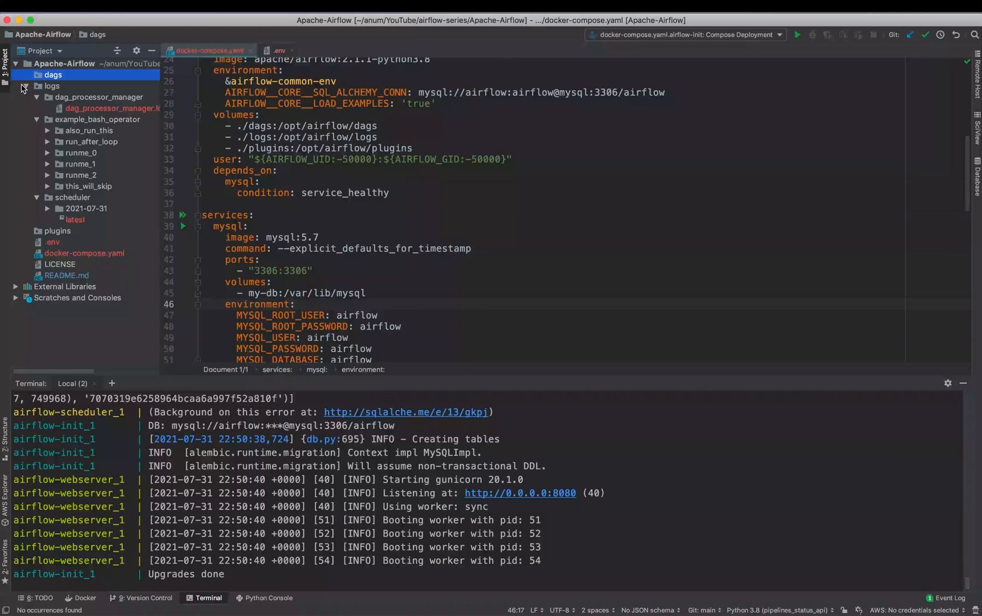